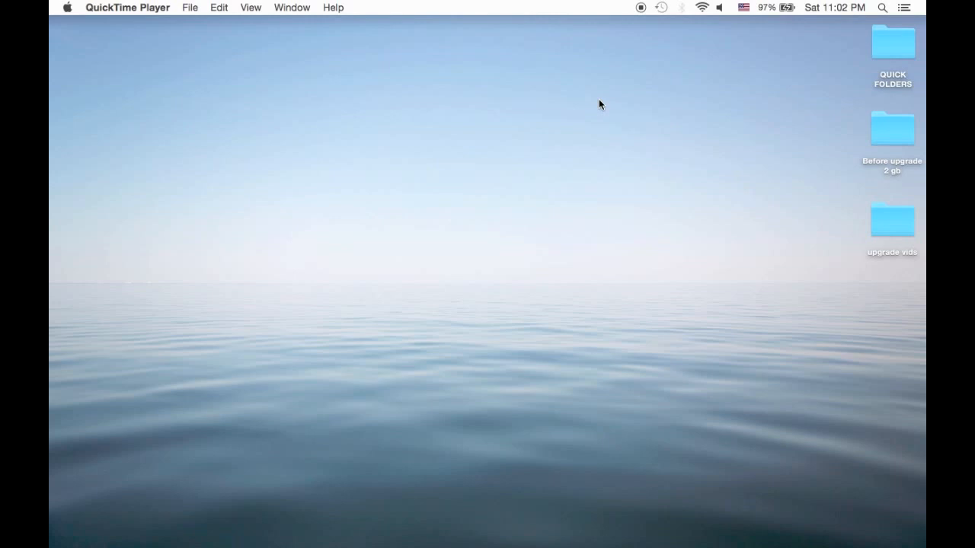
{"action": "mouse_move", "coordinate": [548, 237]}
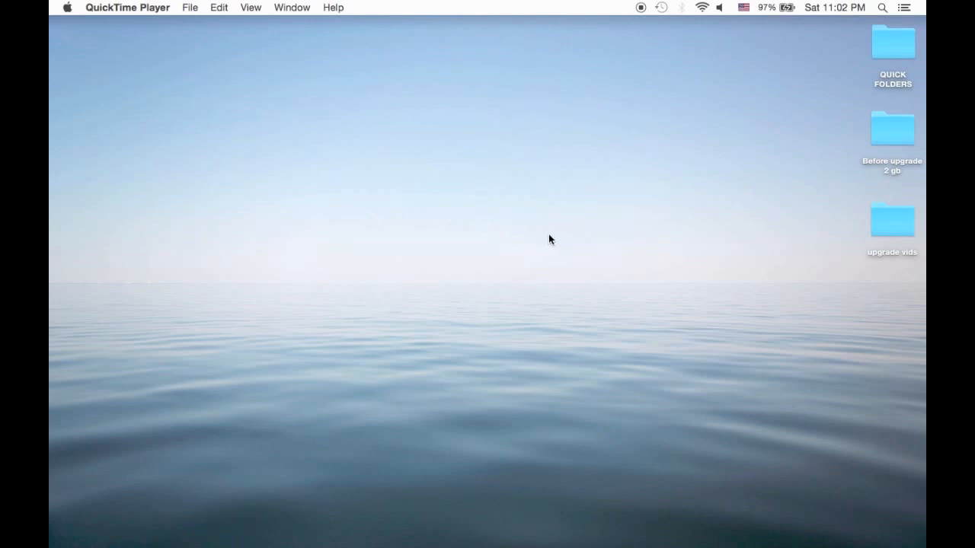
{"action": "mouse_move", "coordinate": [647, 131]}
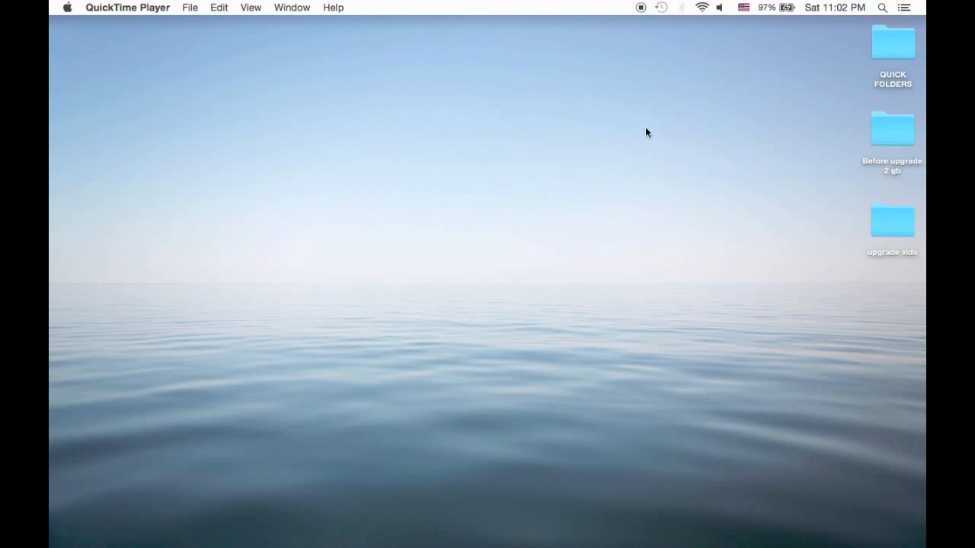
{"action": "mouse_move", "coordinate": [464, 264]}
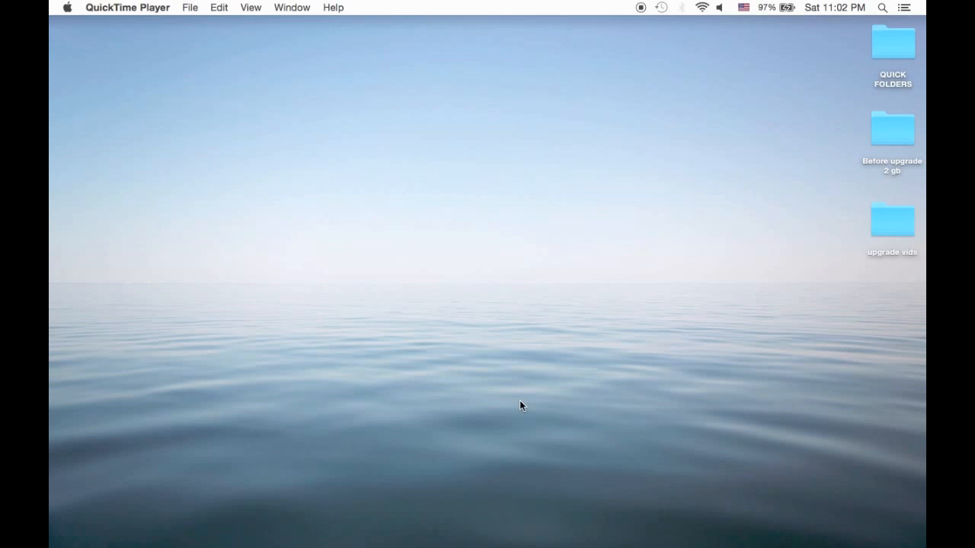
{"action": "mouse_move", "coordinate": [515, 457]}
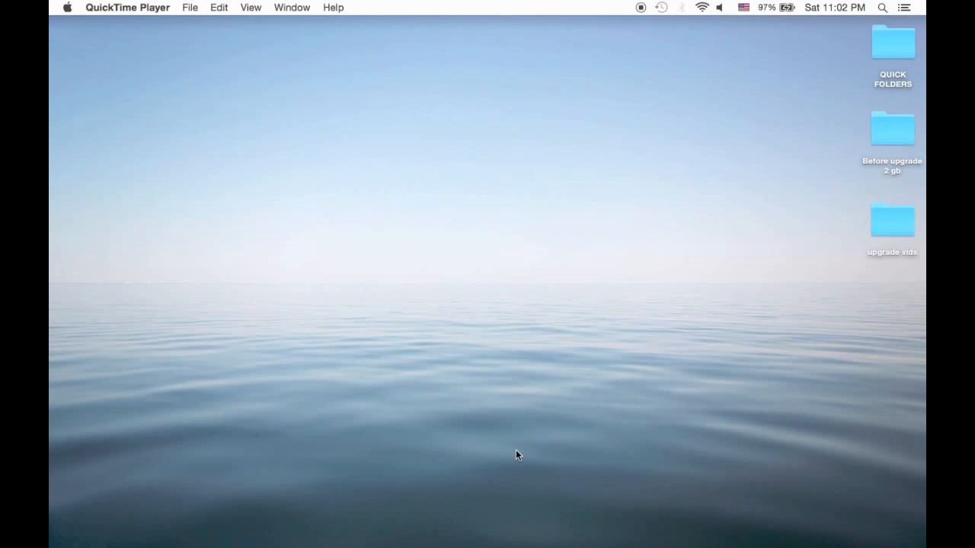
{"action": "mouse_move", "coordinate": [433, 512]}
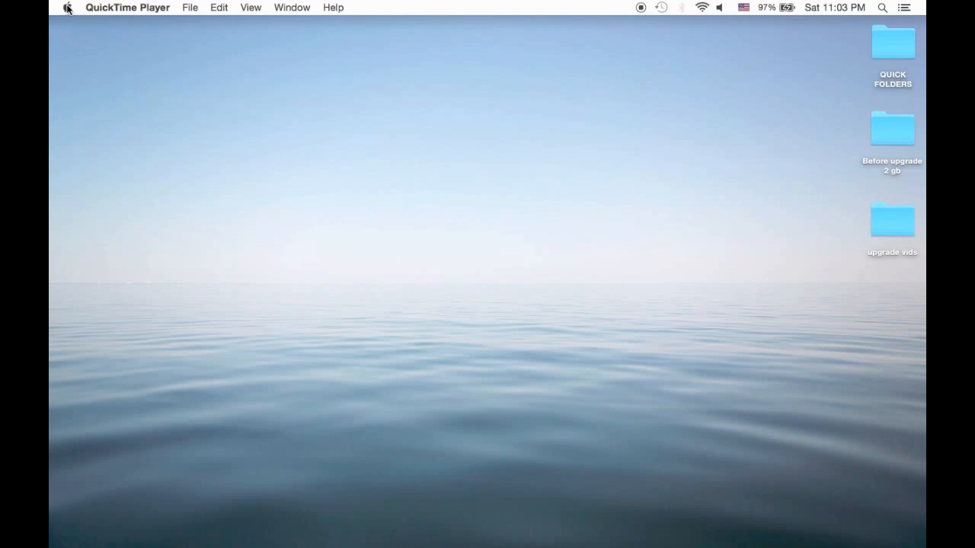
{"action": "mouse_move", "coordinate": [127, 73]}
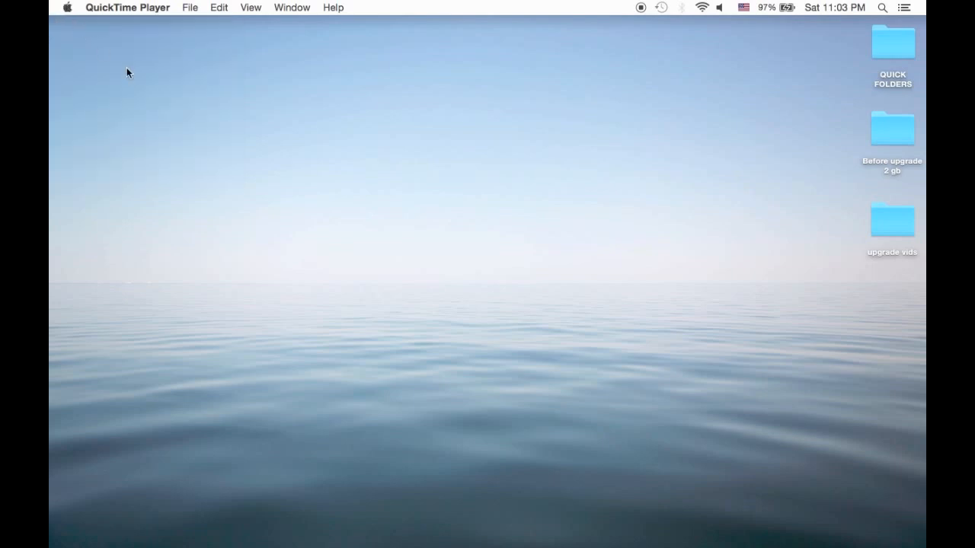
{"action": "mouse_move", "coordinate": [633, 518]}
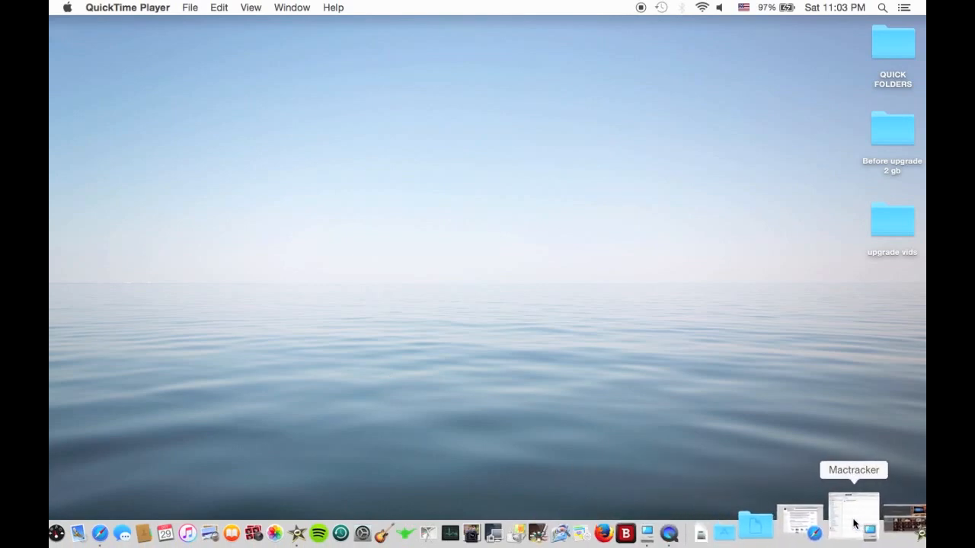
In Mactracker, browse the Classic Macintosh, eMac and Apple desktop categories, ending on 11 early models
{"action": "left_click", "coordinate": [851, 528]}
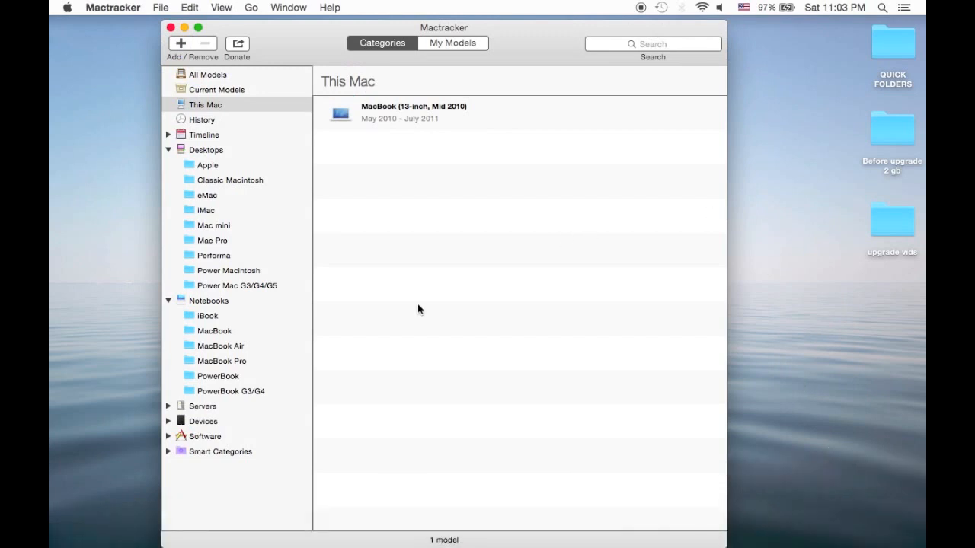
{"action": "mouse_move", "coordinate": [372, 261]}
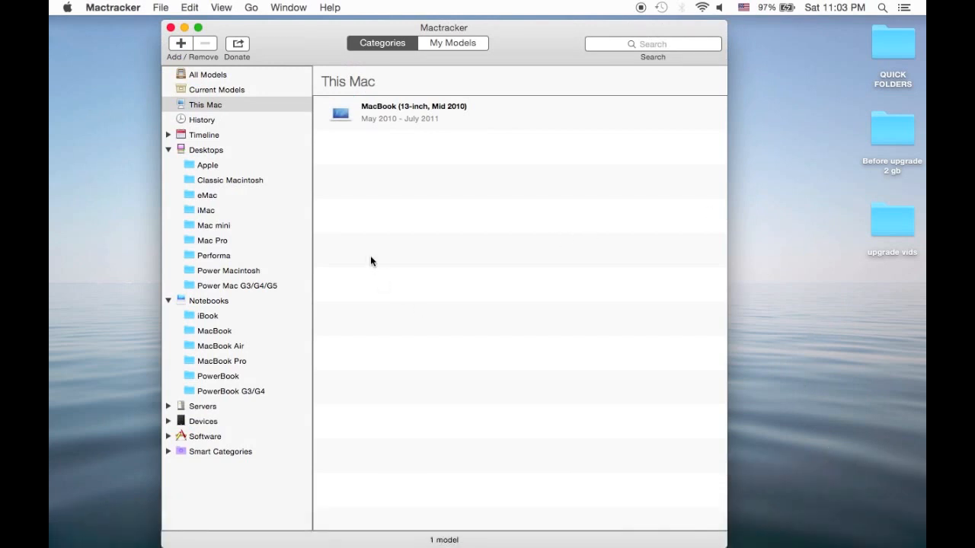
{"action": "mouse_move", "coordinate": [331, 210]}
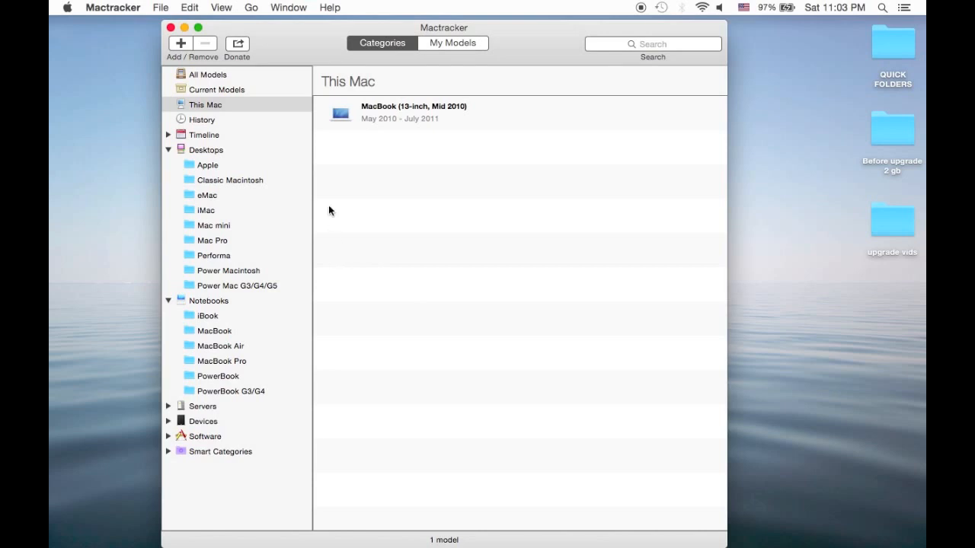
{"action": "mouse_move", "coordinate": [327, 202]}
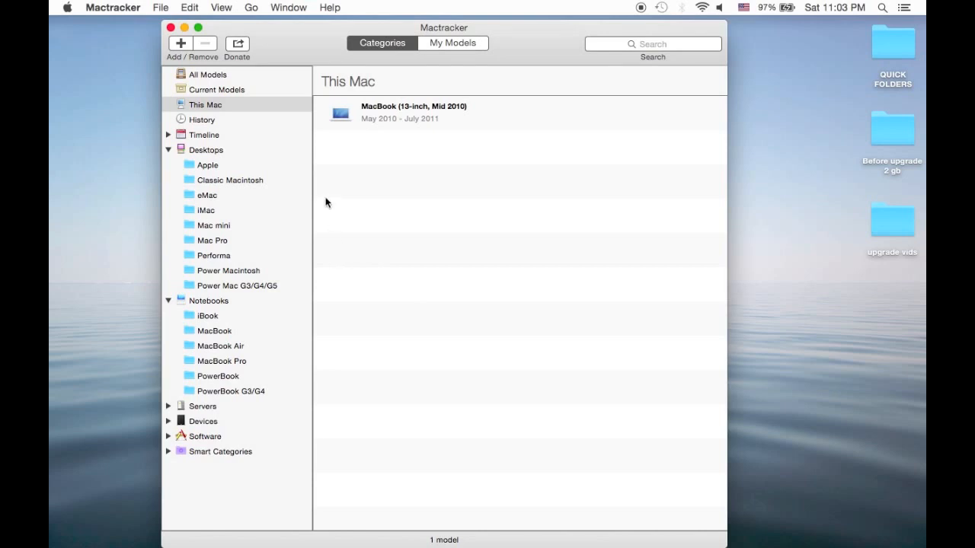
{"action": "mouse_move", "coordinate": [211, 111]}
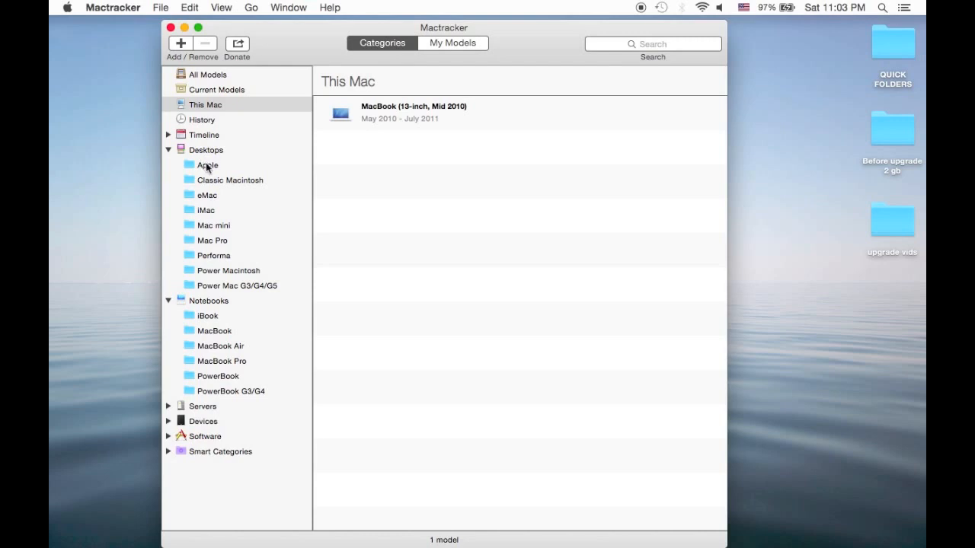
{"action": "mouse_move", "coordinate": [217, 247]}
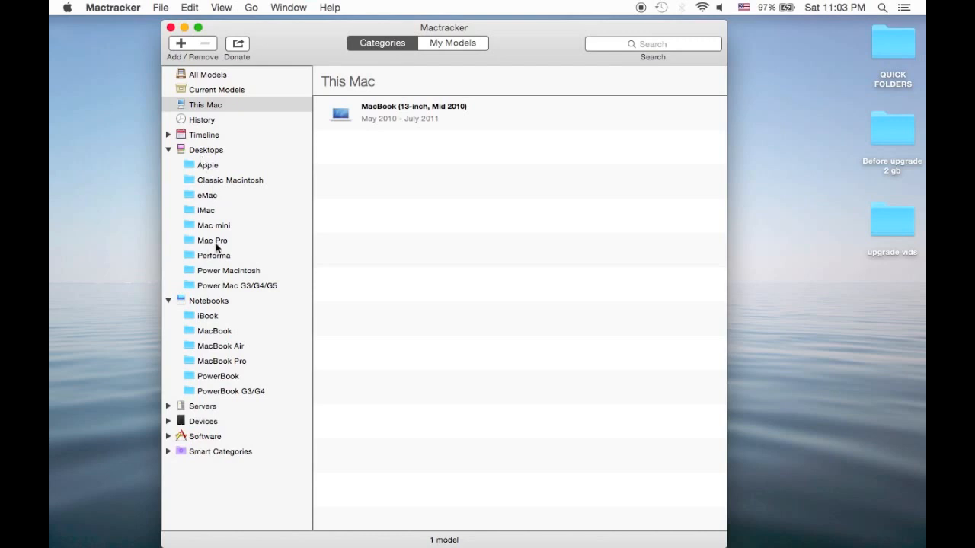
{"action": "mouse_move", "coordinate": [230, 199]}
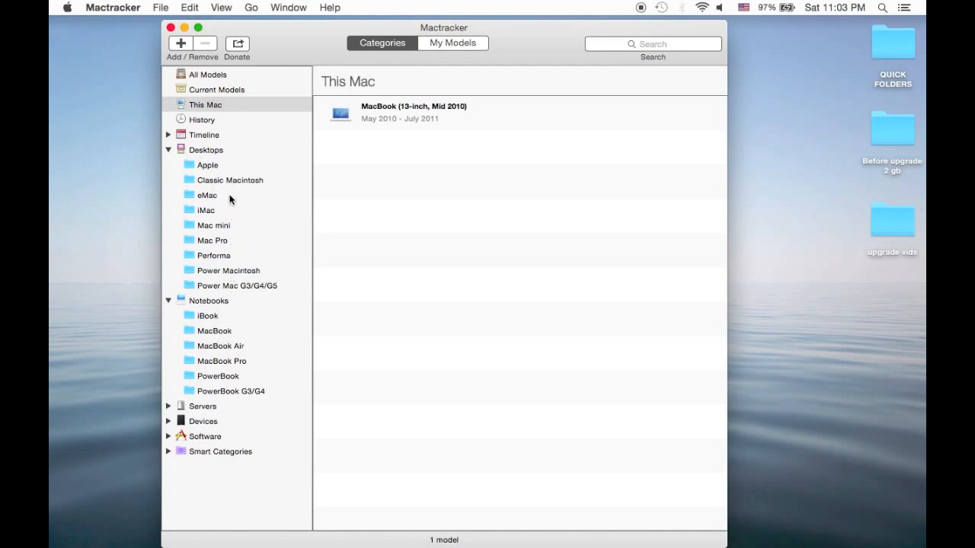
{"action": "left_click", "coordinate": [229, 179]}
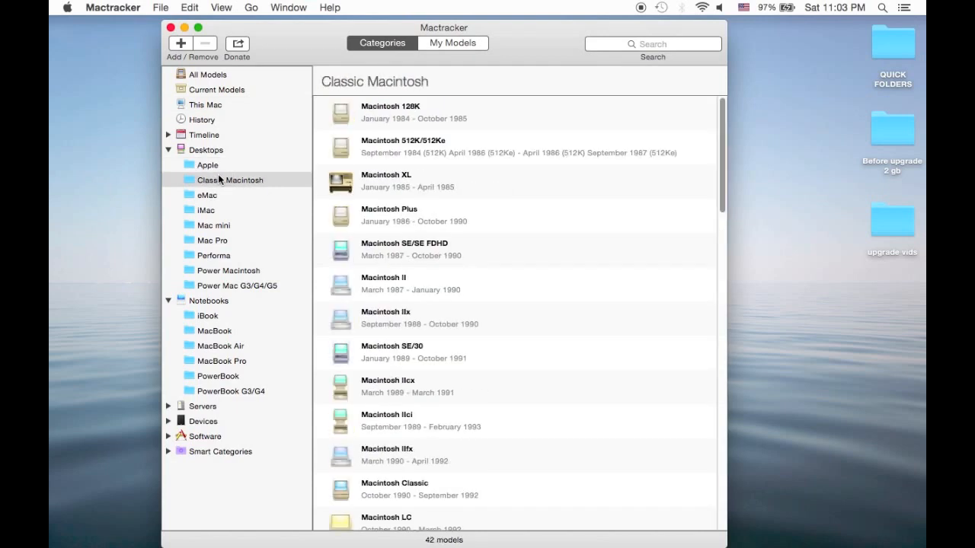
{"action": "left_click", "coordinate": [206, 195]}
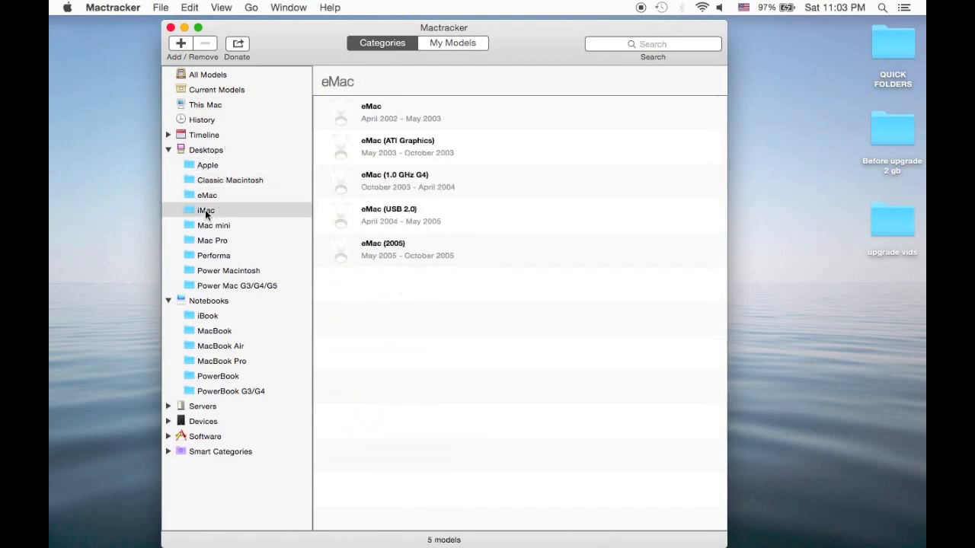
{"action": "left_click", "coordinate": [207, 164]}
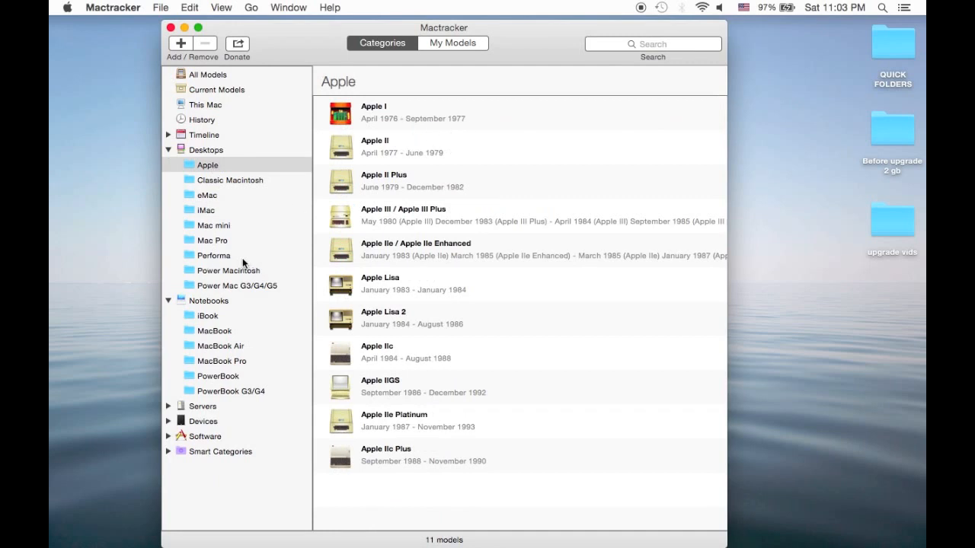
{"action": "mouse_move", "coordinate": [227, 356]}
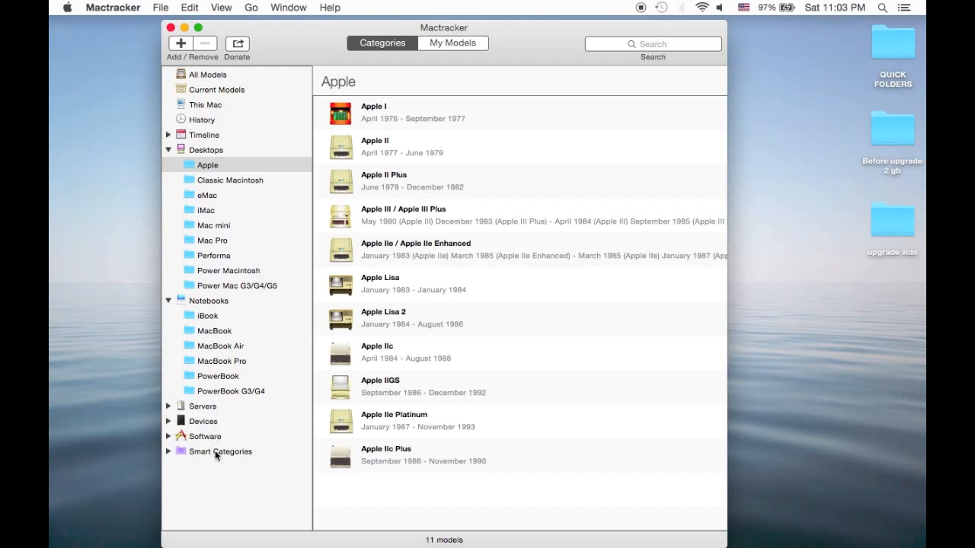
{"action": "mouse_move", "coordinate": [183, 144]}
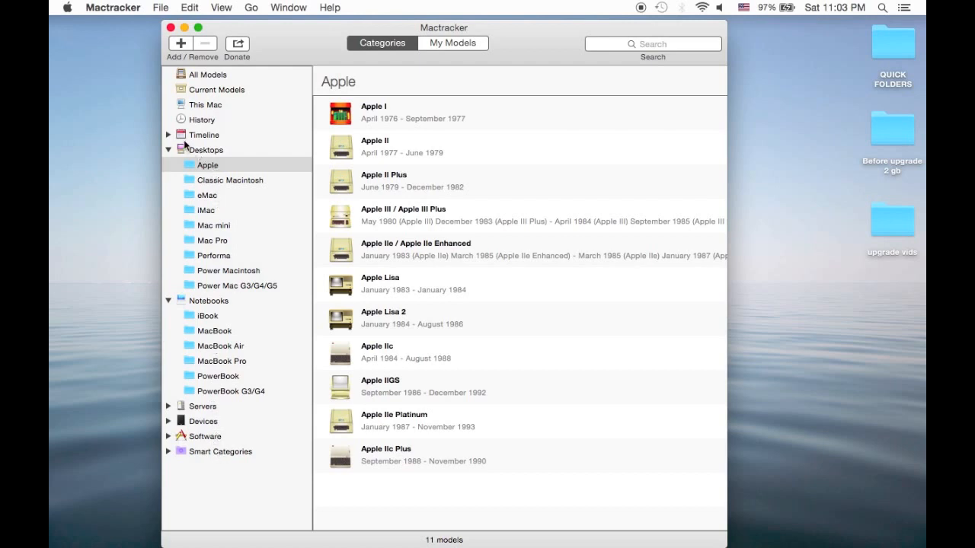
{"action": "mouse_move", "coordinate": [204, 118]}
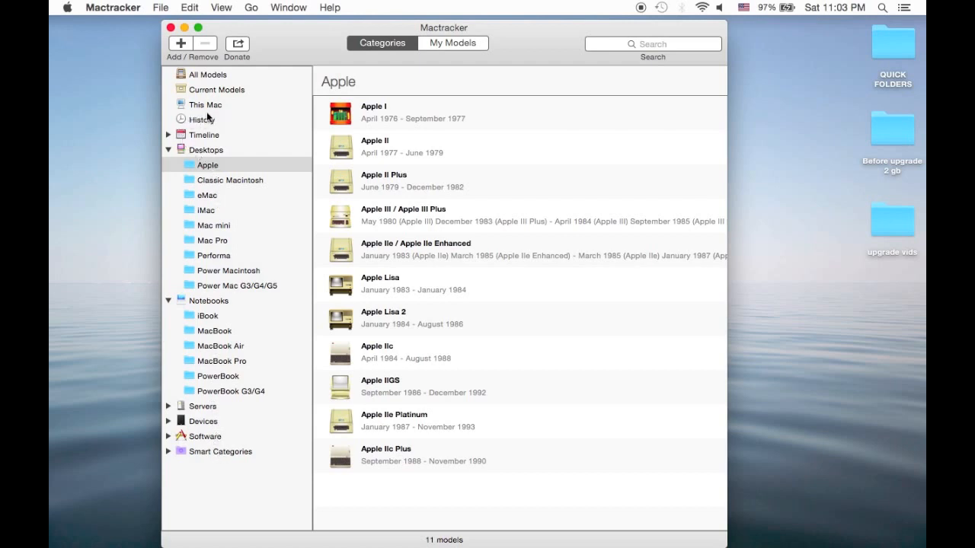
{"action": "mouse_move", "coordinate": [231, 113]}
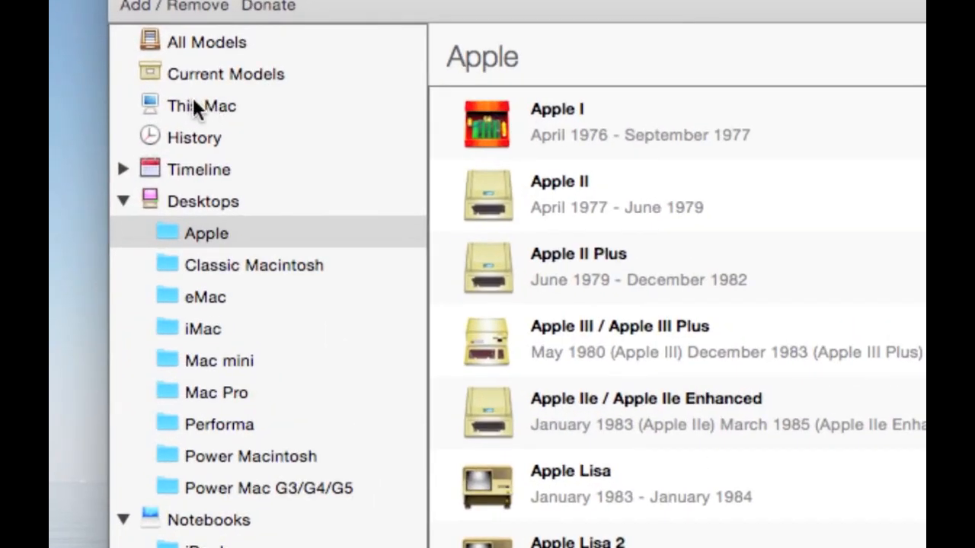
Select the This Mac category and its MacBook (13-inch, Mid 2010) entry
{"action": "left_click", "coordinate": [201, 105]}
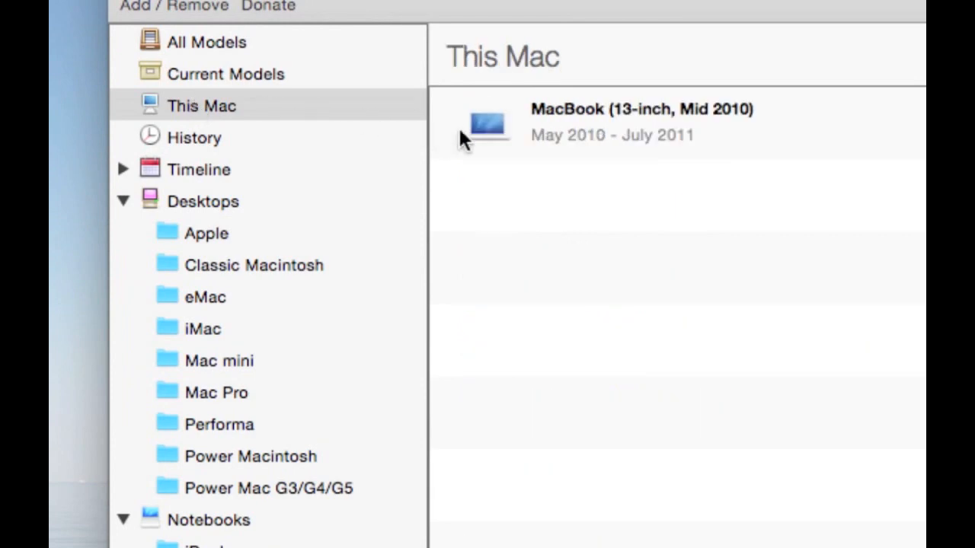
{"action": "mouse_move", "coordinate": [524, 147]}
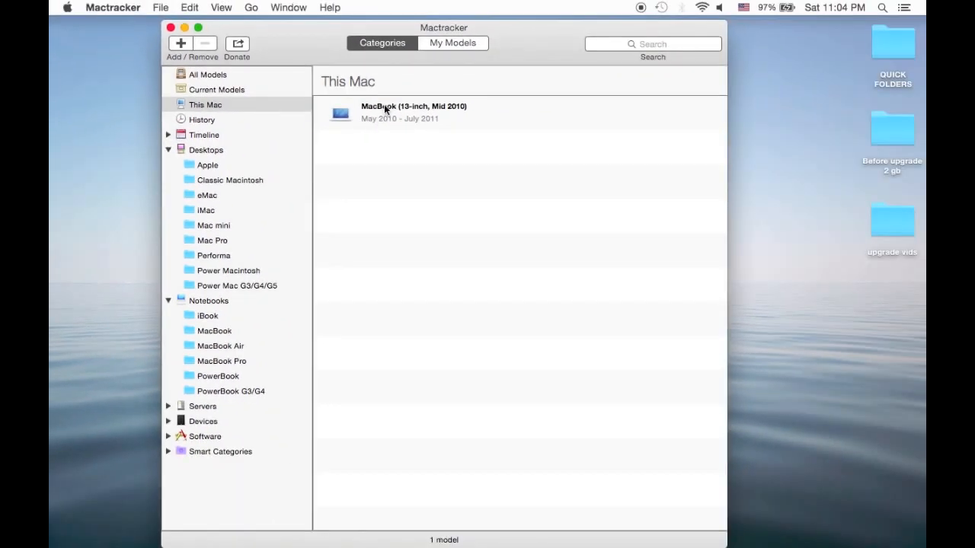
{"action": "left_click", "coordinate": [413, 112]}
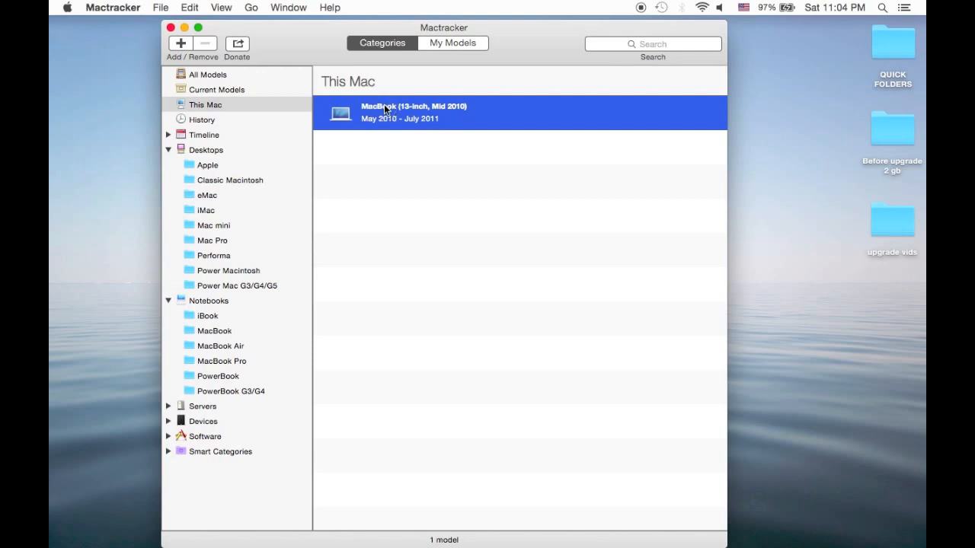
{"action": "double_click", "coordinate": [414, 112]}
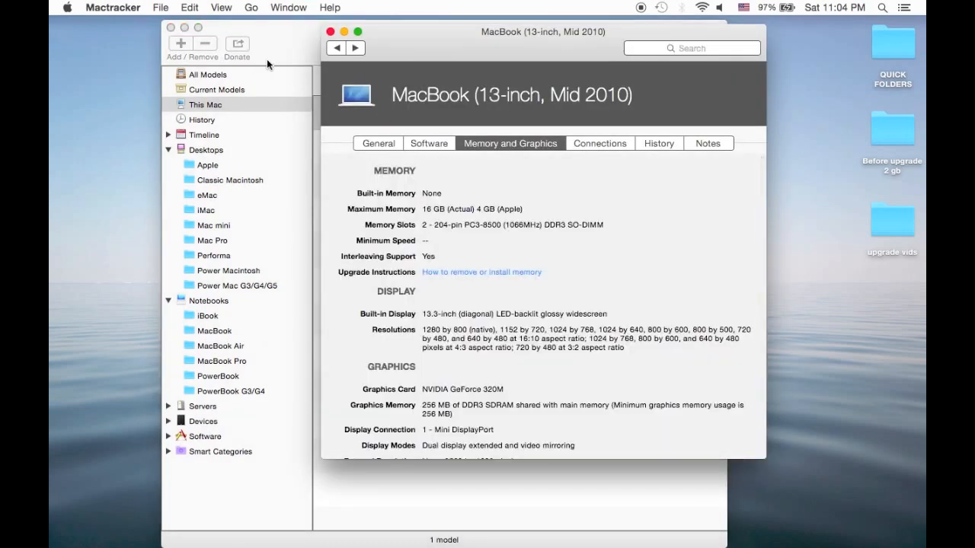
{"action": "mouse_move", "coordinate": [428, 138]}
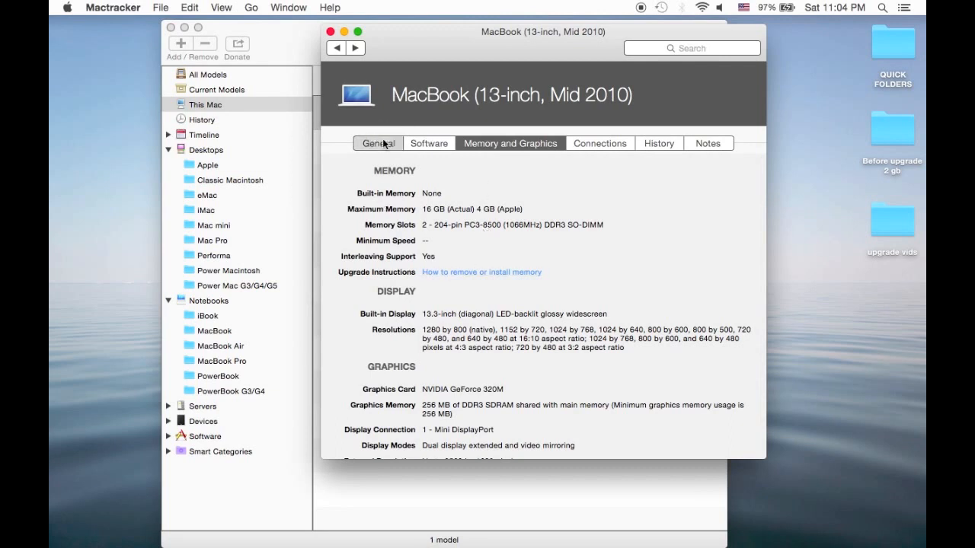
{"action": "left_click", "coordinate": [378, 144]}
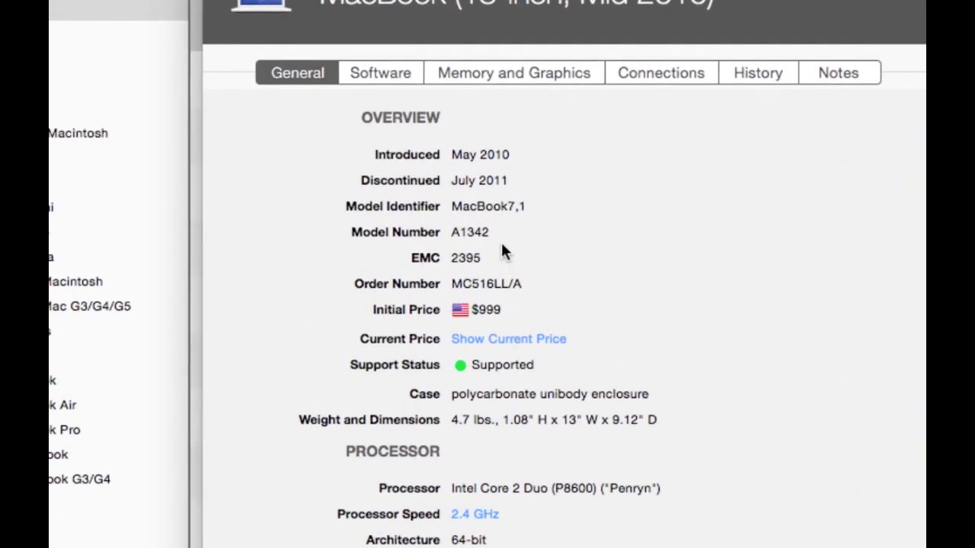
{"action": "mouse_move", "coordinate": [532, 222]}
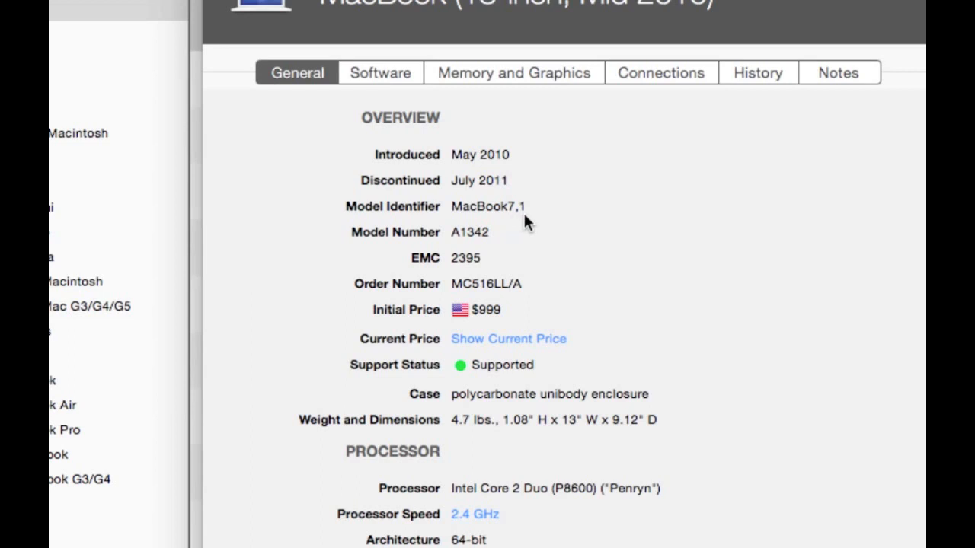
{"action": "mouse_move", "coordinate": [541, 221]}
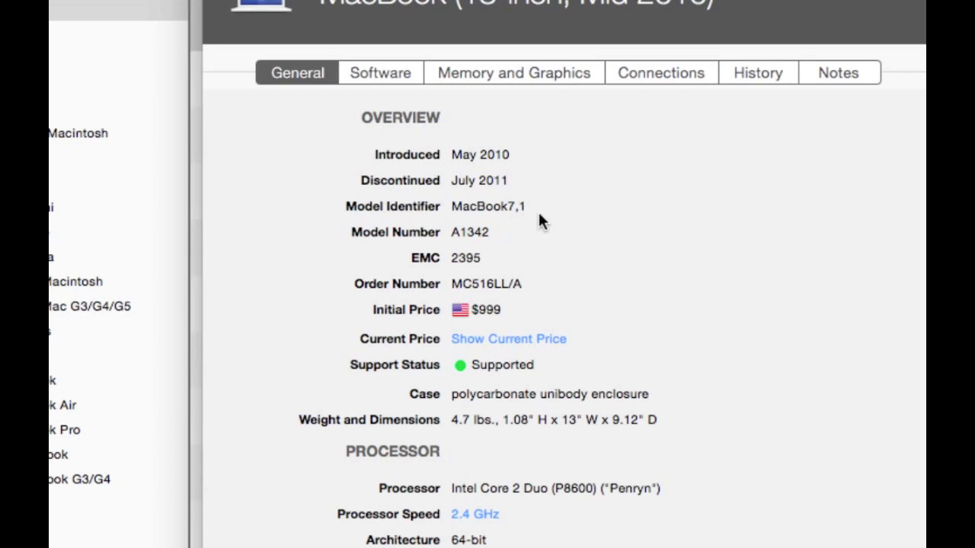
{"action": "mouse_move", "coordinate": [446, 212]}
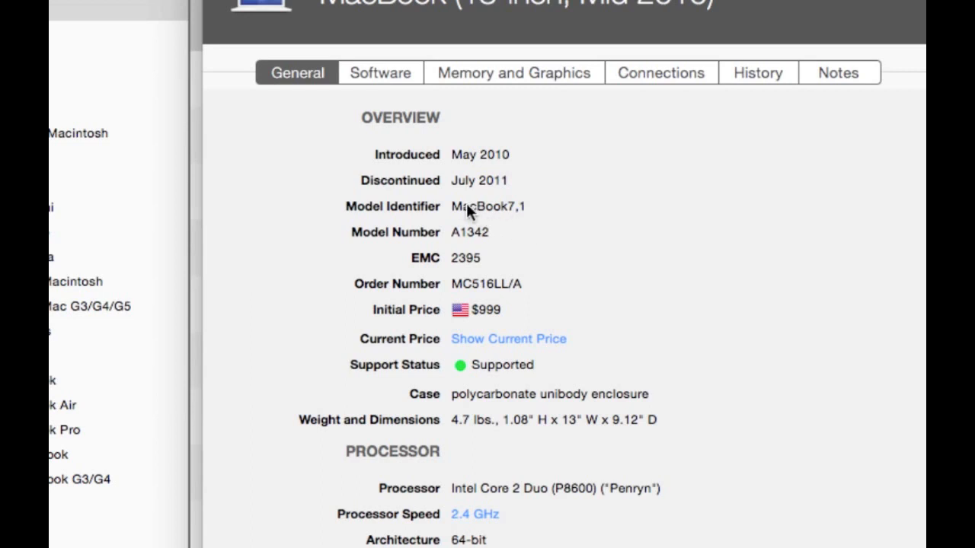
{"action": "mouse_move", "coordinate": [495, 214]}
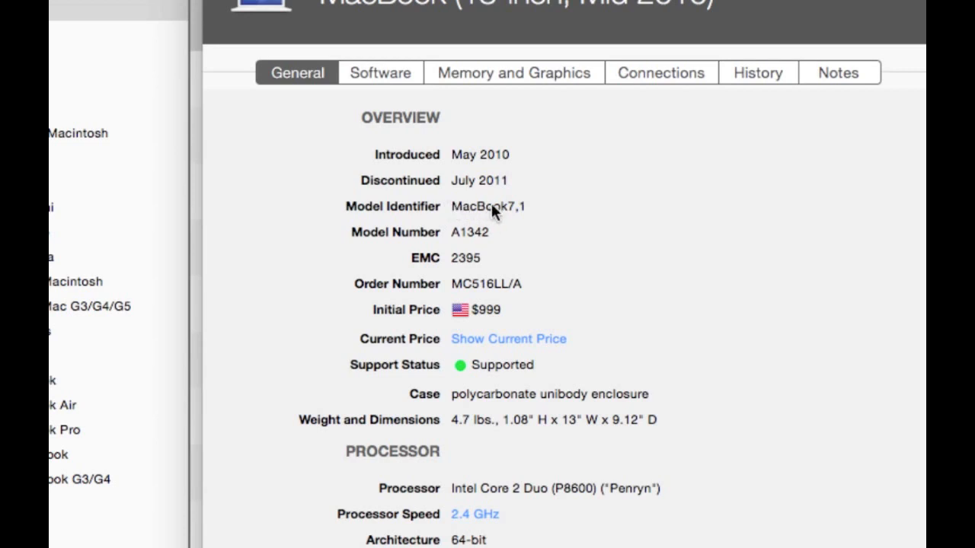
{"action": "mouse_move", "coordinate": [529, 217]}
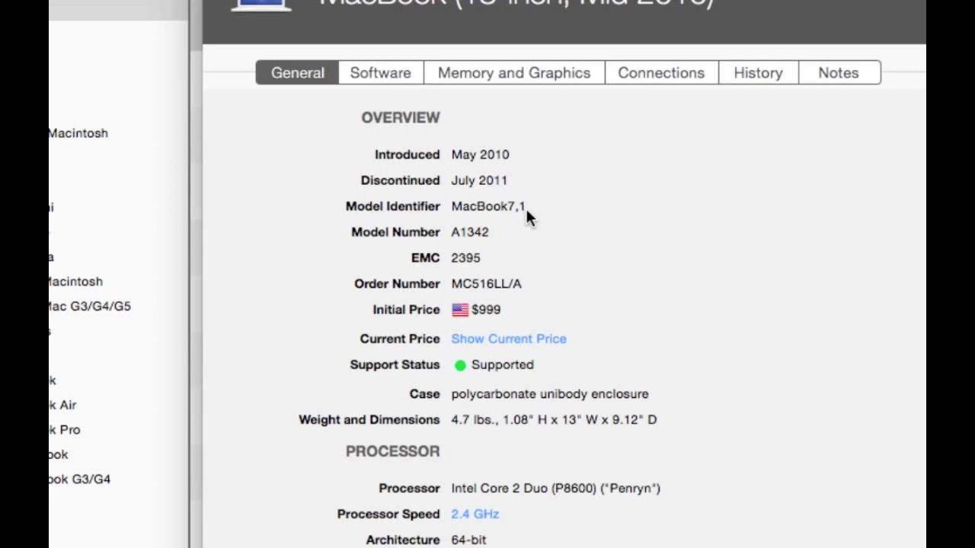
{"action": "scroll", "scroll_direction": "down", "scroll_amount": 3}
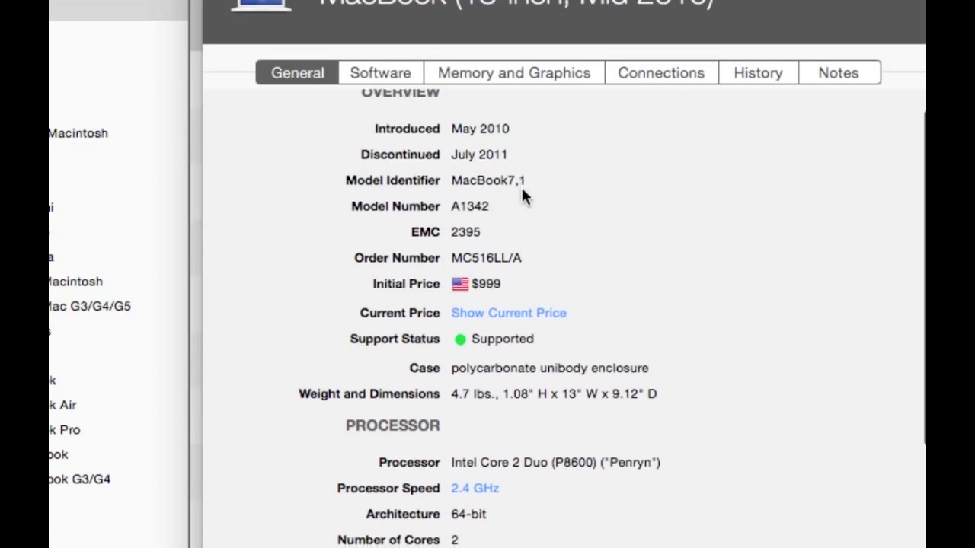
{"action": "scroll", "scroll_direction": "down", "scroll_amount": 3}
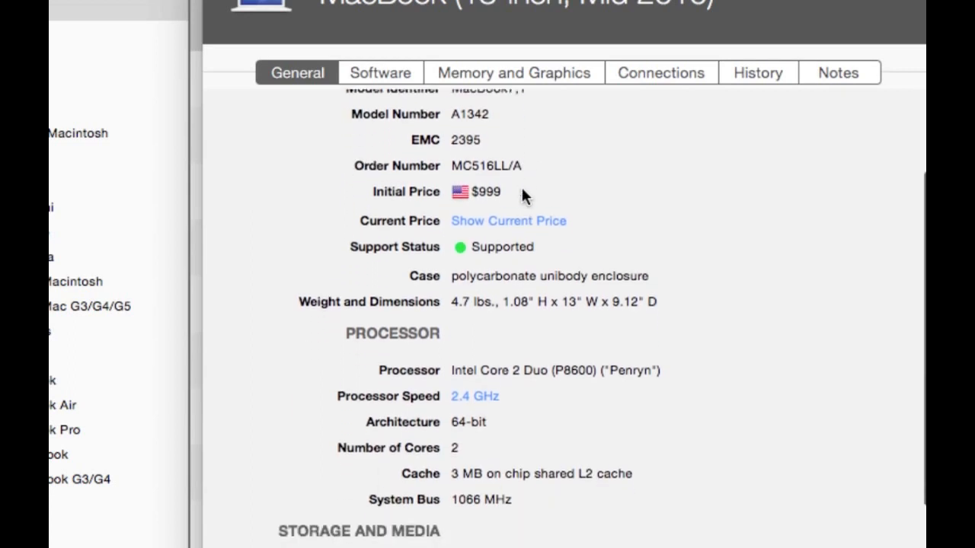
{"action": "scroll", "scroll_direction": "down", "scroll_amount": 3}
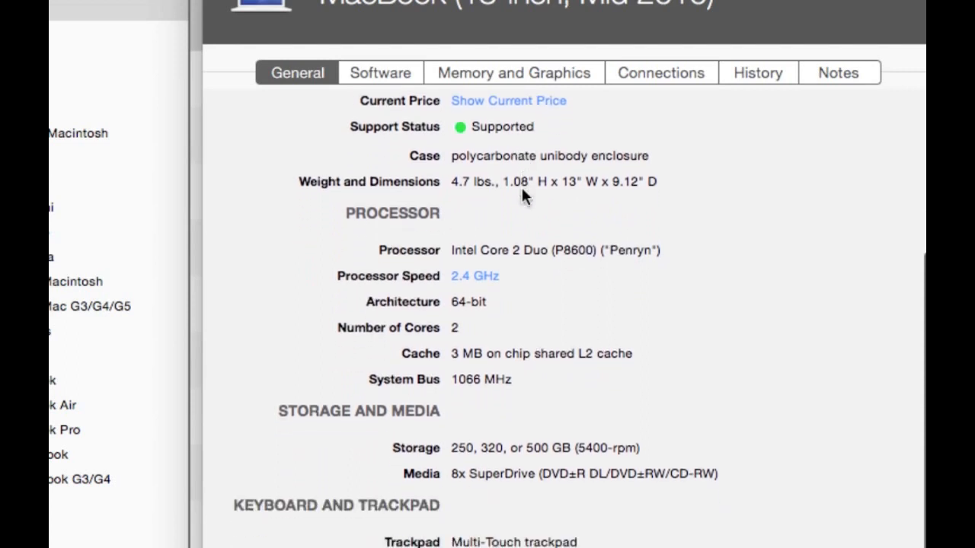
{"action": "mouse_move", "coordinate": [467, 284]}
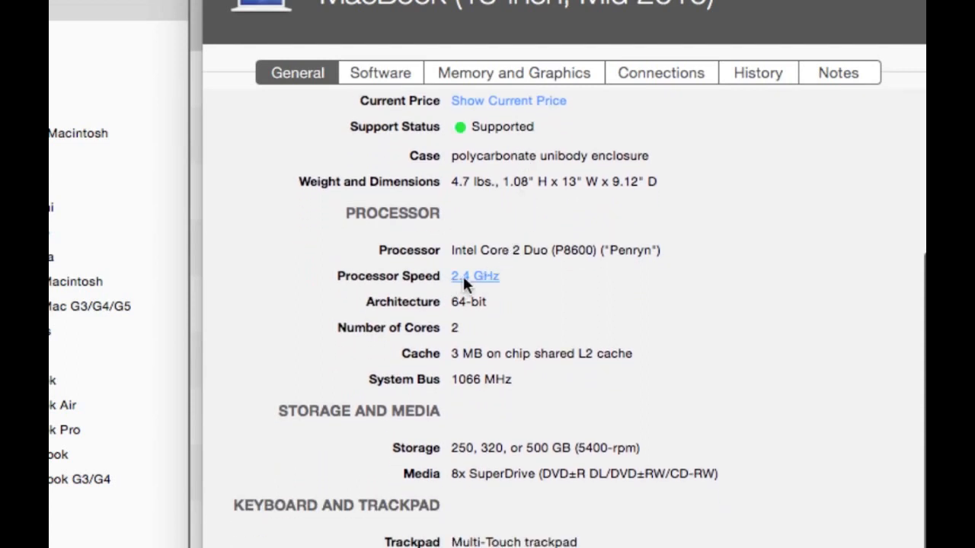
{"action": "mouse_move", "coordinate": [417, 289]}
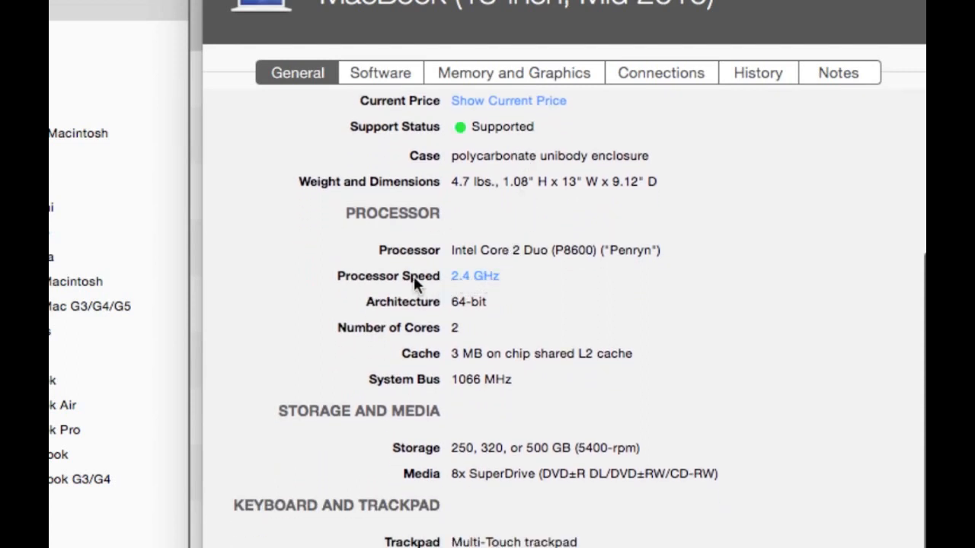
{"action": "mouse_move", "coordinate": [434, 306]}
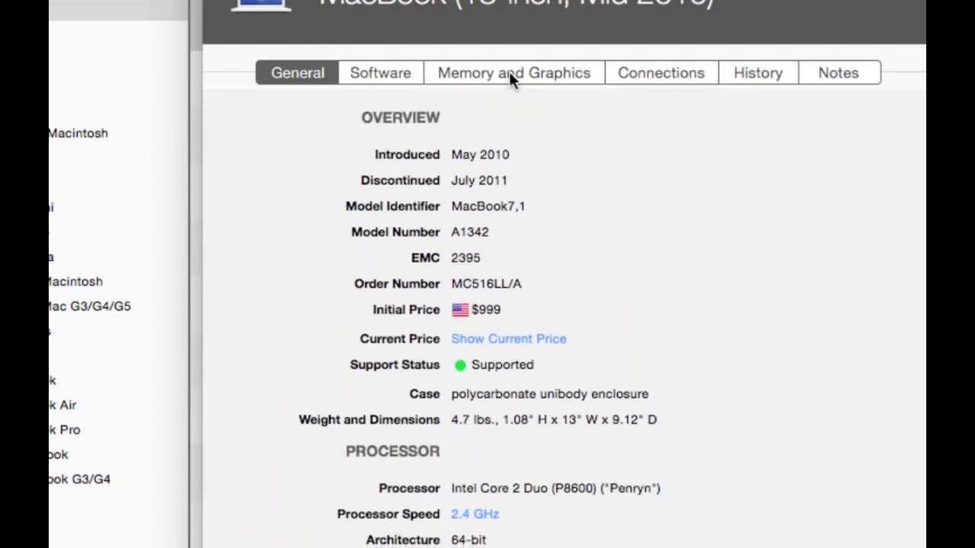
Review the Memory and Graphics specs: 16 GB maximum memory, two DDR3 slots, GeForce 320M
{"action": "left_click", "coordinate": [513, 72]}
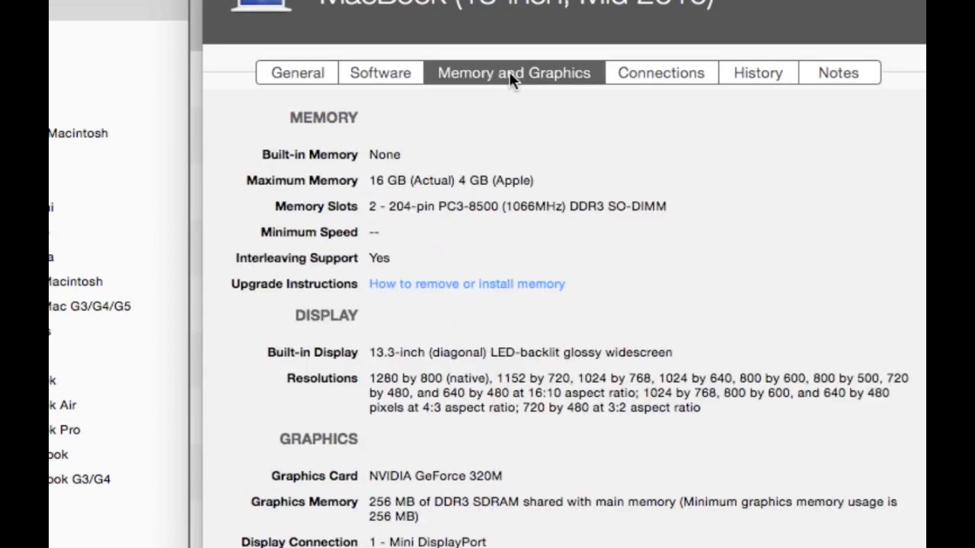
{"action": "mouse_move", "coordinate": [453, 185]}
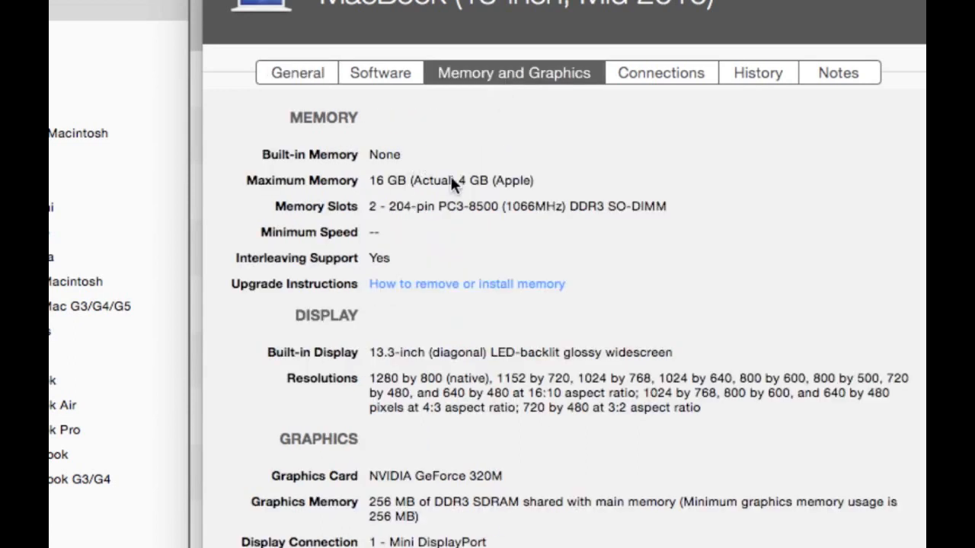
{"action": "mouse_move", "coordinate": [403, 187]}
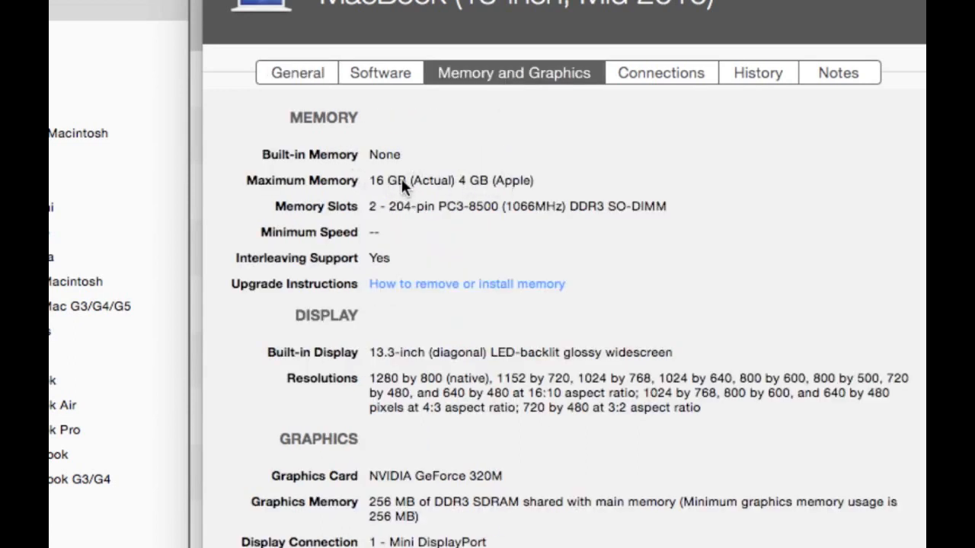
{"action": "mouse_move", "coordinate": [348, 187]}
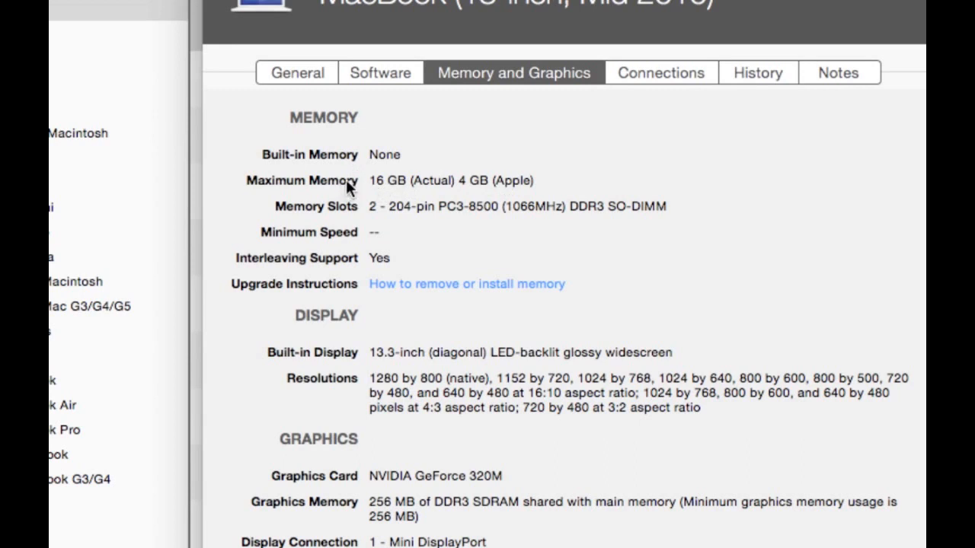
{"action": "mouse_move", "coordinate": [399, 192]}
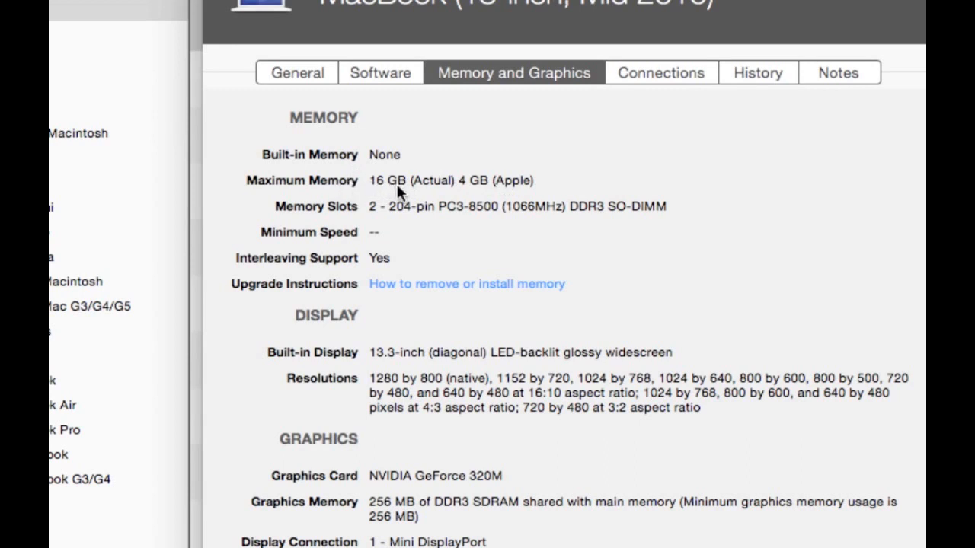
{"action": "mouse_move", "coordinate": [458, 189]}
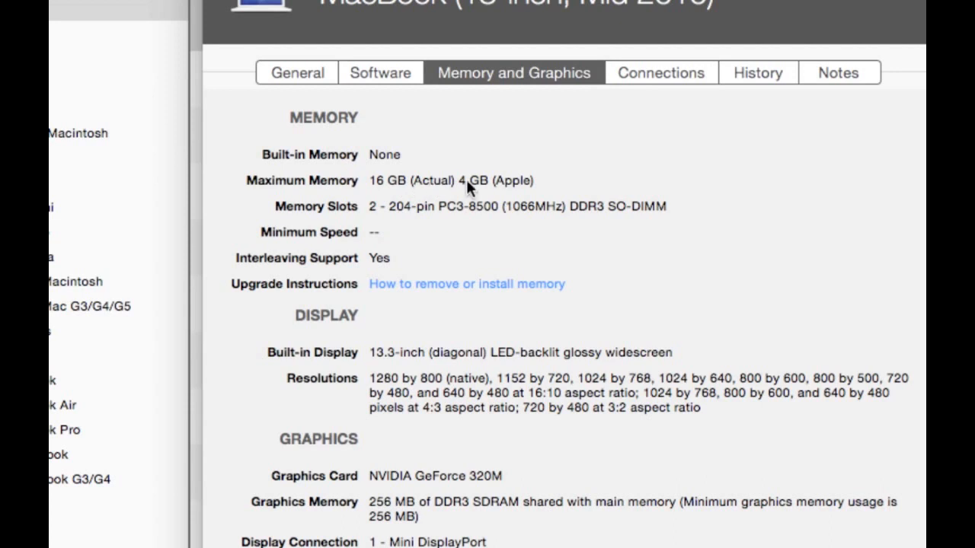
{"action": "mouse_move", "coordinate": [540, 184]}
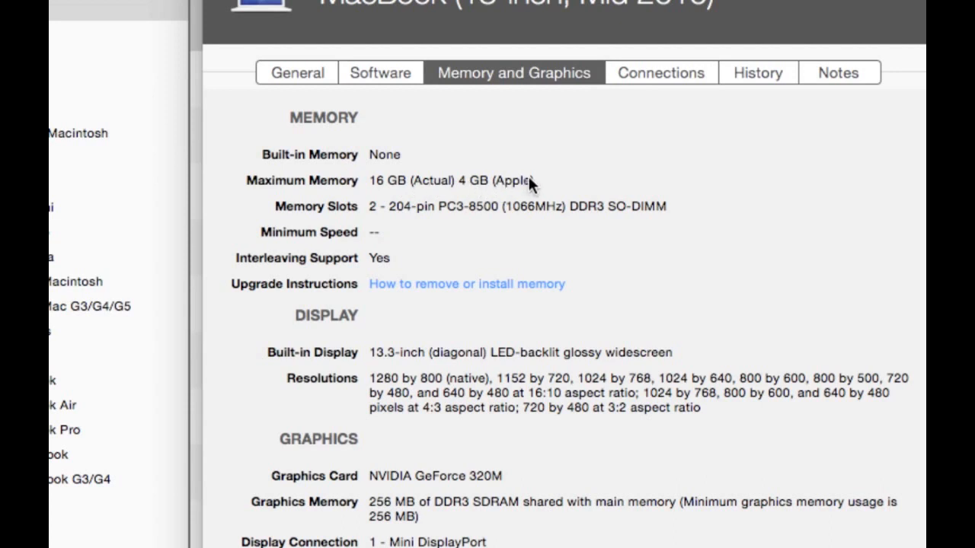
{"action": "mouse_move", "coordinate": [453, 219]}
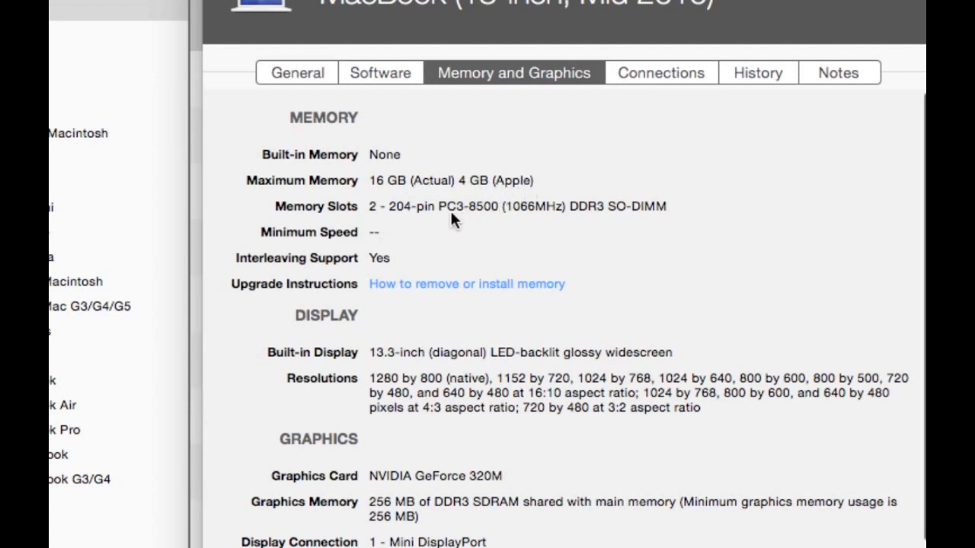
{"action": "scroll", "scroll_direction": "down", "scroll_amount": 3}
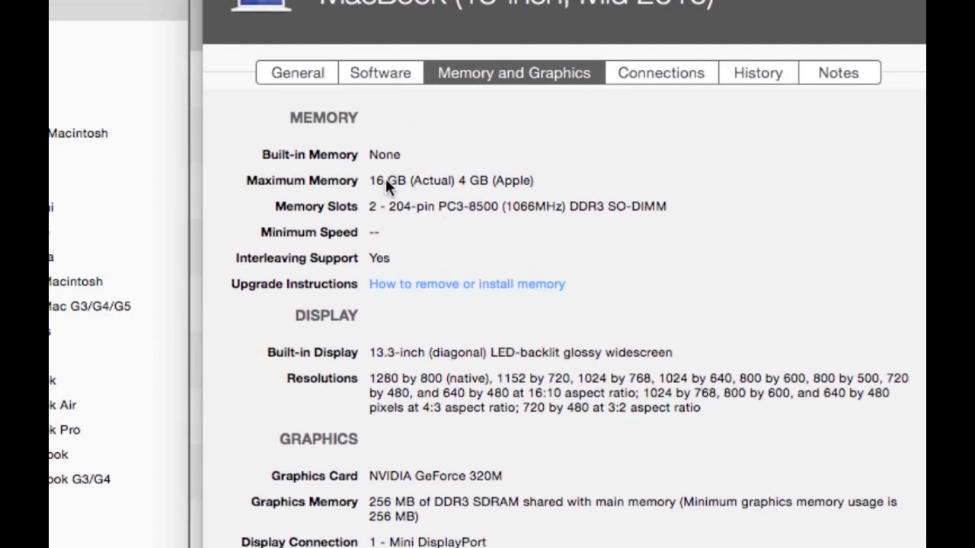
{"action": "scroll", "scroll_direction": "down", "scroll_amount": 3}
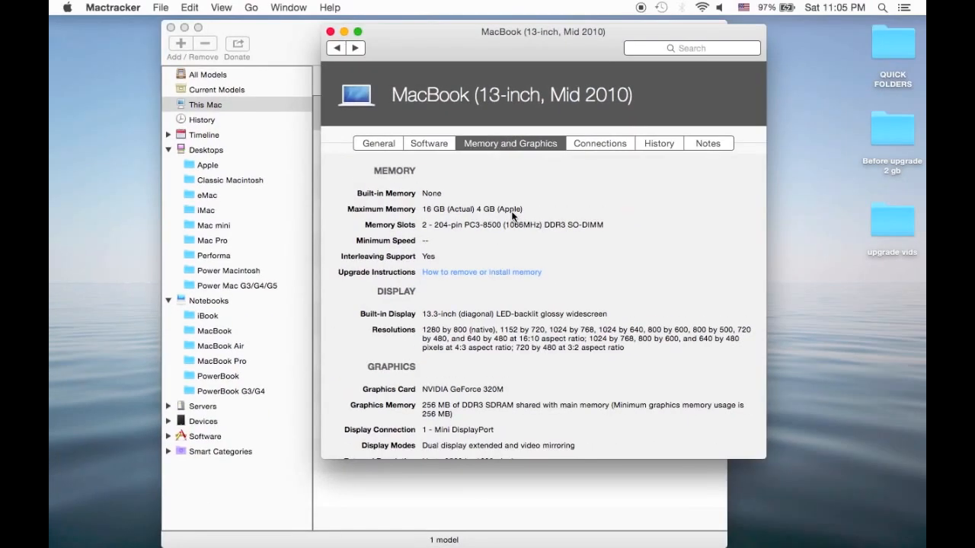
{"action": "mouse_move", "coordinate": [475, 517]}
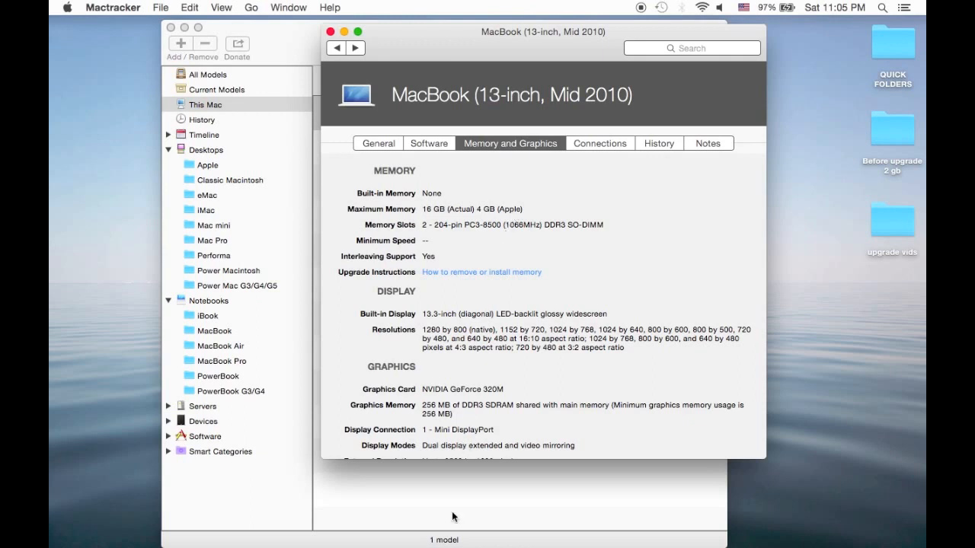
{"action": "mouse_move", "coordinate": [912, 510]}
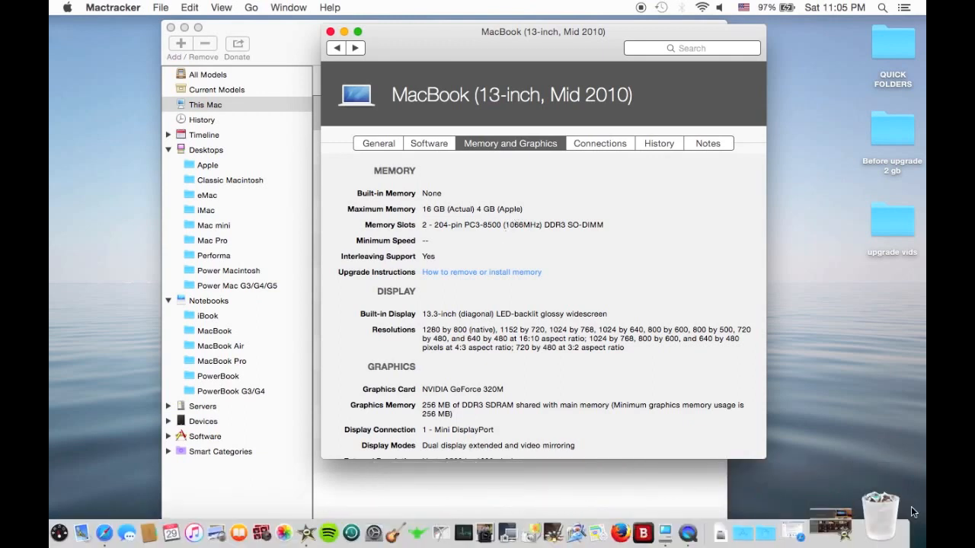
{"action": "mouse_move", "coordinate": [413, 518]}
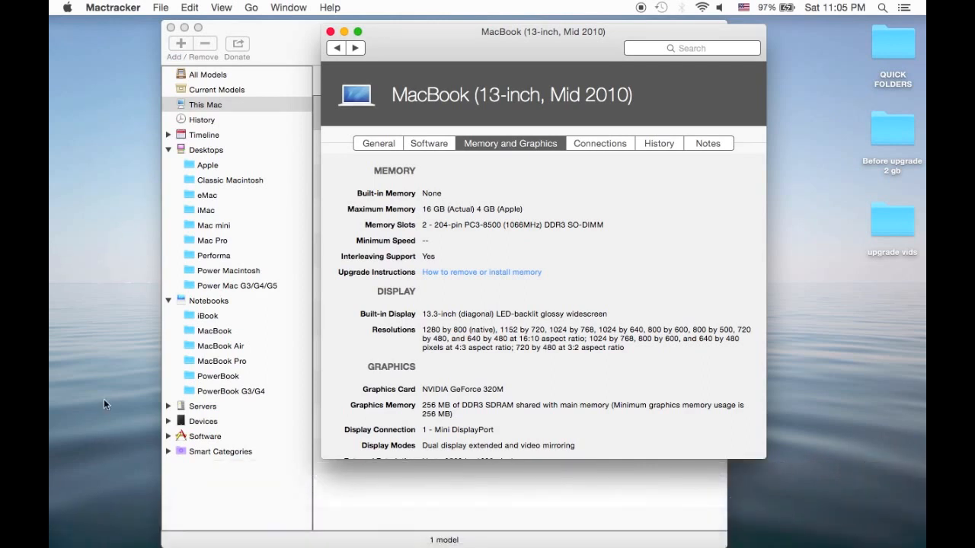
{"action": "mouse_move", "coordinate": [330, 66]}
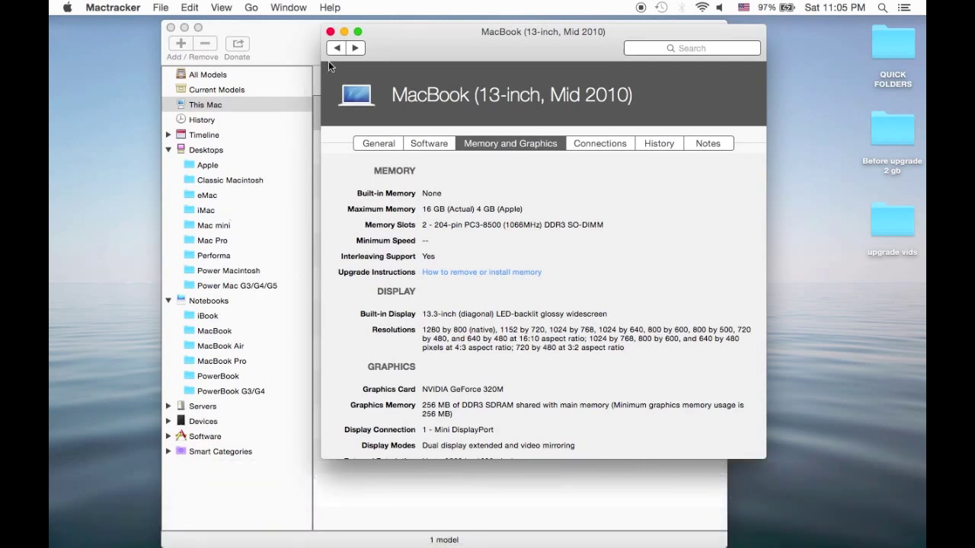
{"action": "mouse_move", "coordinate": [325, 31]}
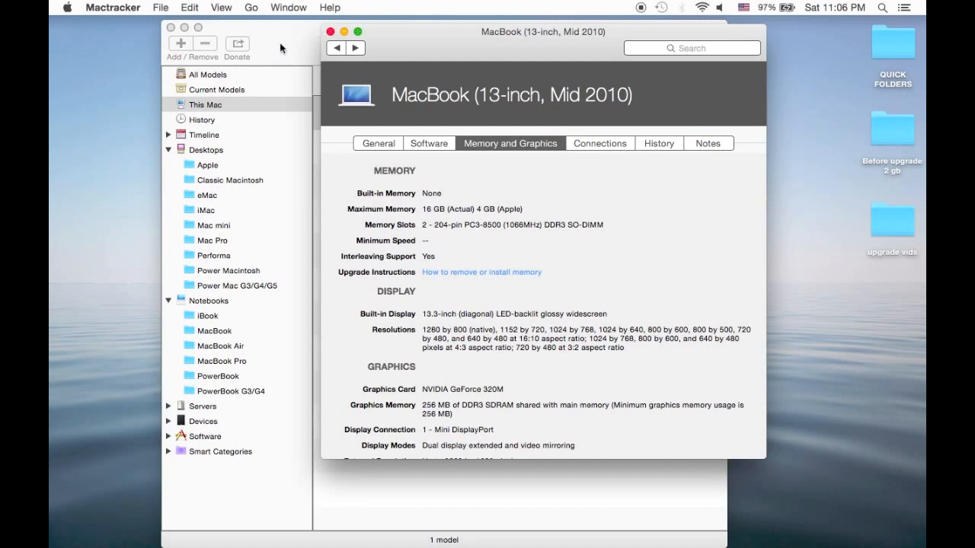
{"action": "mouse_move", "coordinate": [324, 30]}
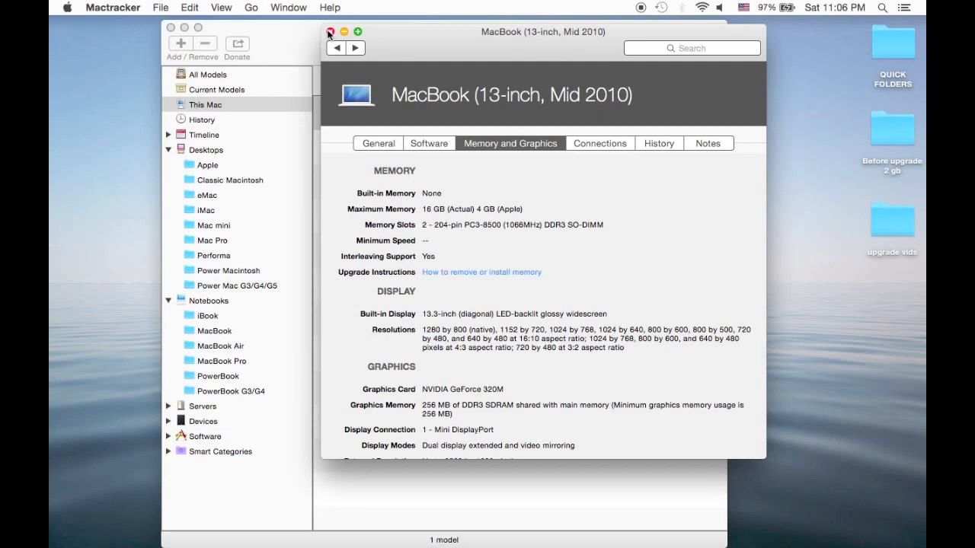
Close the MacBook (13-inch, Mid 2010) details window
{"action": "left_click", "coordinate": [327, 30]}
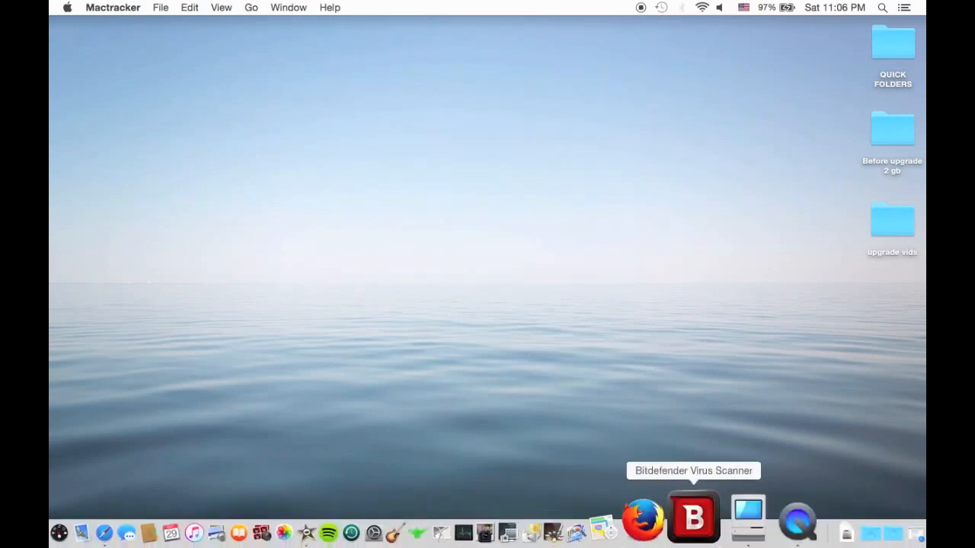
{"action": "mouse_move", "coordinate": [830, 533]}
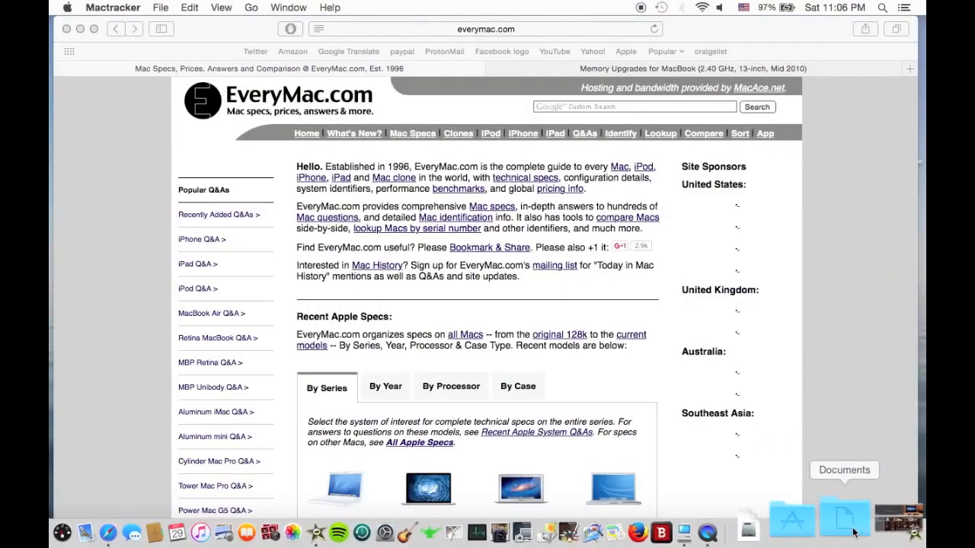
Bring up EveryMac.com and open the MacBook series from the By Series section
{"action": "left_click", "coordinate": [490, 247]}
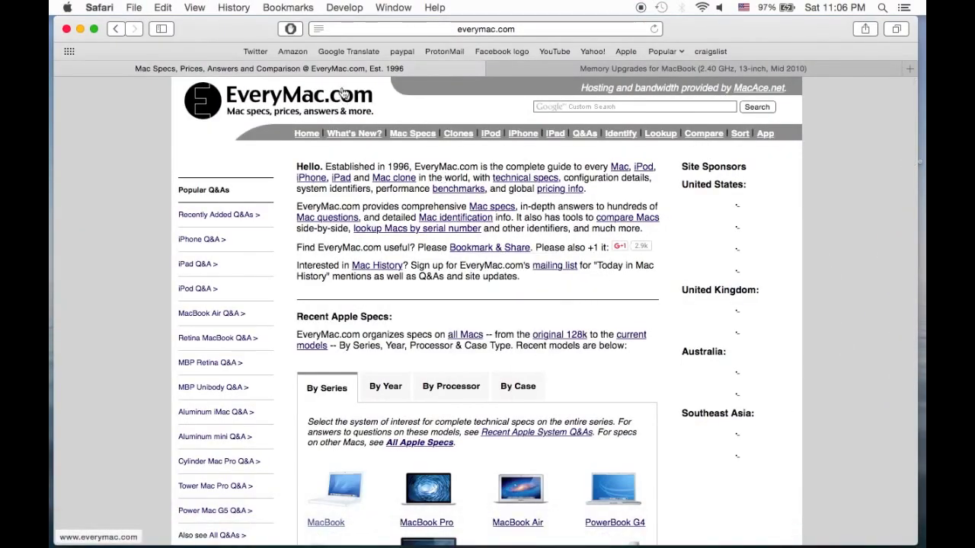
{"action": "scroll", "scroll_direction": "down", "scroll_amount": 3}
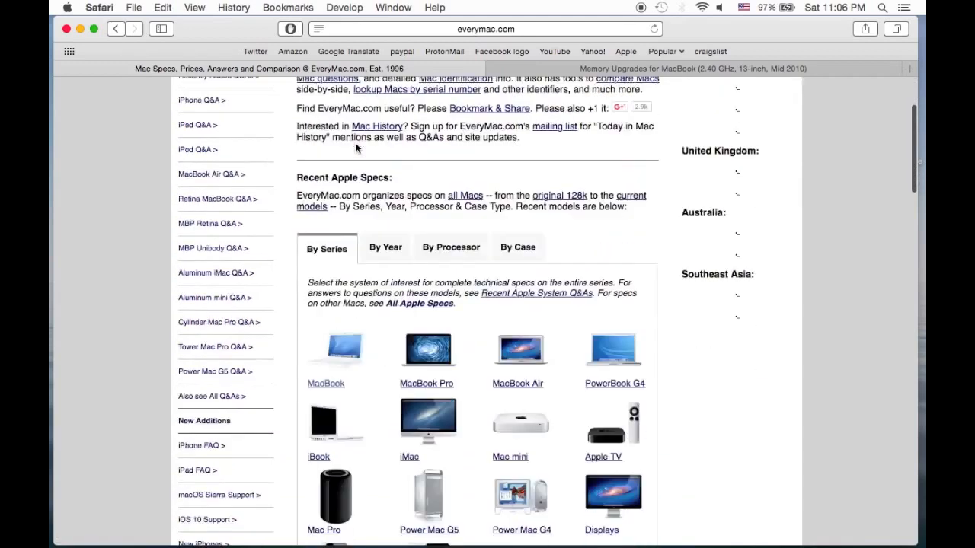
{"action": "scroll", "scroll_direction": "down", "scroll_amount": 3}
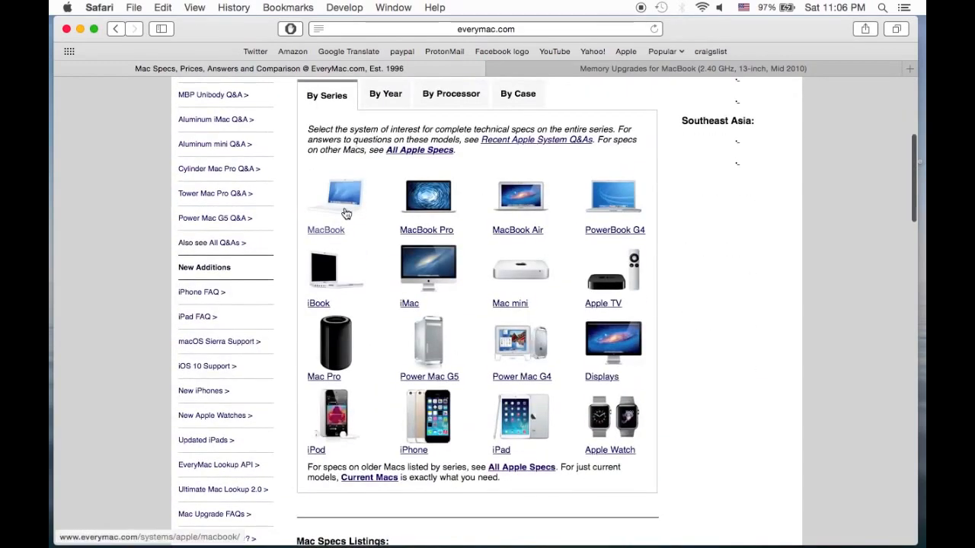
{"action": "left_click", "coordinate": [326, 229]}
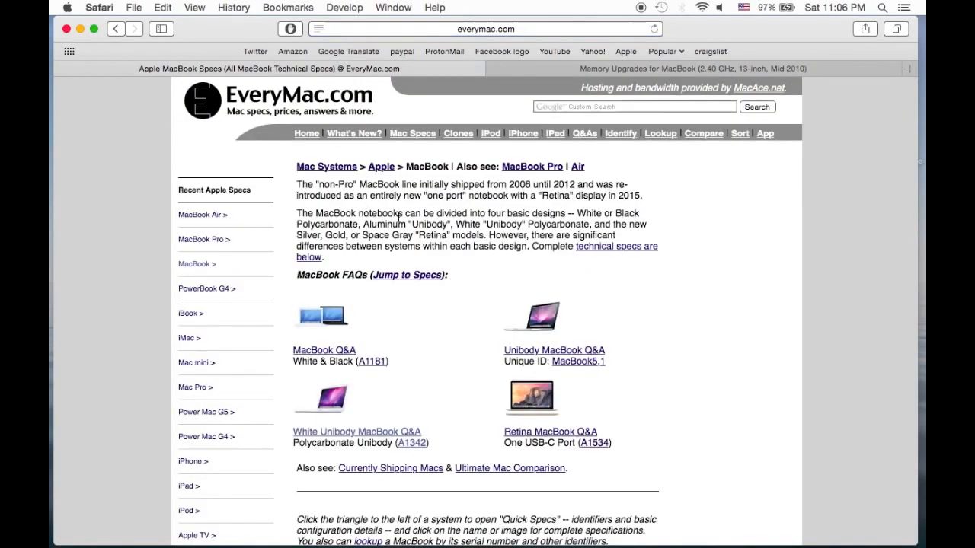
Open the spec page for the MacBook "Core 2 Duo" 2.4 13" (Mid-2010)
{"action": "scroll", "scroll_direction": "down", "scroll_amount": 3}
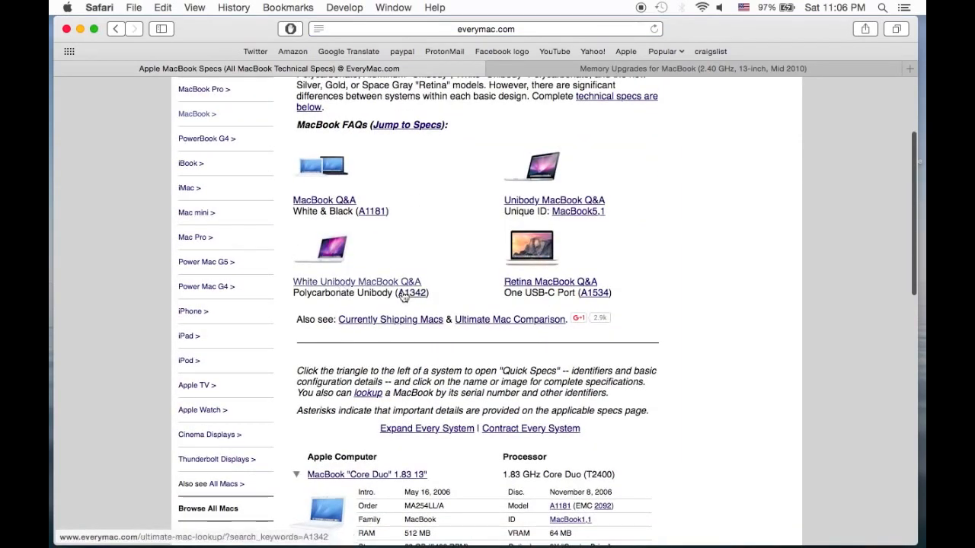
{"action": "scroll", "scroll_direction": "down", "scroll_amount": 3}
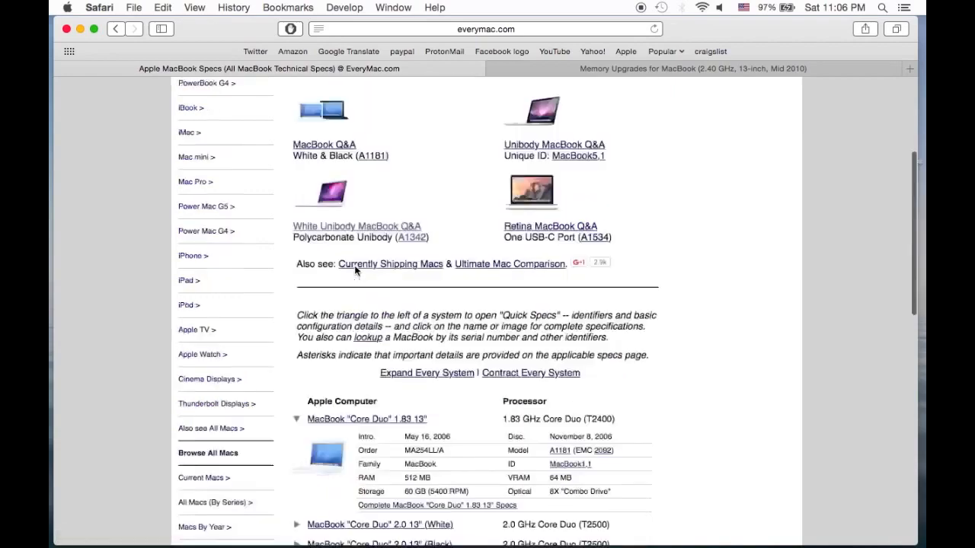
{"action": "scroll", "scroll_direction": "down", "scroll_amount": 3}
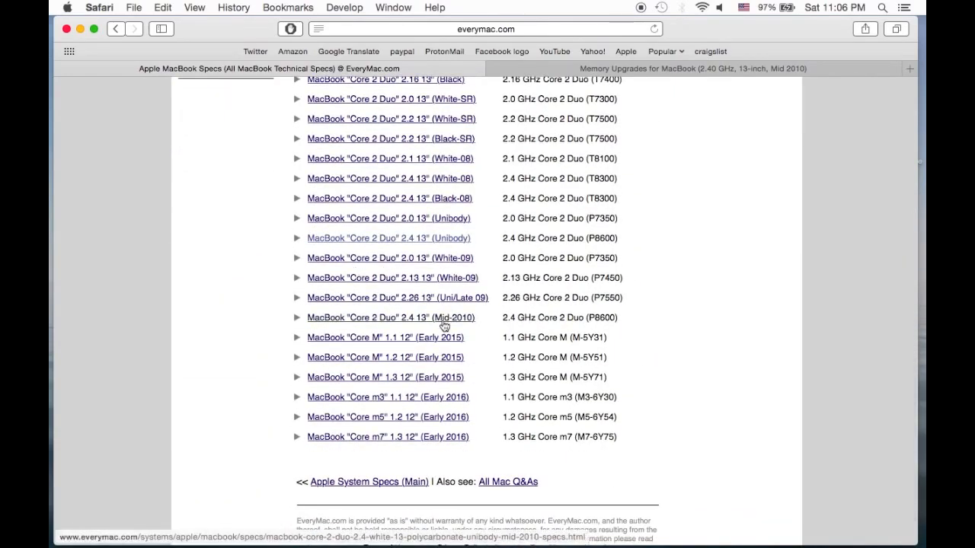
{"action": "left_click", "coordinate": [396, 317]}
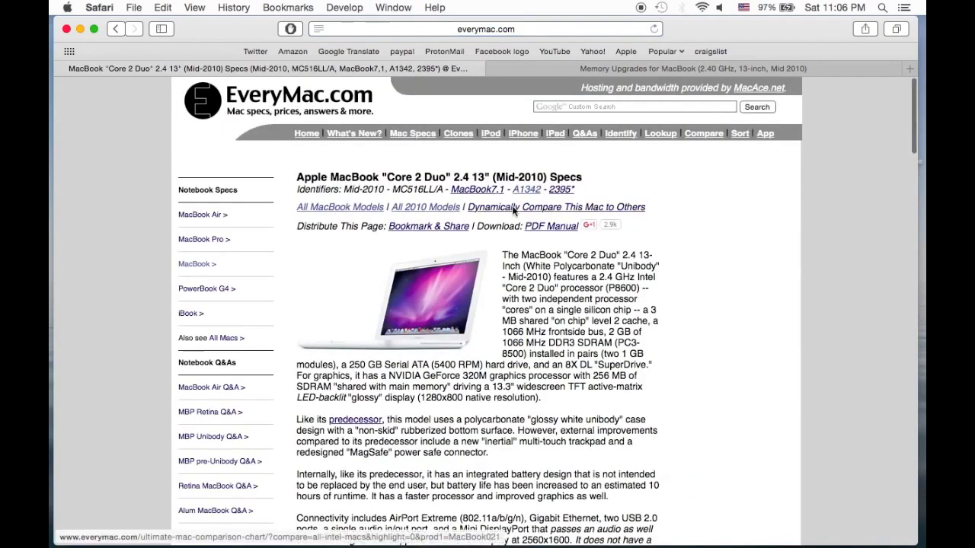
Scroll through the Mid-2010 MacBook's specs page on EveryMac.com
{"action": "scroll", "scroll_direction": "down", "scroll_amount": 3}
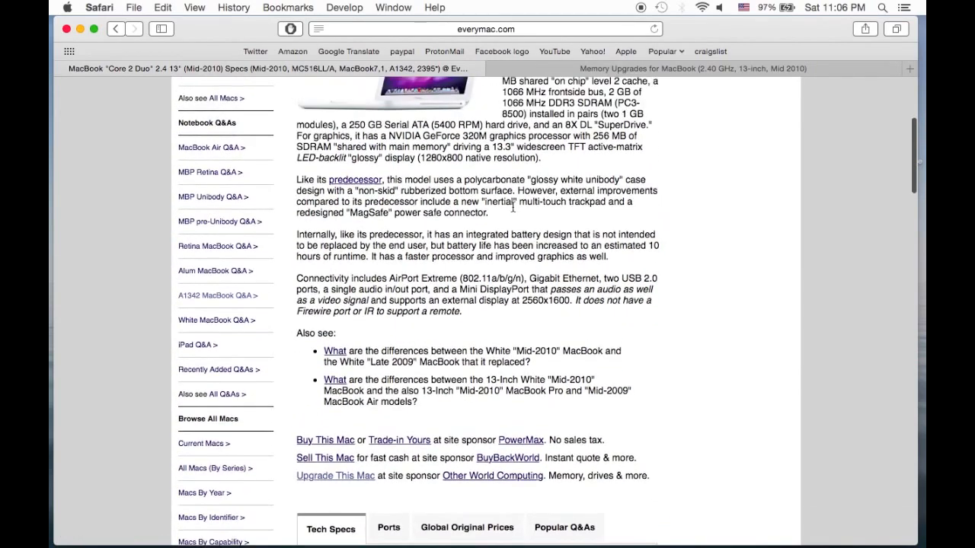
{"action": "scroll", "scroll_direction": "down", "scroll_amount": 3}
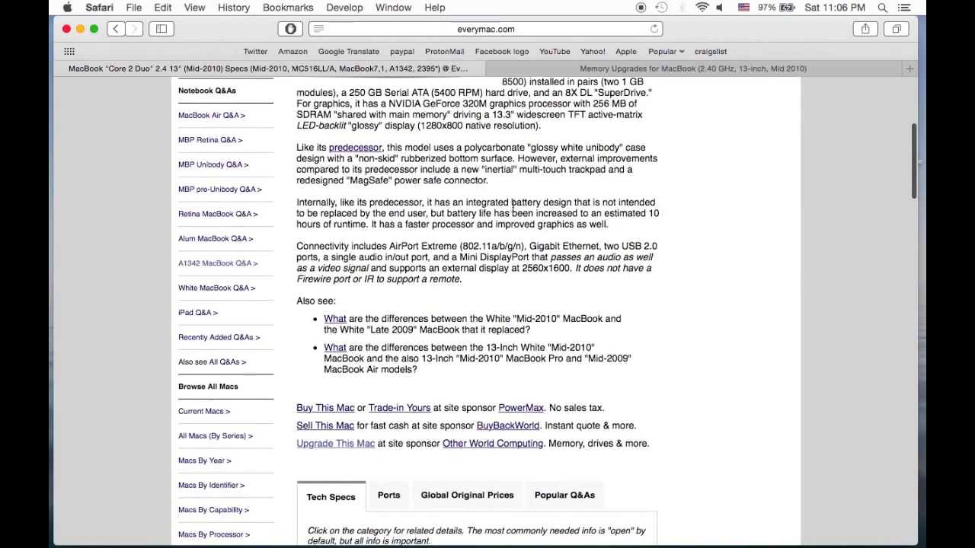
{"action": "scroll", "scroll_direction": "down", "scroll_amount": 3}
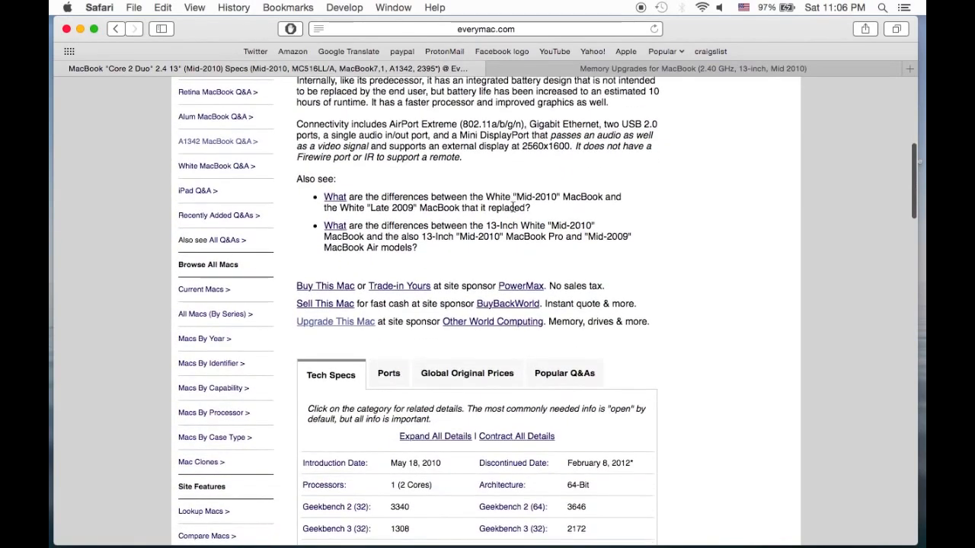
{"action": "scroll", "scroll_direction": "down", "scroll_amount": 3}
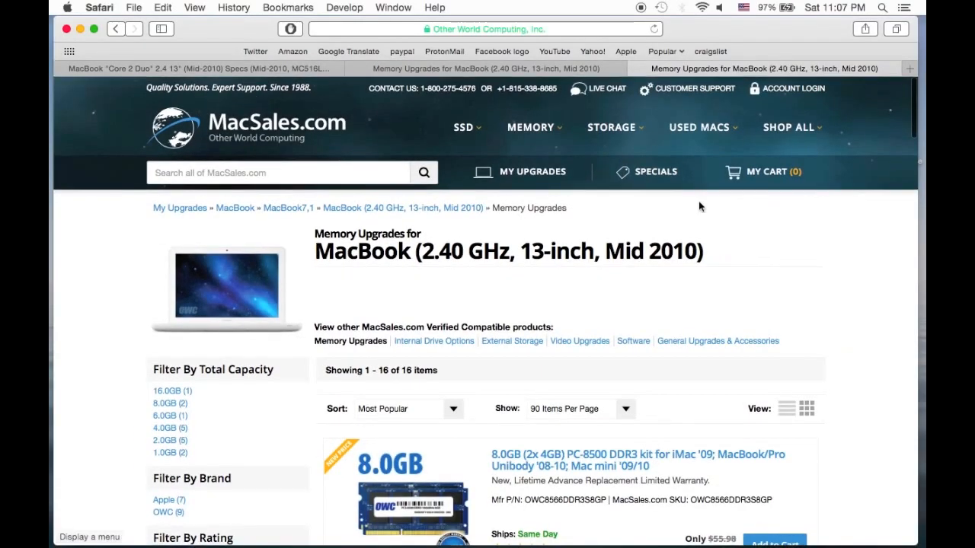
Scroll the memory upgrades, comparing the 8.0GB and 16.0GB kits ($99.97 for 16GB)
{"action": "scroll", "scroll_direction": "down", "scroll_amount": 3}
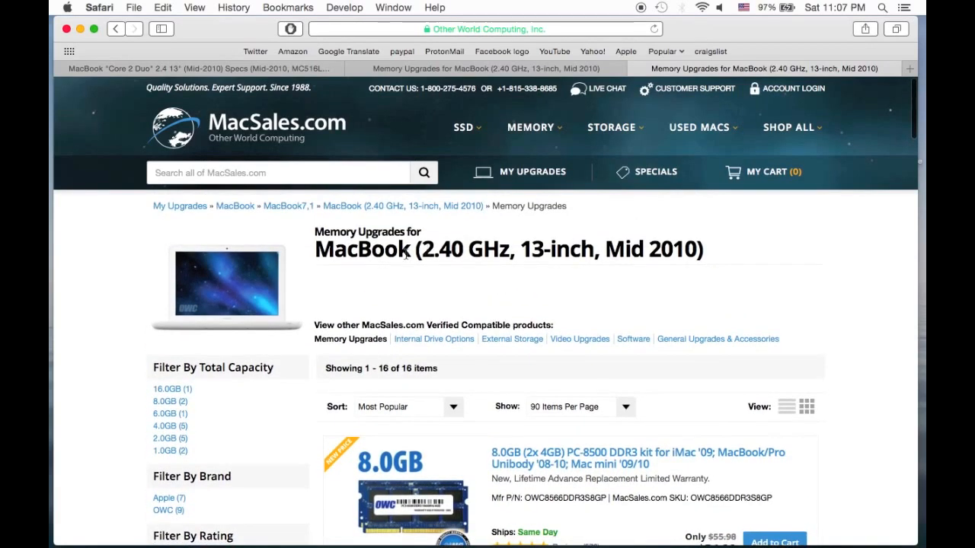
{"action": "mouse_move", "coordinate": [643, 257]}
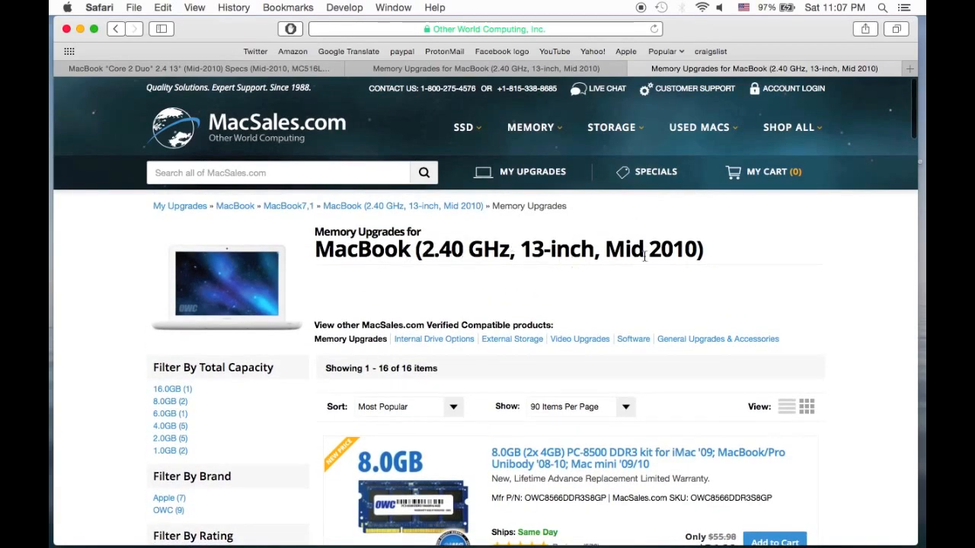
{"action": "mouse_move", "coordinate": [581, 307]}
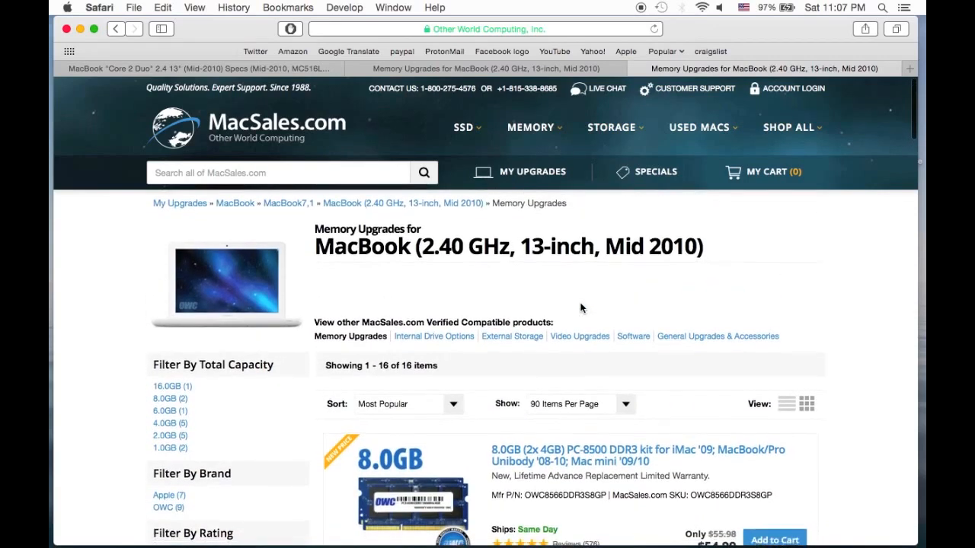
{"action": "scroll", "scroll_direction": "down", "scroll_amount": 3}
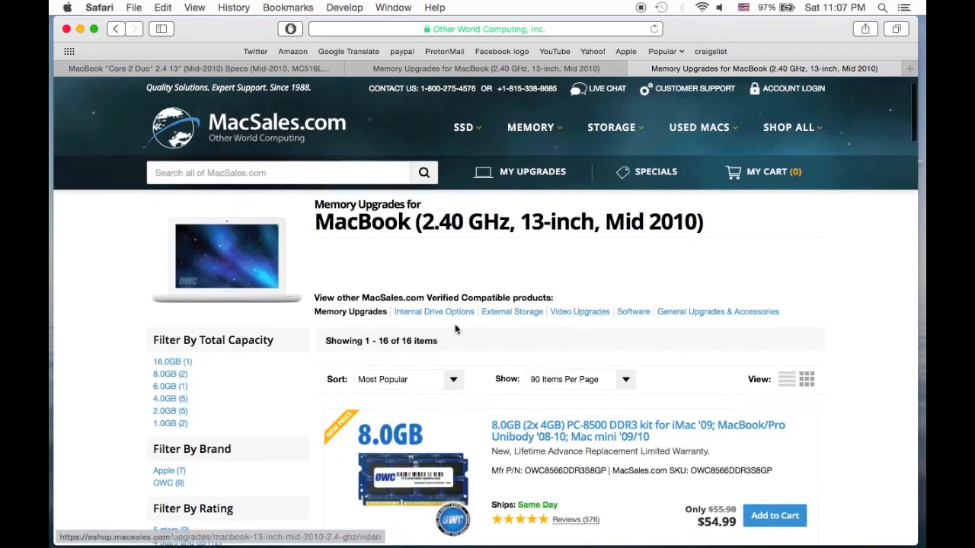
{"action": "mouse_move", "coordinate": [448, 314]}
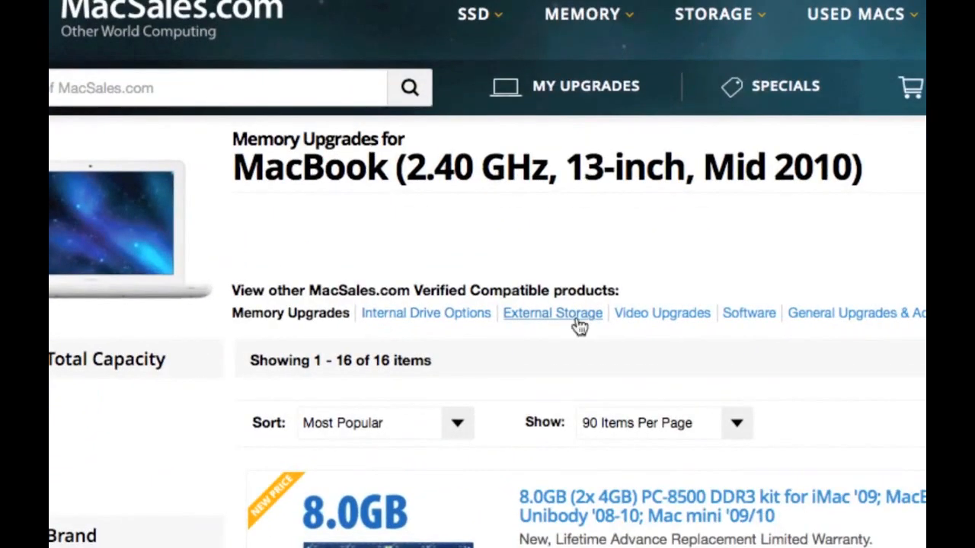
{"action": "mouse_move", "coordinate": [652, 376]}
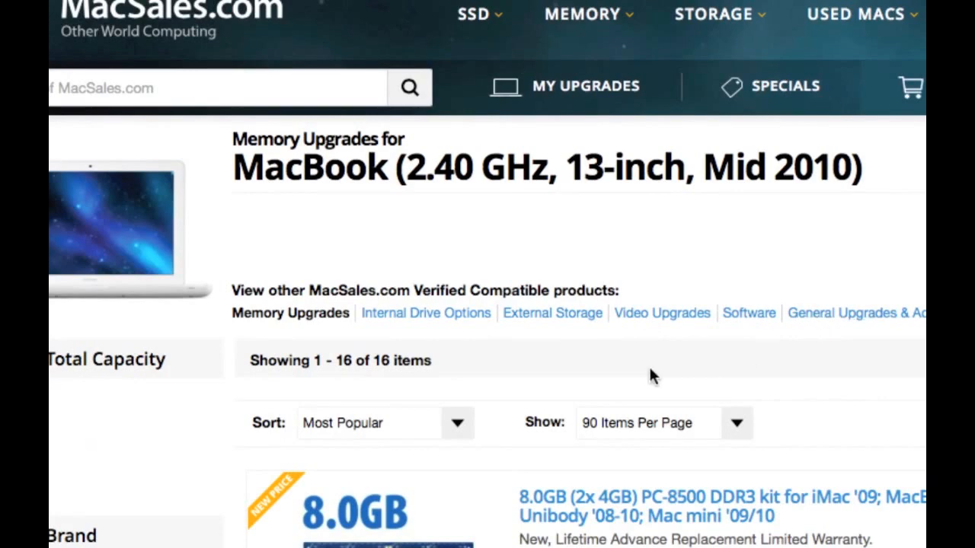
{"action": "scroll", "scroll_direction": "down", "scroll_amount": 3}
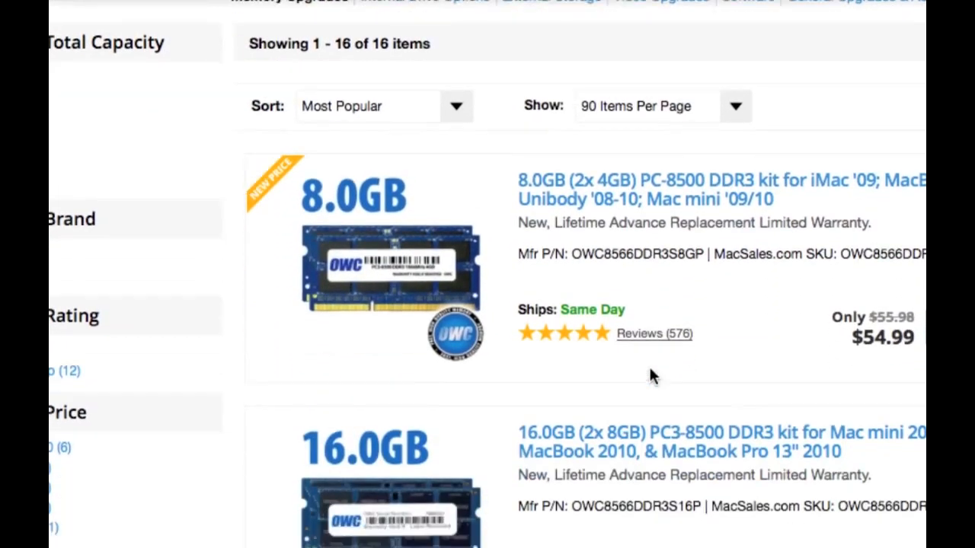
{"action": "scroll", "scroll_direction": "down", "scroll_amount": 3}
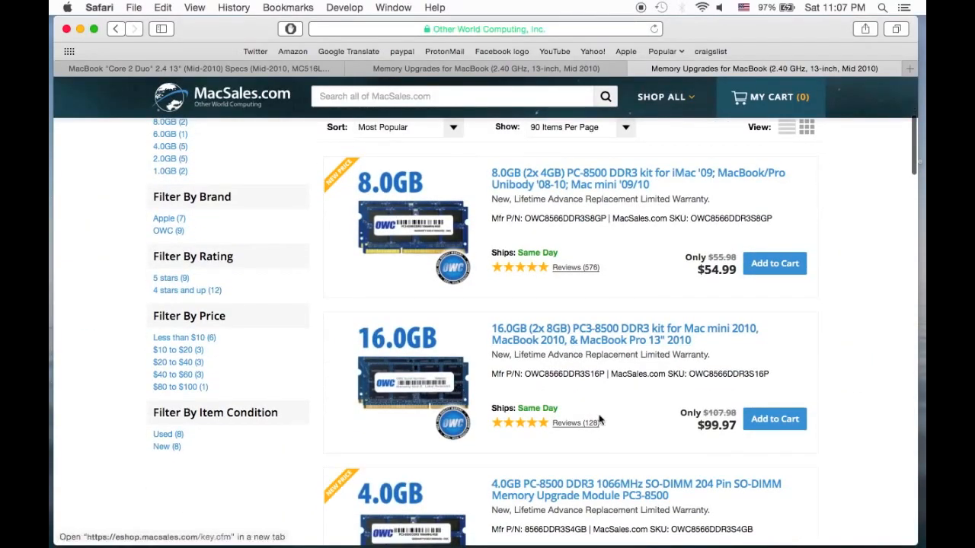
{"action": "mouse_move", "coordinate": [714, 430]}
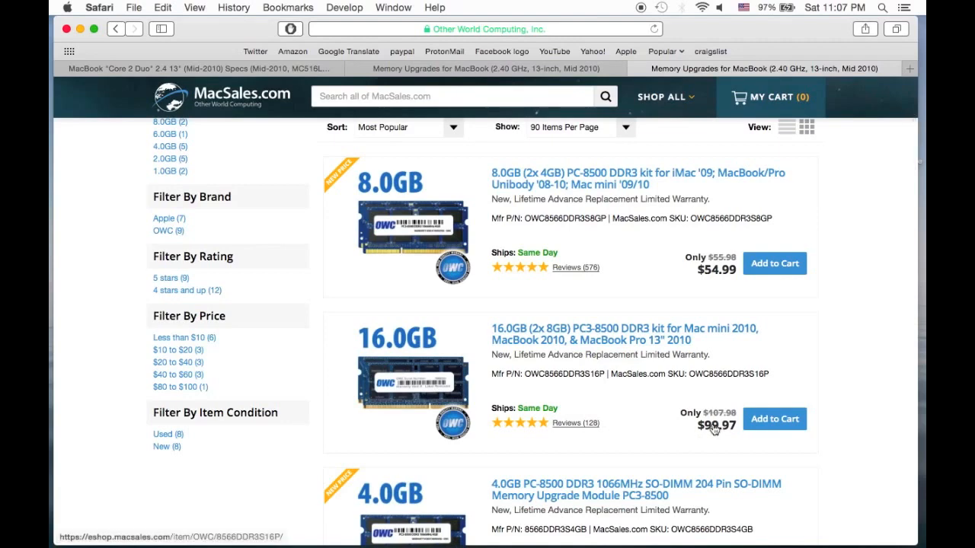
{"action": "mouse_move", "coordinate": [714, 393]}
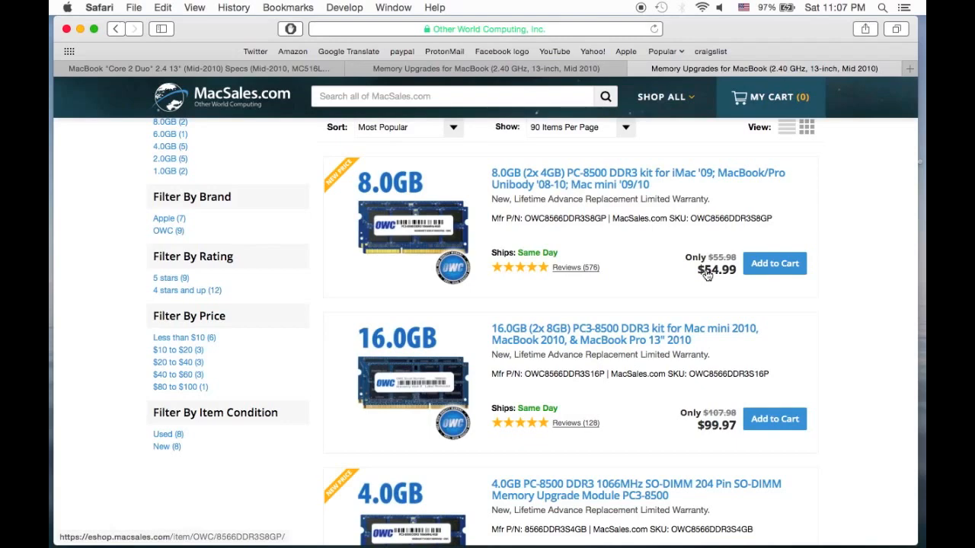
{"action": "mouse_move", "coordinate": [715, 415]}
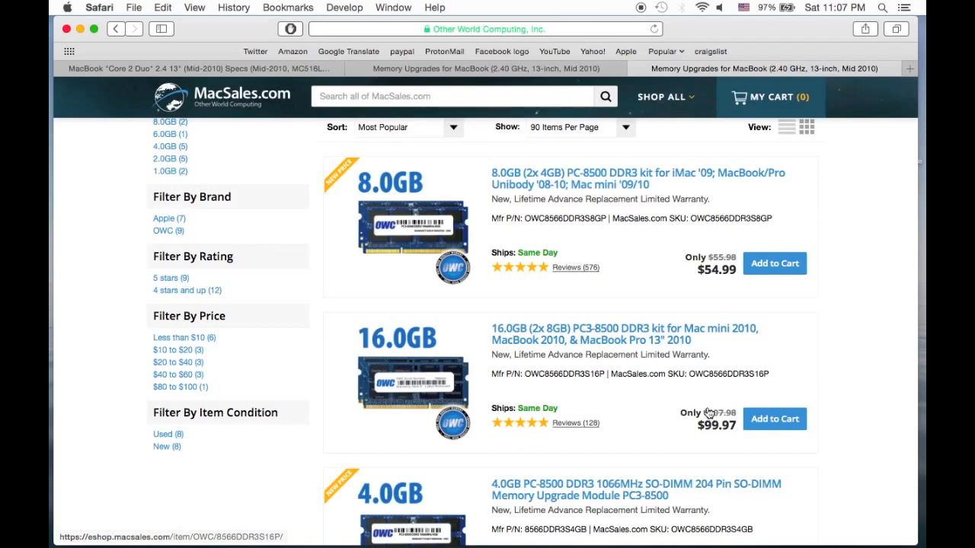
{"action": "mouse_move", "coordinate": [642, 412]}
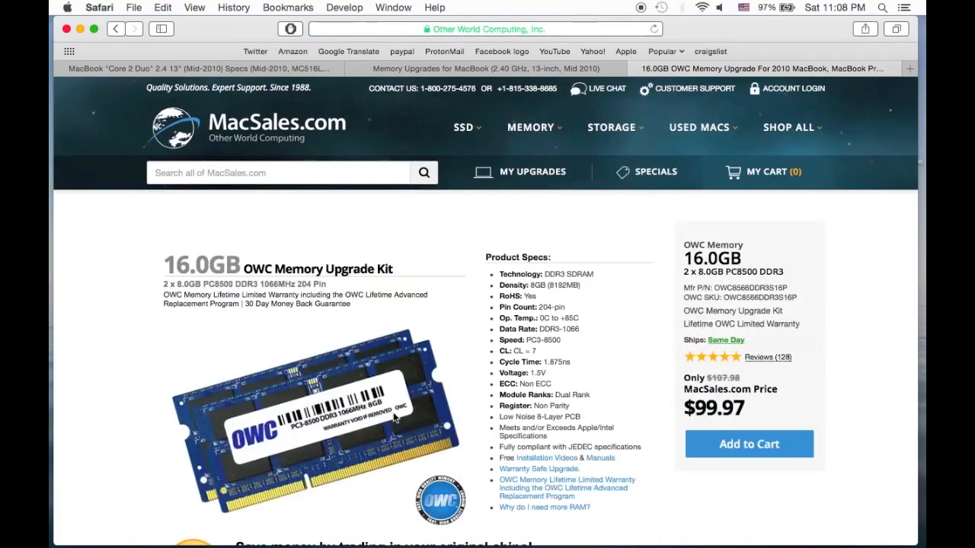
Scroll the 16.0GB OWC kit page to review its DDR3-1066 specs and $99.97 price
{"action": "scroll", "scroll_direction": "down", "scroll_amount": 3}
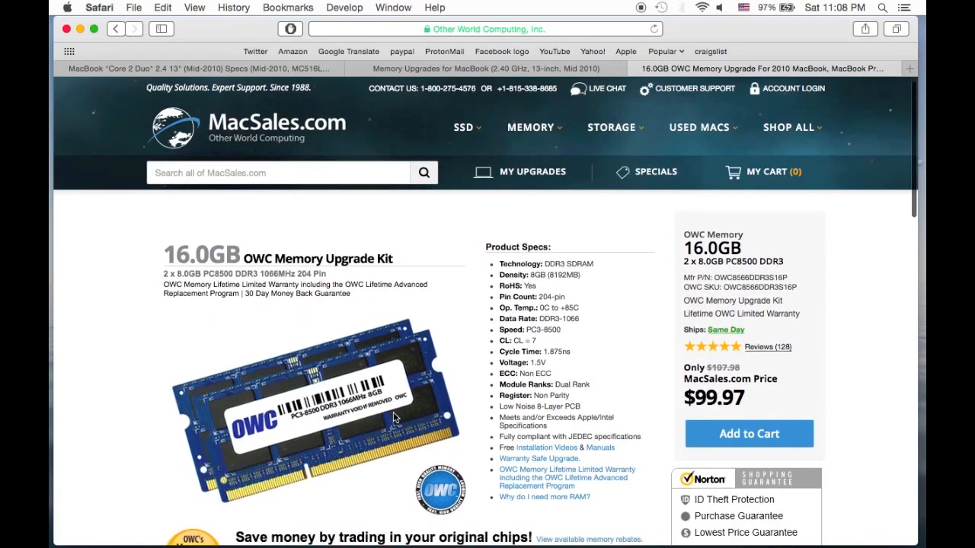
{"action": "scroll", "scroll_direction": "down", "scroll_amount": 3}
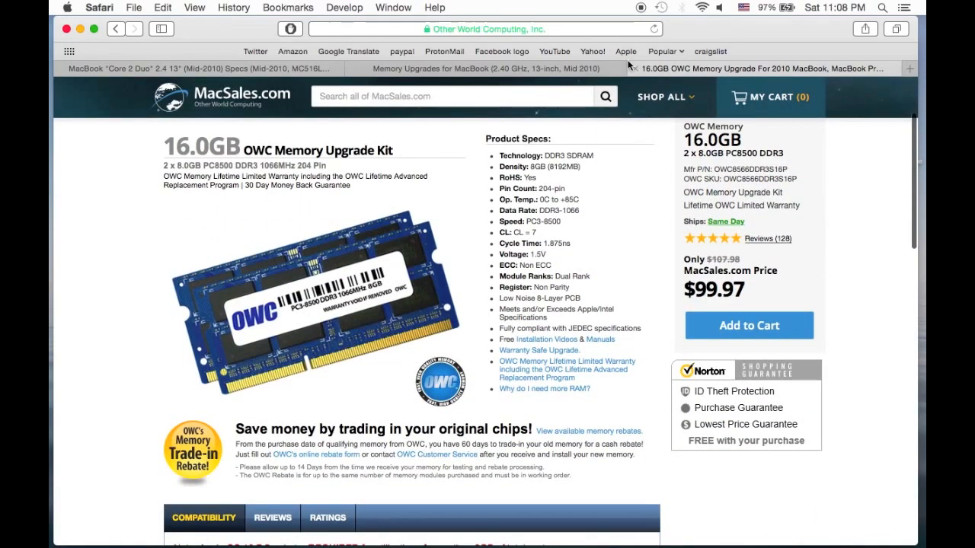
{"action": "mouse_move", "coordinate": [627, 67]}
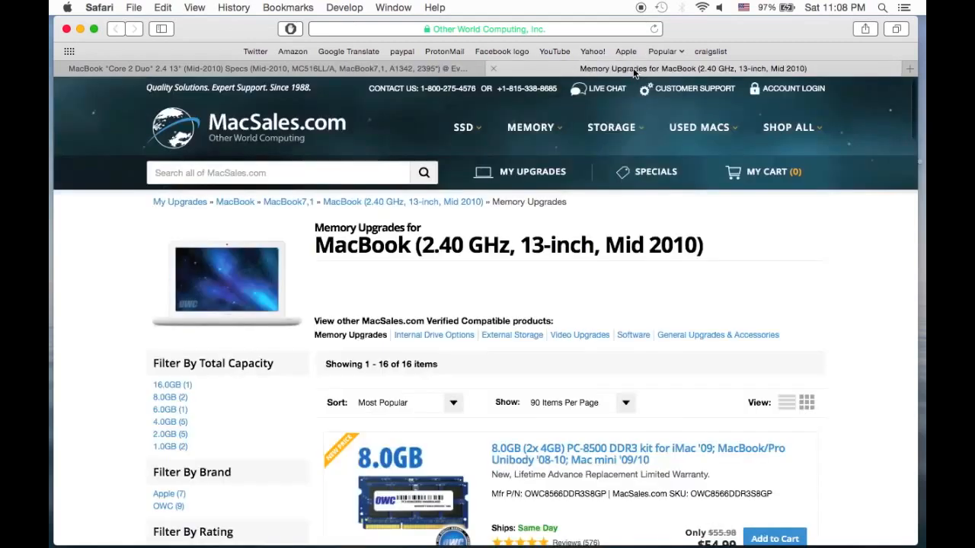
Scroll through the memory upgrades compatible with the MacBook (2.40 GHz, 13-inch, Mid 2010)
{"action": "scroll", "scroll_direction": "down", "scroll_amount": 3}
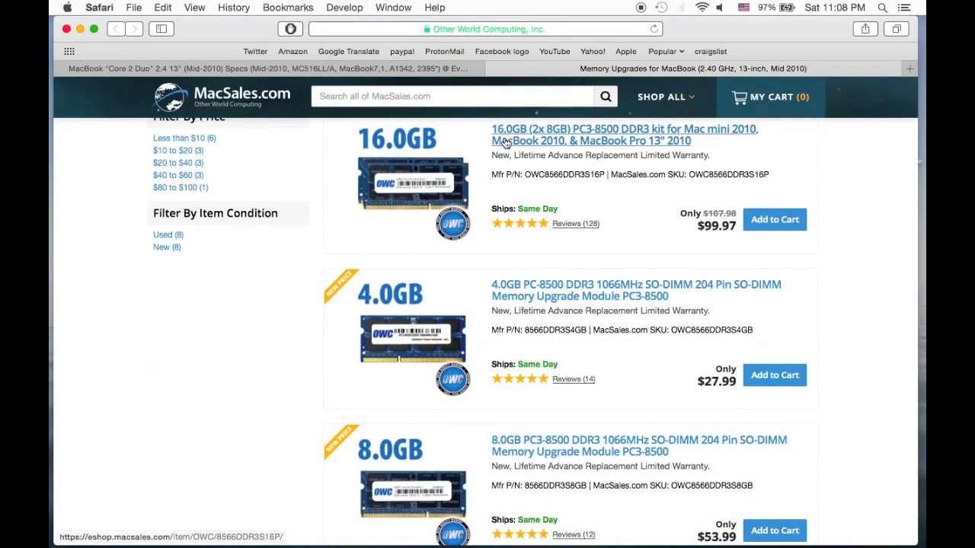
{"action": "scroll", "scroll_direction": "down", "scroll_amount": 3}
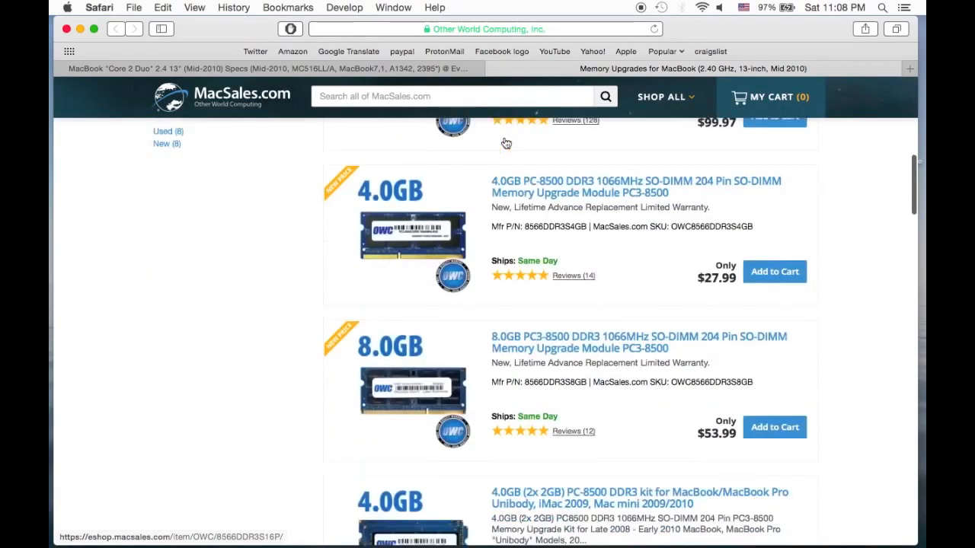
{"action": "scroll", "scroll_direction": "down", "scroll_amount": 3}
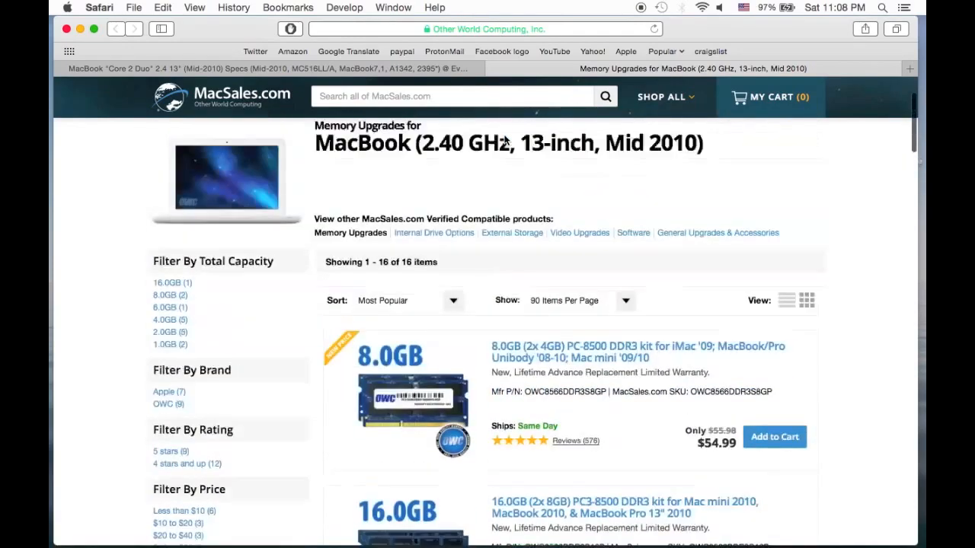
{"action": "left_click", "coordinate": [531, 128]}
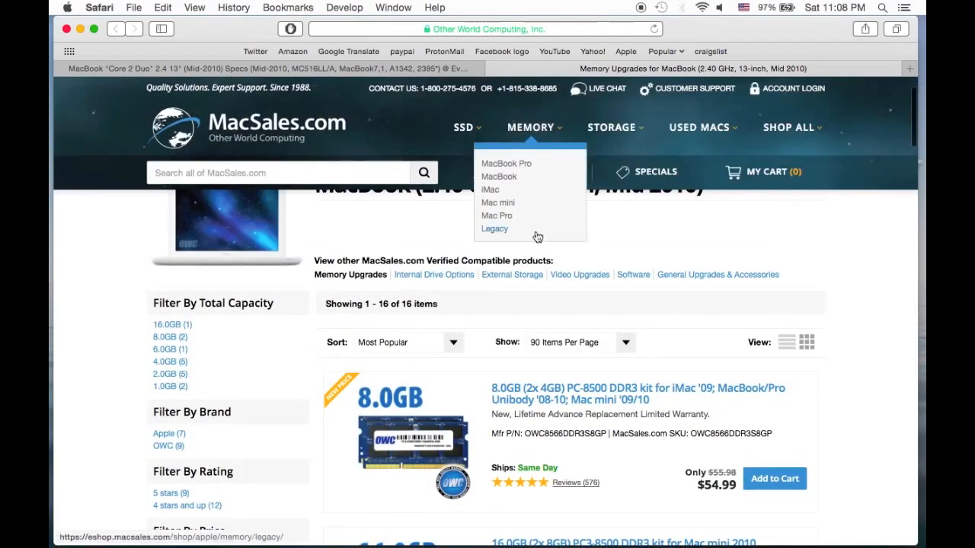
{"action": "scroll", "scroll_direction": "down", "scroll_amount": 3}
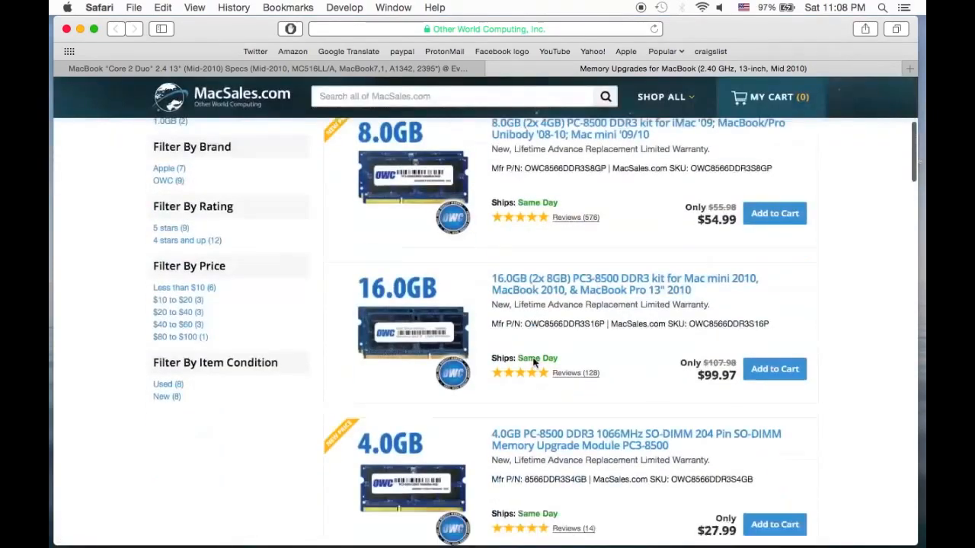
{"action": "scroll", "scroll_direction": "down", "scroll_amount": 3}
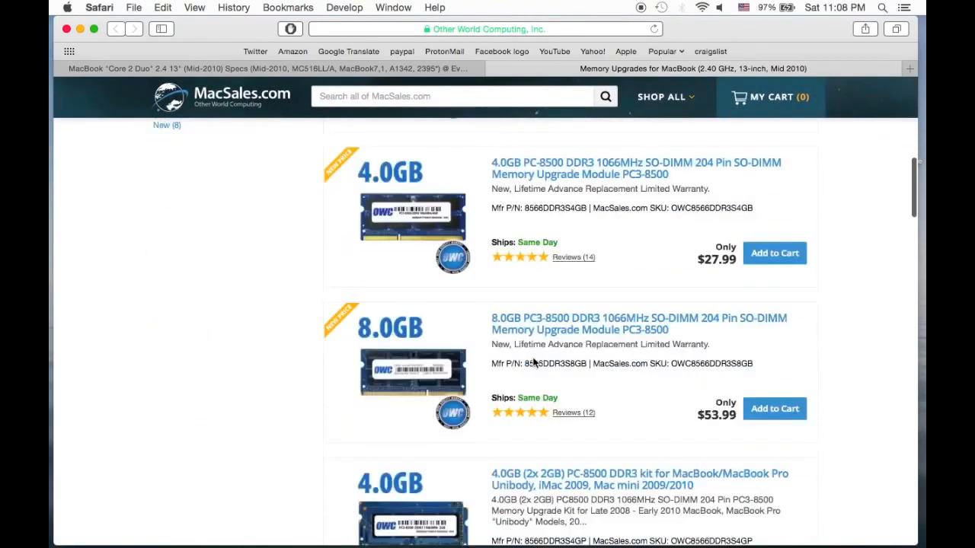
{"action": "scroll", "scroll_direction": "up", "scroll_amount": 3}
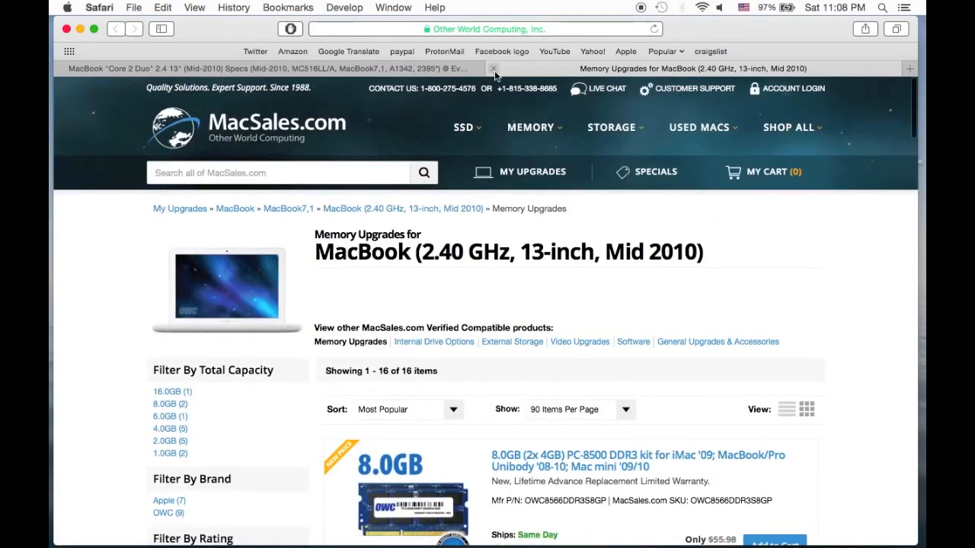
{"action": "mouse_move", "coordinate": [492, 68]}
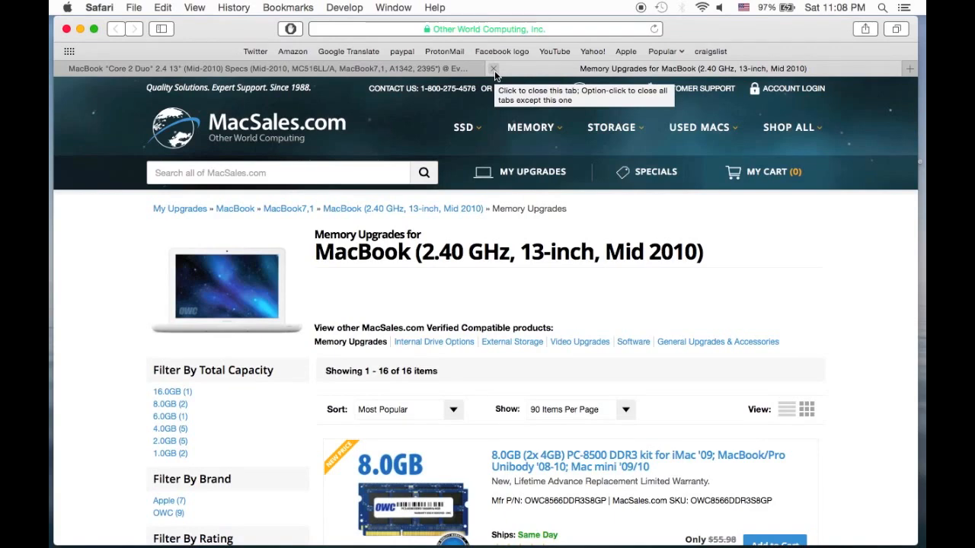
{"action": "scroll", "scroll_direction": "down", "scroll_amount": 3}
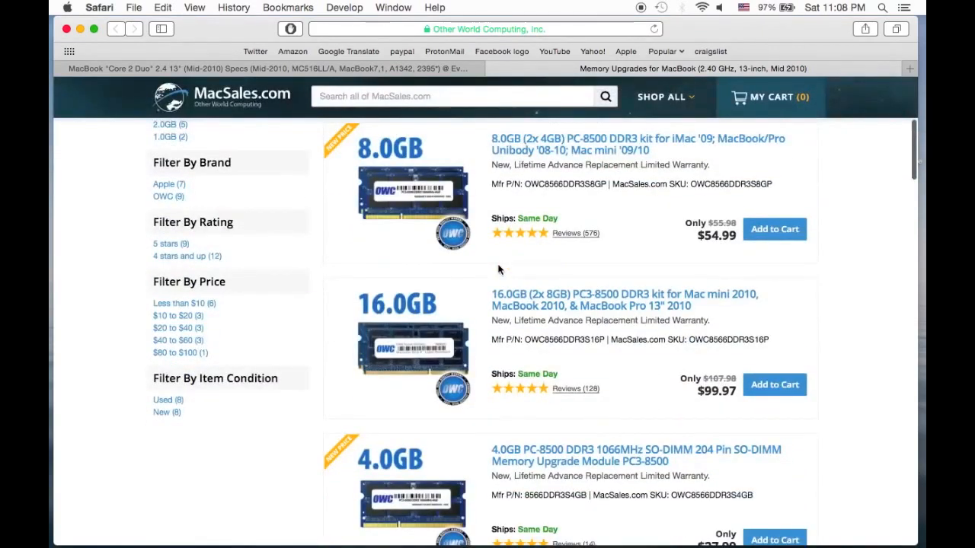
{"action": "mouse_move", "coordinate": [462, 345]}
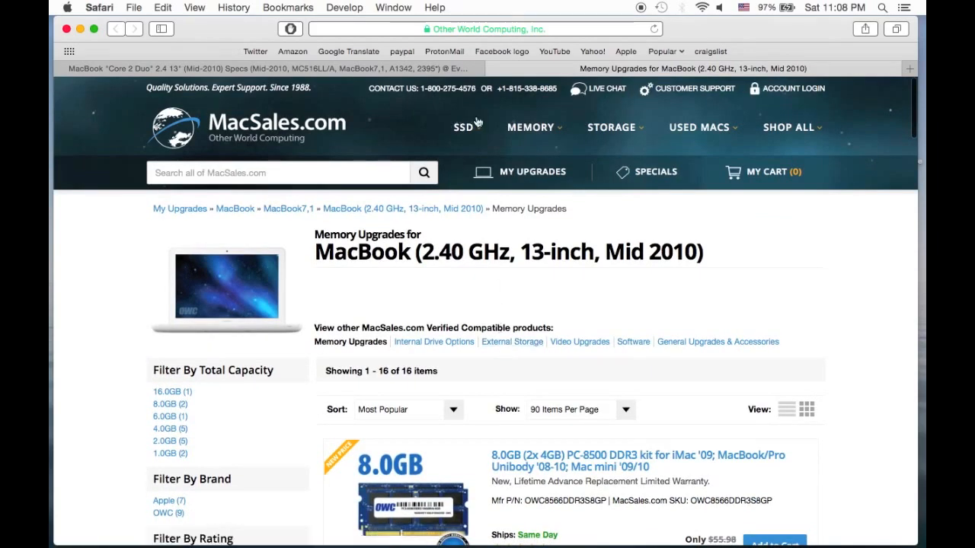
{"action": "scroll", "scroll_direction": "down", "scroll_amount": 3}
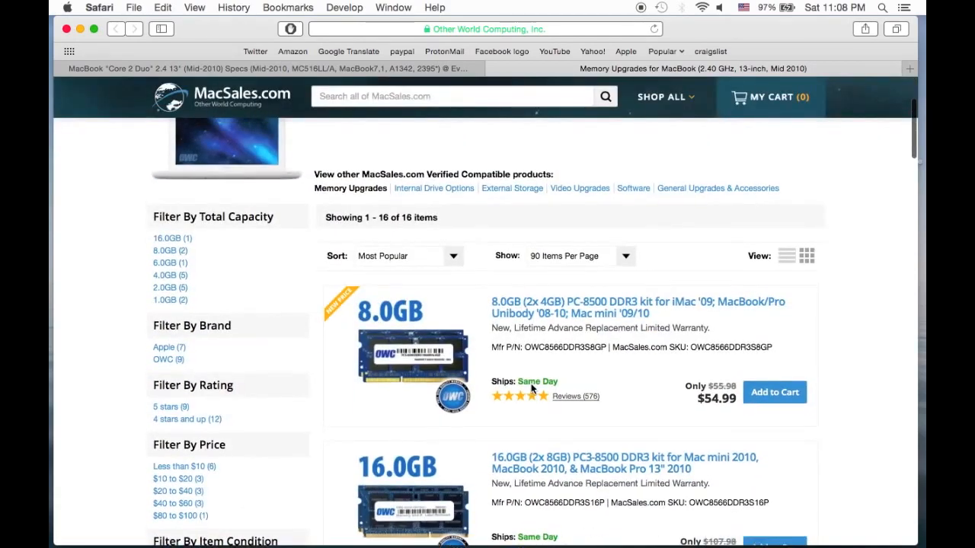
{"action": "scroll", "scroll_direction": "down", "scroll_amount": 3}
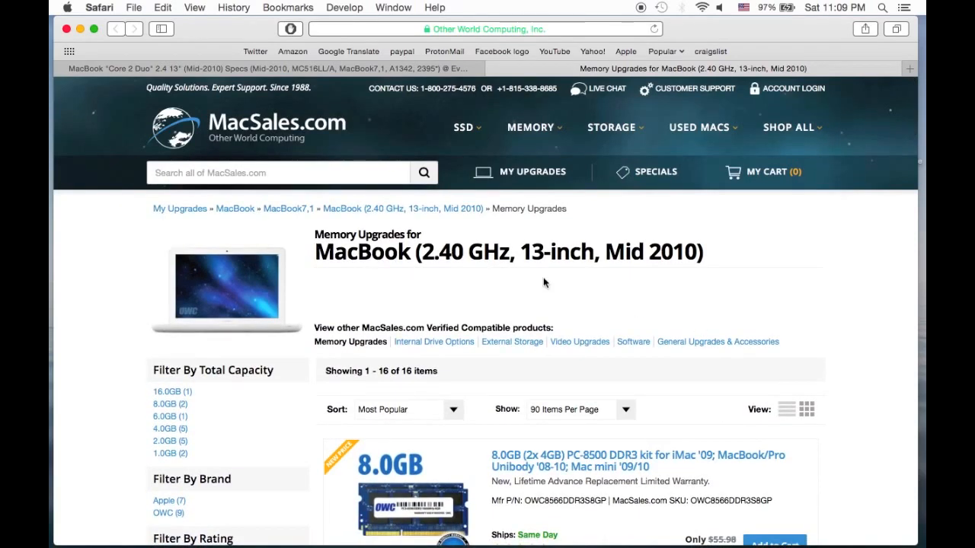
{"action": "scroll", "scroll_direction": "down", "scroll_amount": 3}
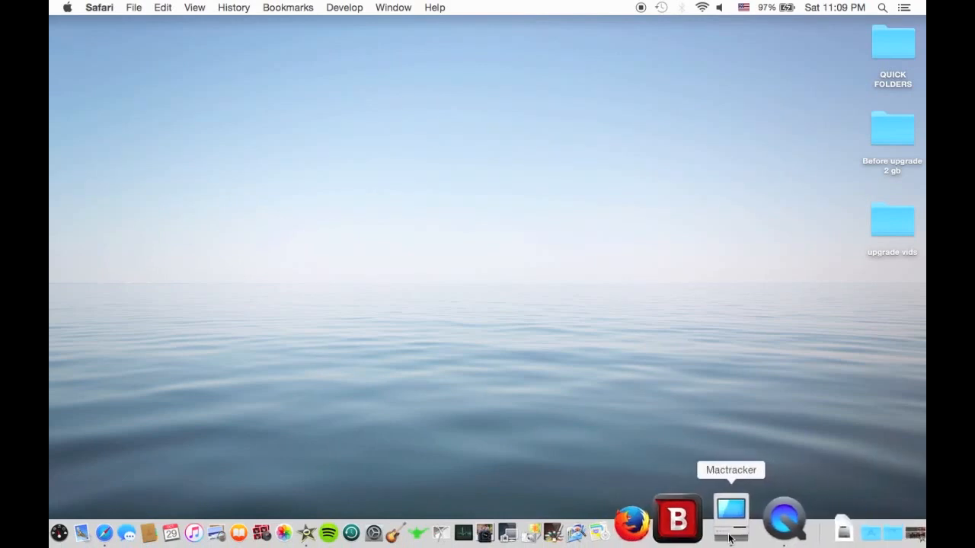
Reopen the Mid 2010 MacBook's specs in Mactracker and follow the 'How to remove or install memory' link
{"action": "left_click", "coordinate": [730, 522]}
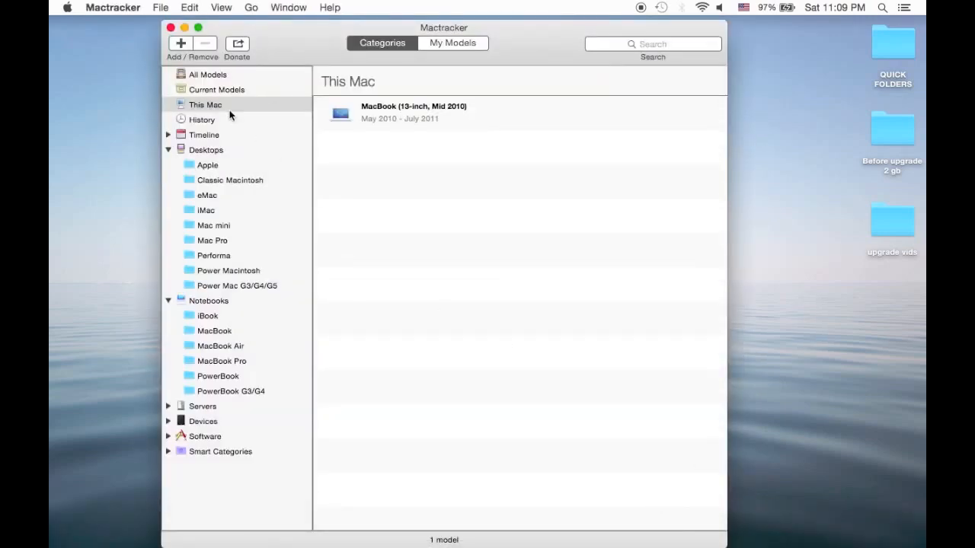
{"action": "double_click", "coordinate": [414, 110]}
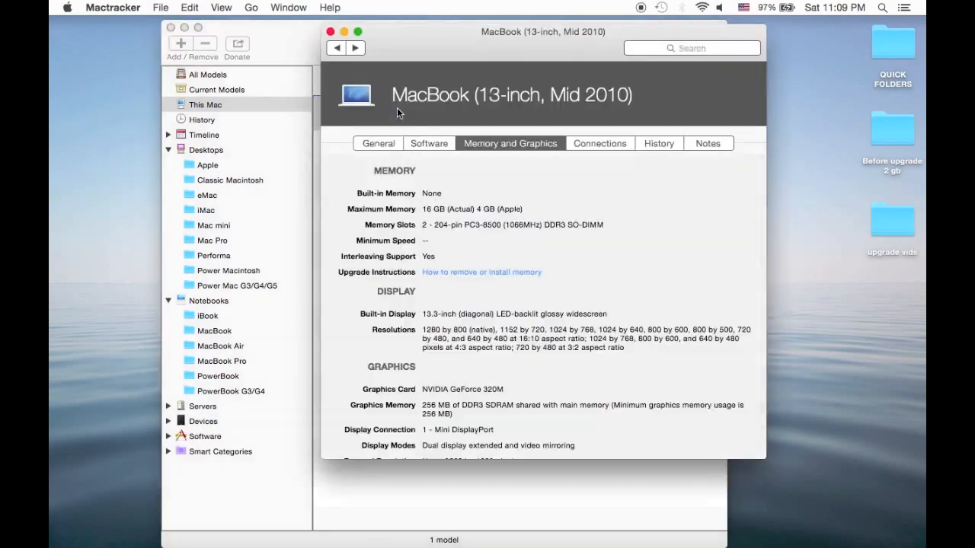
{"action": "scroll", "scroll_direction": "down", "scroll_amount": 3}
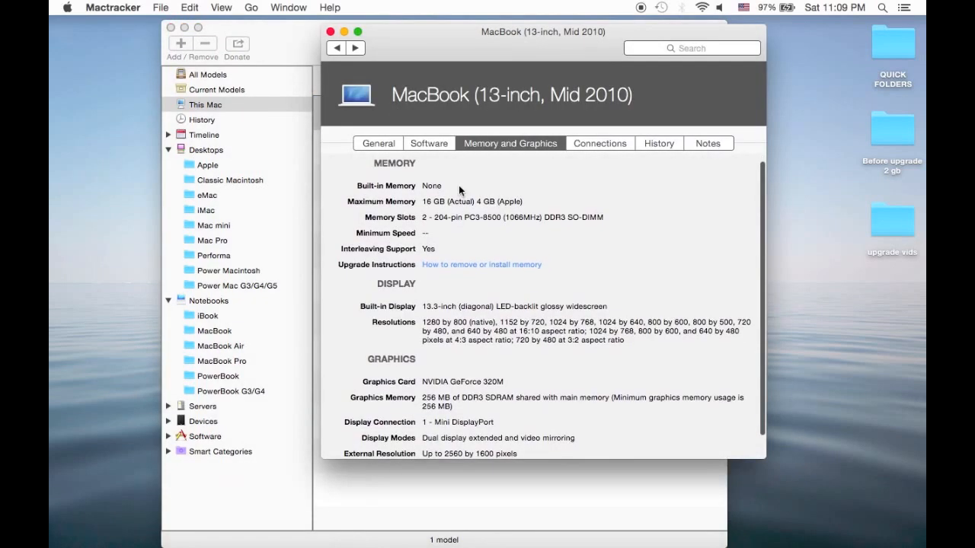
{"action": "mouse_move", "coordinate": [411, 275]}
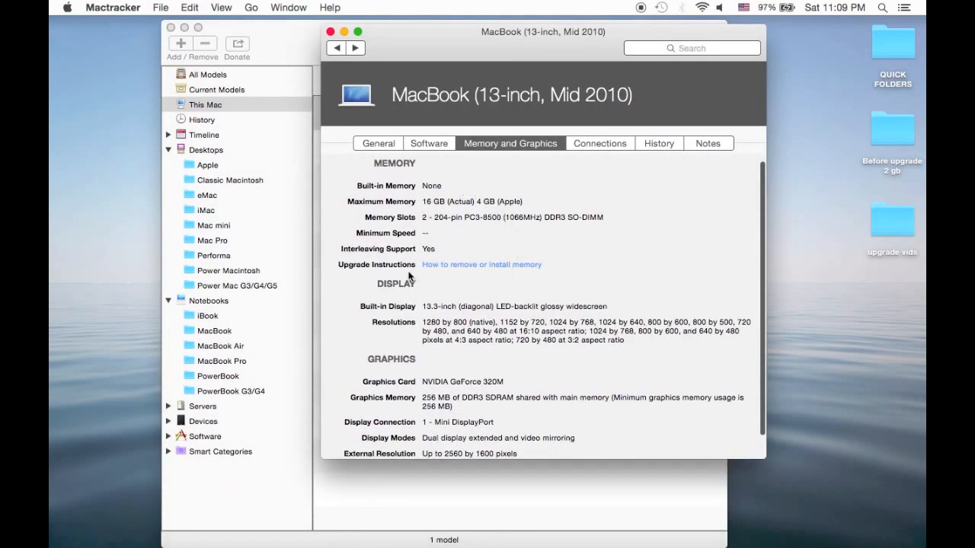
{"action": "mouse_move", "coordinate": [449, 266]}
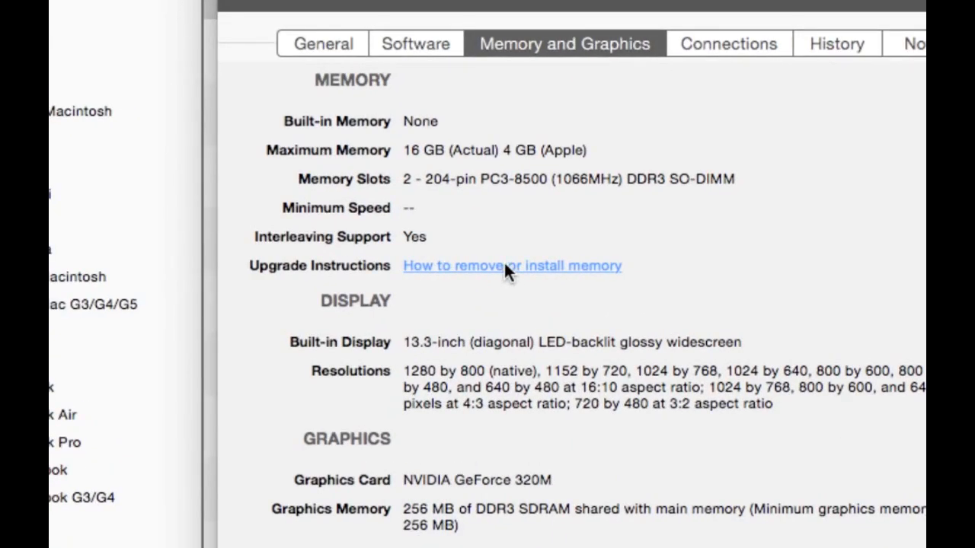
{"action": "mouse_move", "coordinate": [551, 277]}
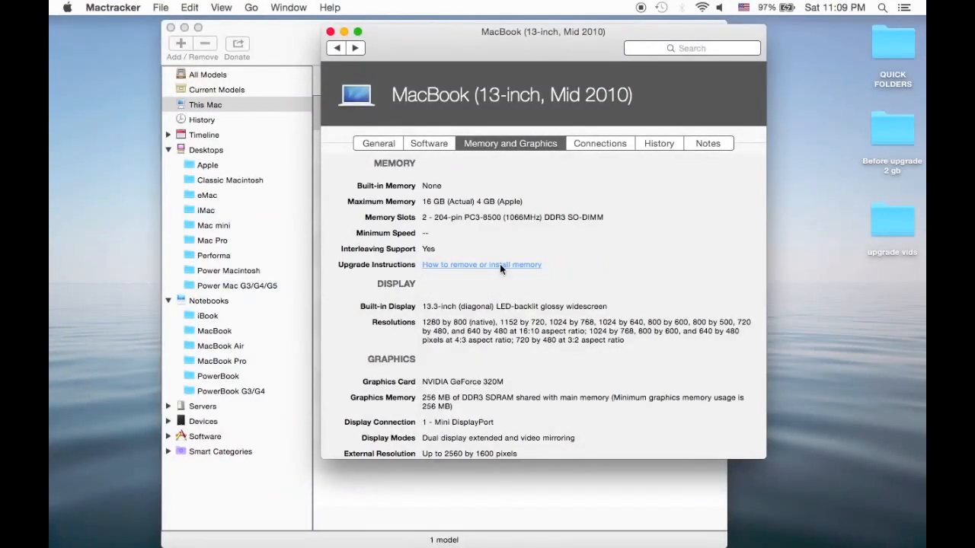
{"action": "left_click", "coordinate": [481, 265]}
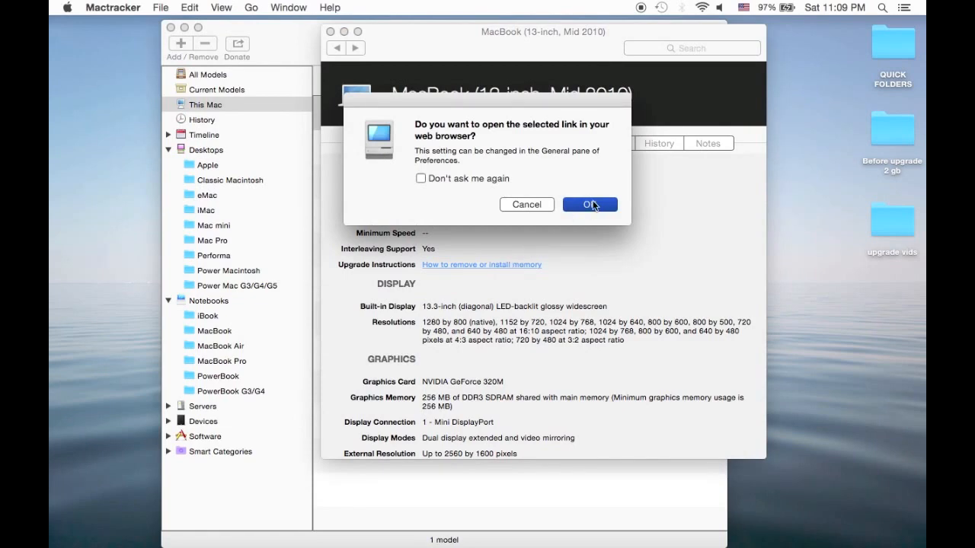
Open the Apple Support link in Safari and jump to the MacBook (13-inch, Mid 2010) section
{"action": "left_click", "coordinate": [590, 204]}
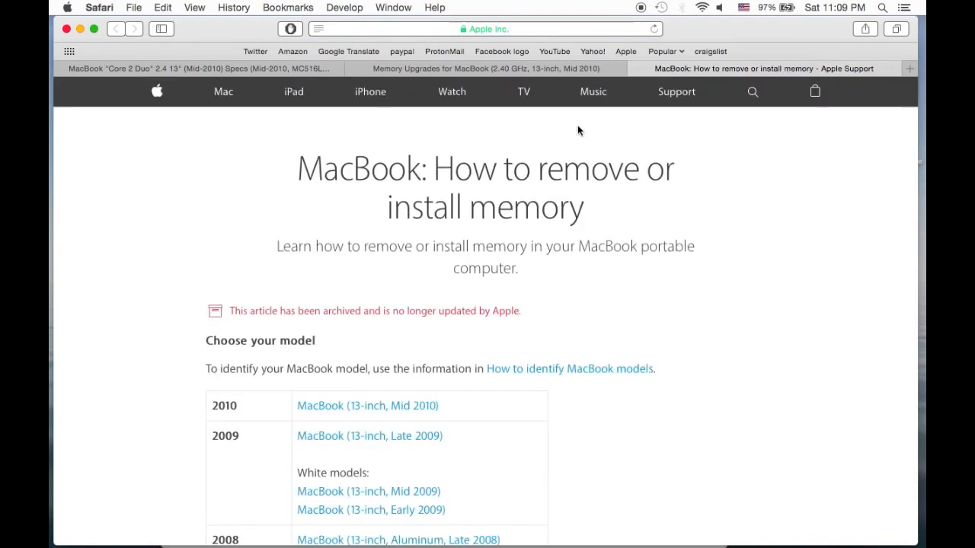
{"action": "scroll", "scroll_direction": "down", "scroll_amount": 3}
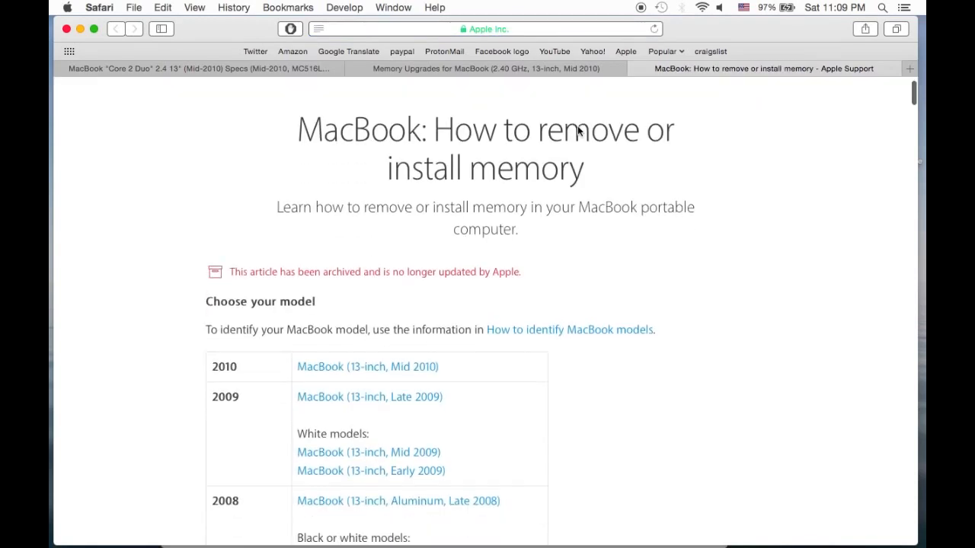
{"action": "scroll", "scroll_direction": "down", "scroll_amount": 3}
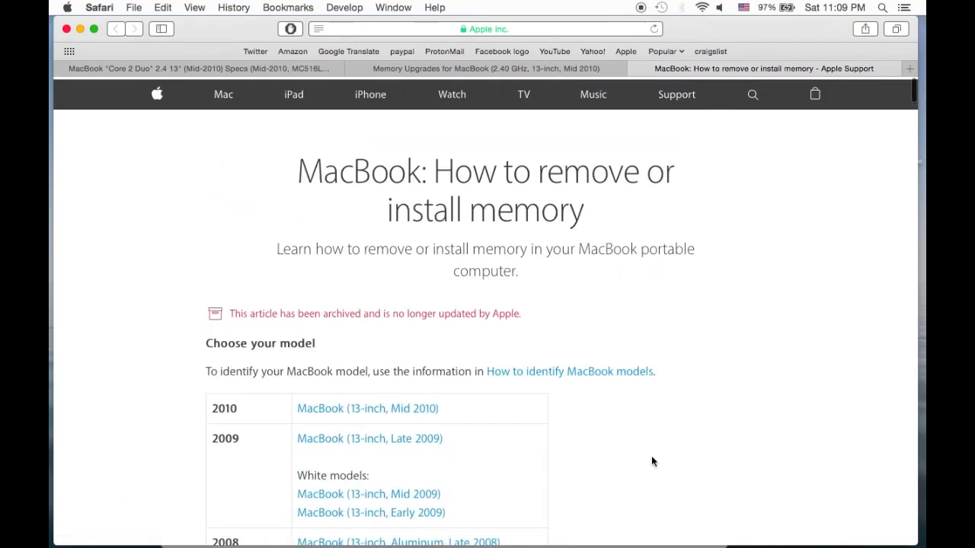
{"action": "scroll", "scroll_direction": "down", "scroll_amount": 3}
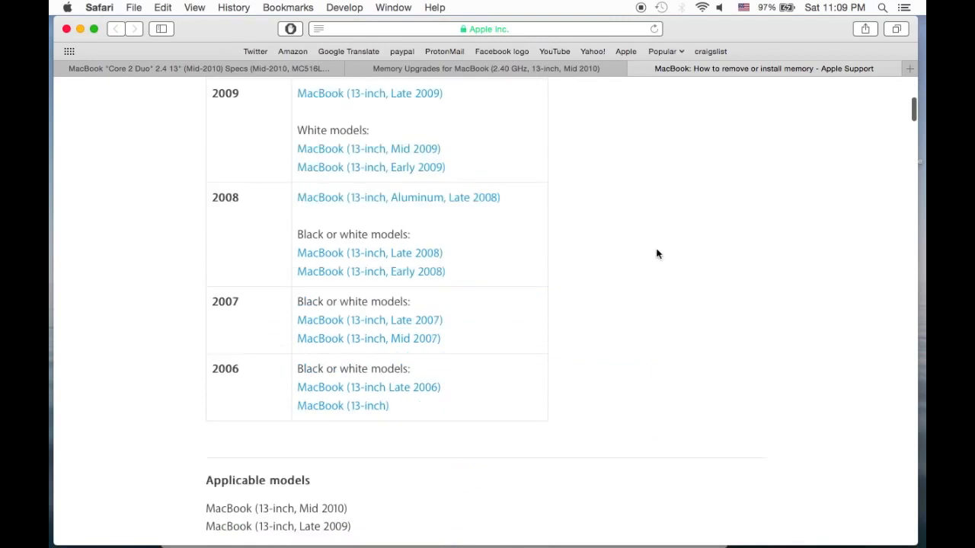
{"action": "scroll", "scroll_direction": "up", "scroll_amount": 3}
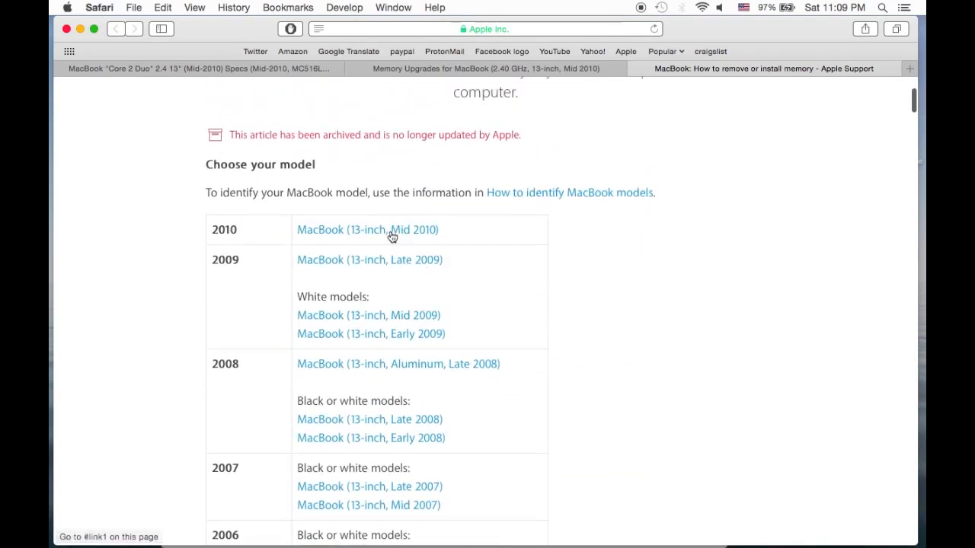
{"action": "left_click", "coordinate": [367, 229]}
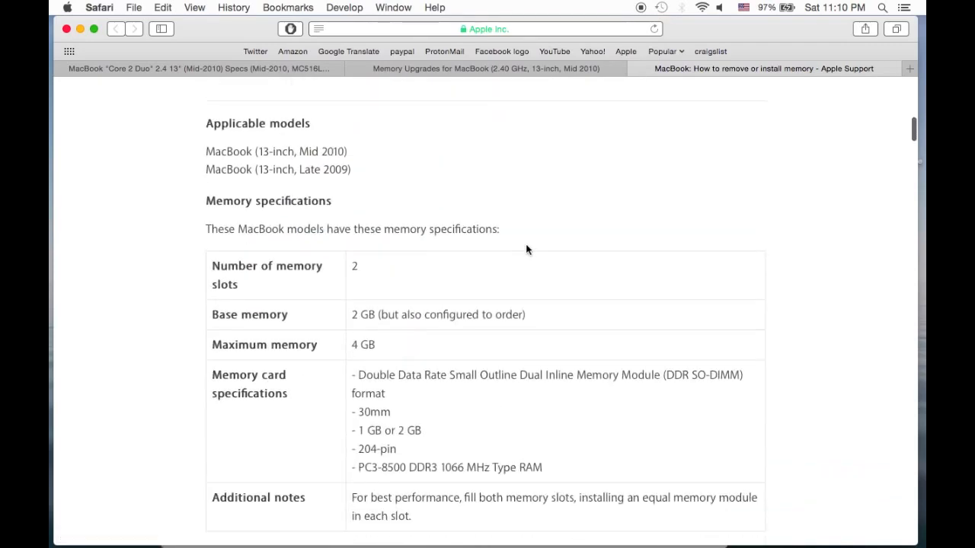
{"action": "scroll", "scroll_direction": "down", "scroll_amount": 3}
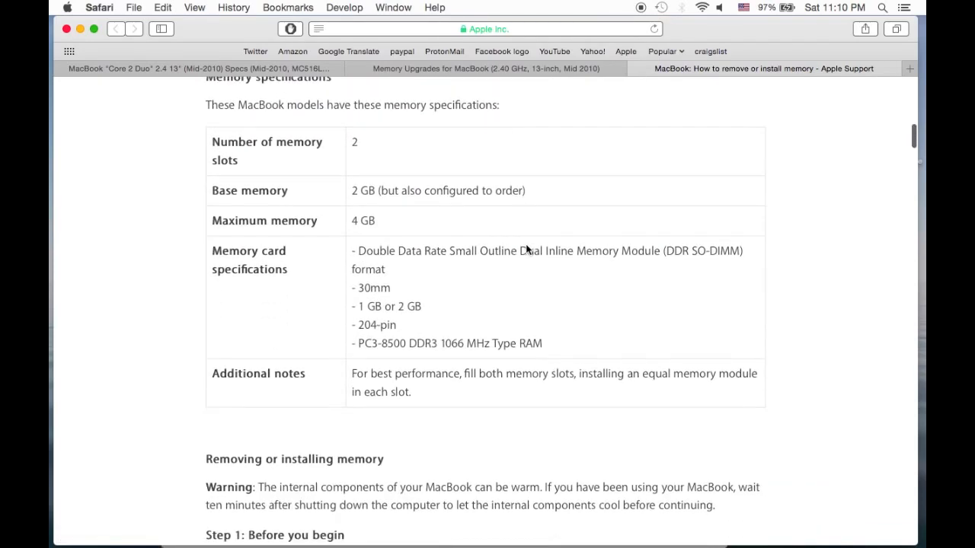
{"action": "scroll", "scroll_direction": "up", "scroll_amount": 3}
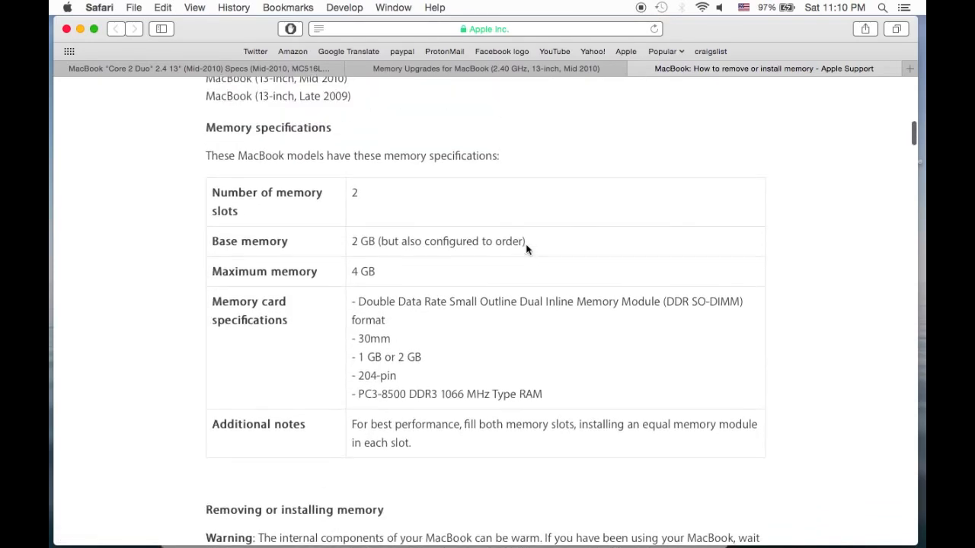
{"action": "mouse_move", "coordinate": [377, 241]}
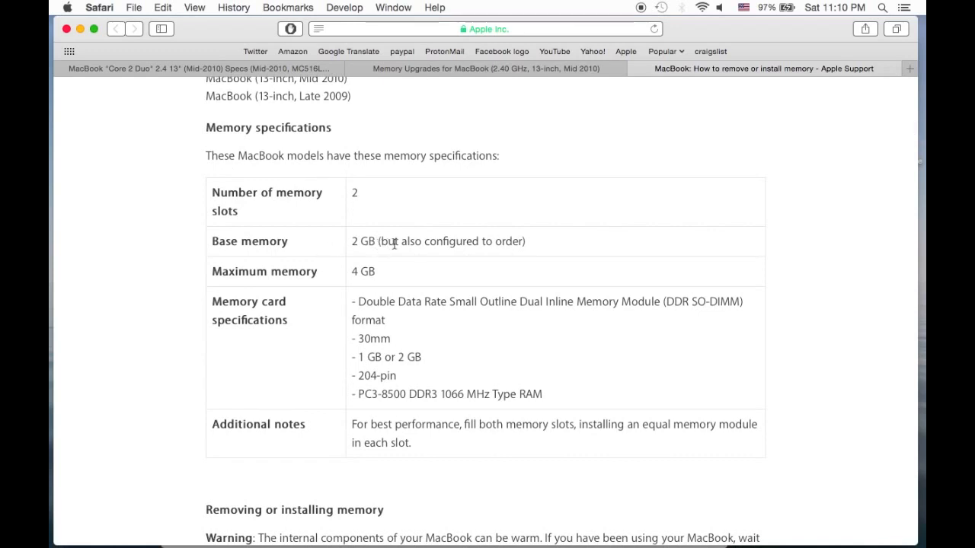
{"action": "mouse_move", "coordinate": [462, 245]}
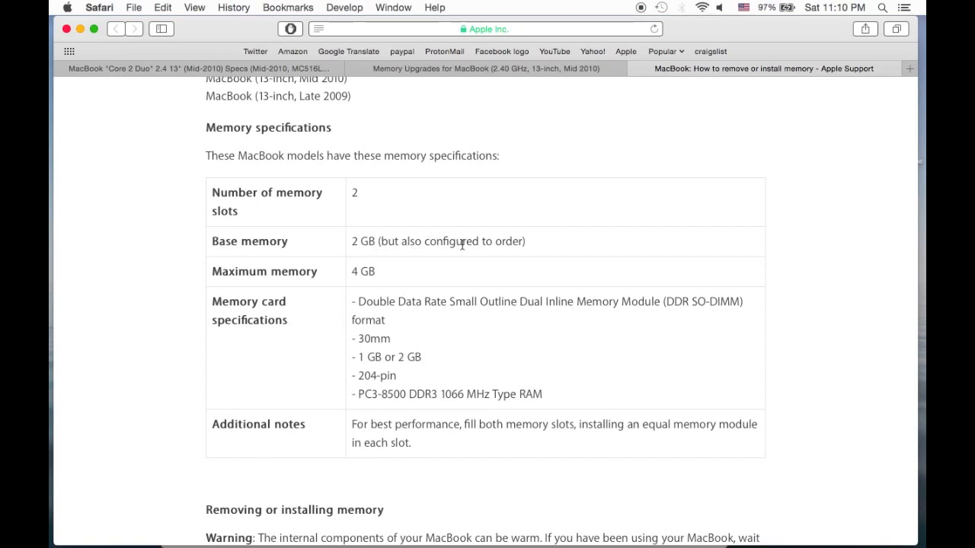
{"action": "mouse_move", "coordinate": [363, 271]}
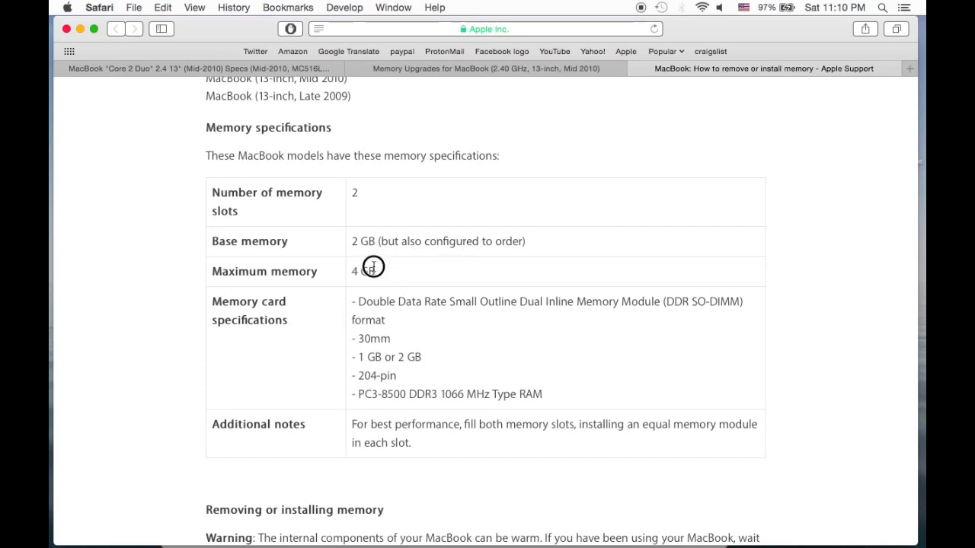
Select the 4 GB maximum memory value, then scroll toward Step 1 and Step 2
{"action": "double_click", "coordinate": [354, 271]}
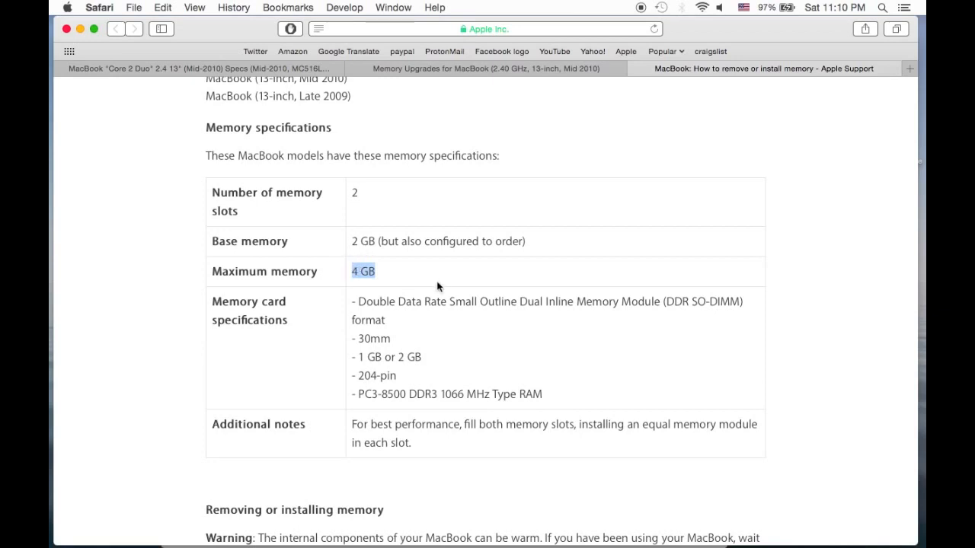
{"action": "scroll", "scroll_direction": "down", "scroll_amount": 3}
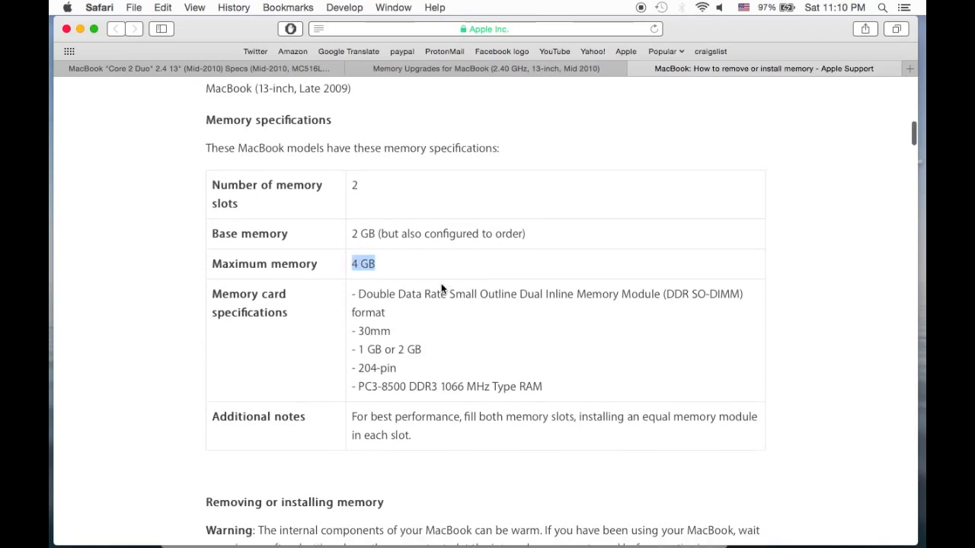
{"action": "scroll", "scroll_direction": "down", "scroll_amount": 3}
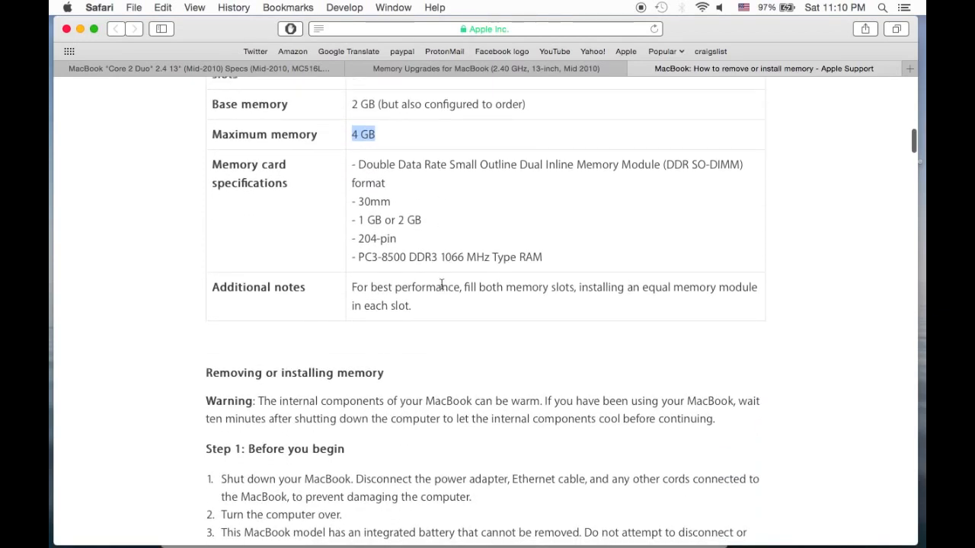
{"action": "scroll", "scroll_direction": "down", "scroll_amount": 3}
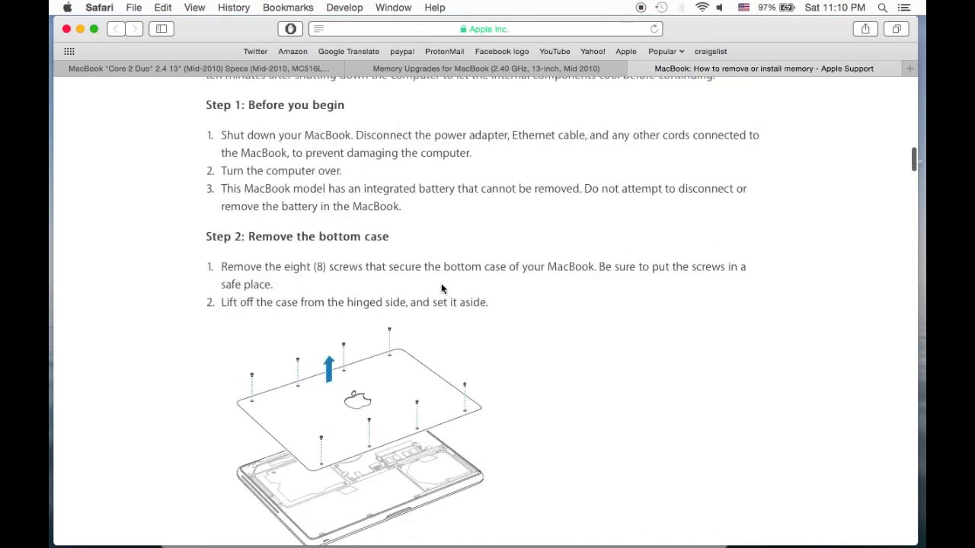
Scroll through Steps 2–5 of Apple's memory removal and installation guide
{"action": "scroll", "scroll_direction": "down", "scroll_amount": 3}
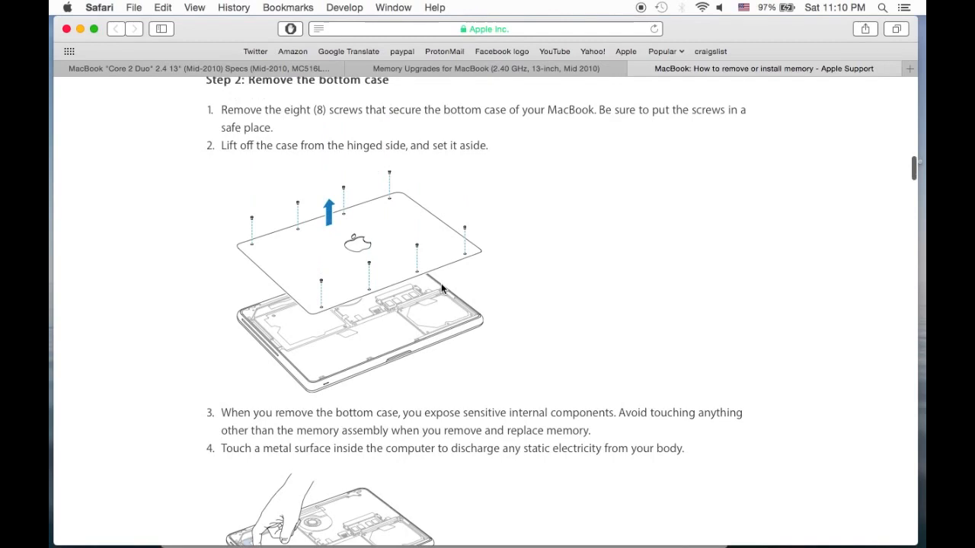
{"action": "scroll", "scroll_direction": "down", "scroll_amount": 3}
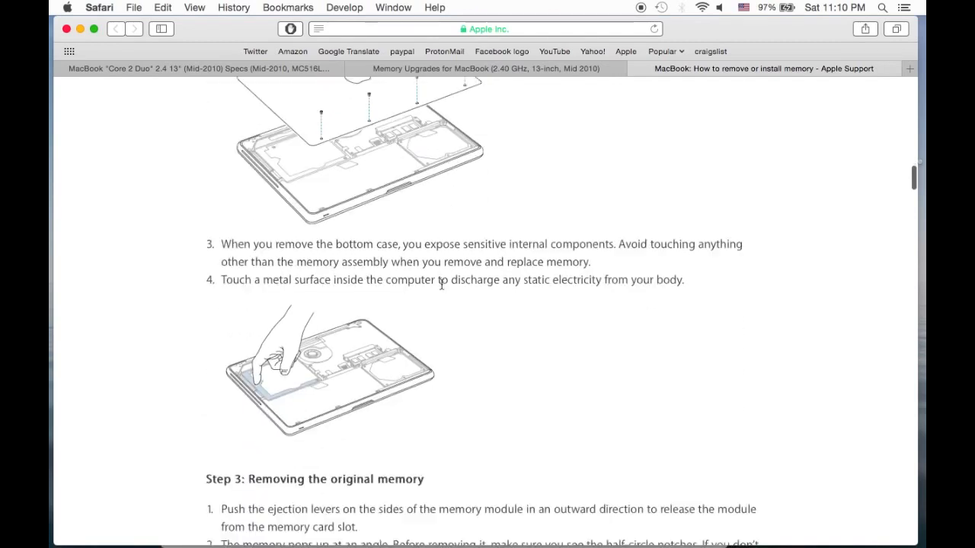
{"action": "scroll", "scroll_direction": "down", "scroll_amount": 3}
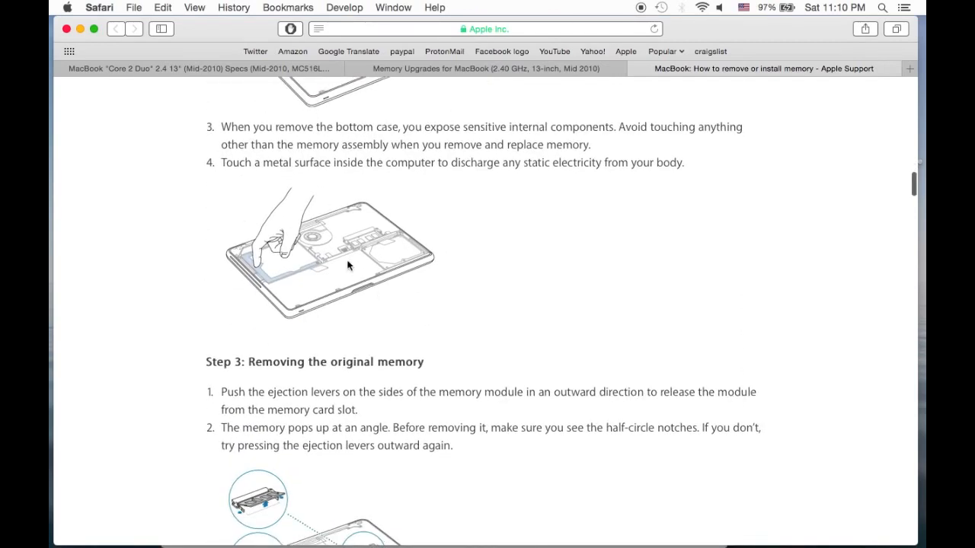
{"action": "scroll", "scroll_direction": "down", "scroll_amount": 3}
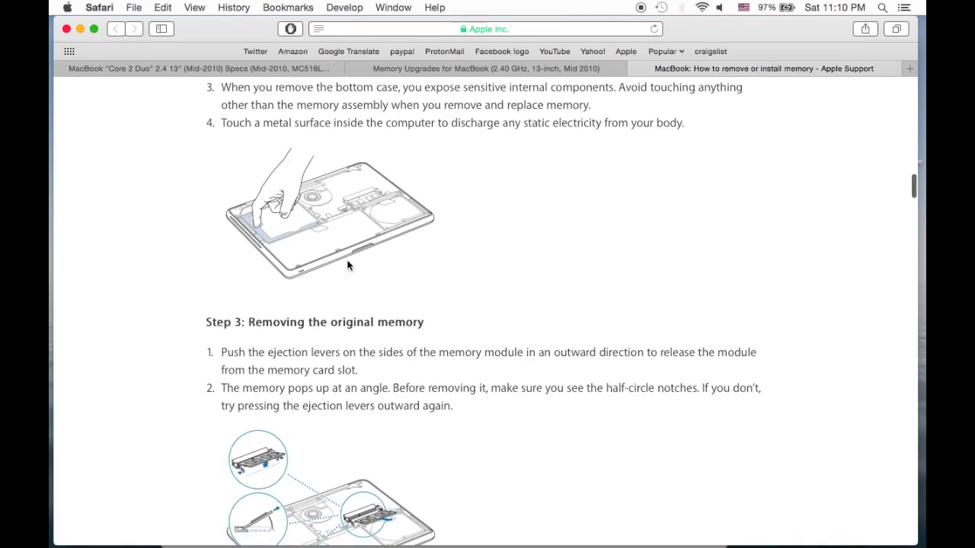
{"action": "scroll", "scroll_direction": "down", "scroll_amount": 3}
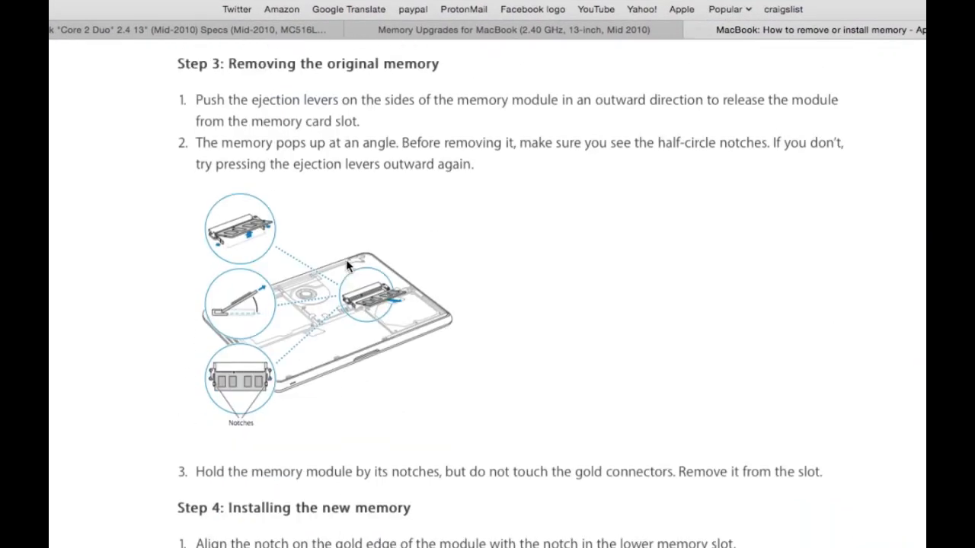
{"action": "scroll", "scroll_direction": "down", "scroll_amount": 3}
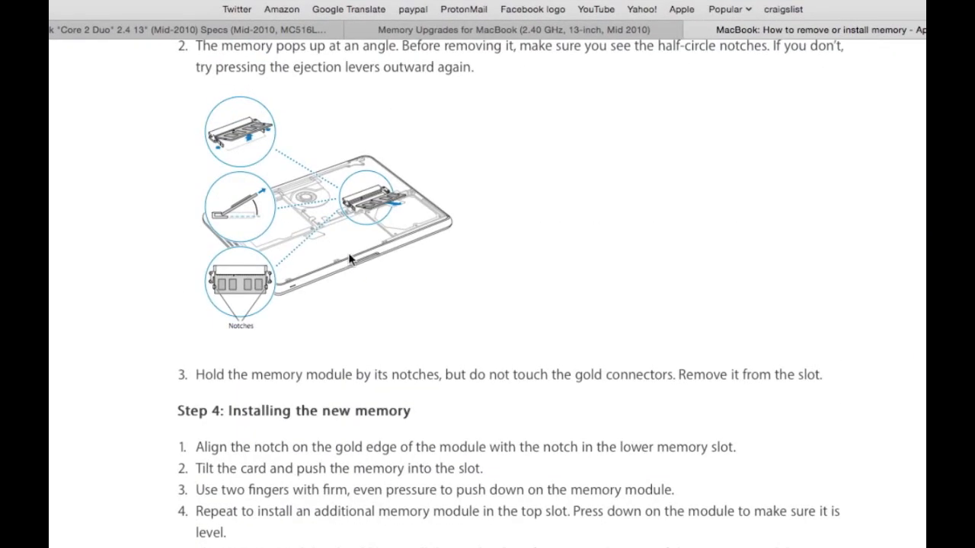
{"action": "scroll", "scroll_direction": "down", "scroll_amount": 3}
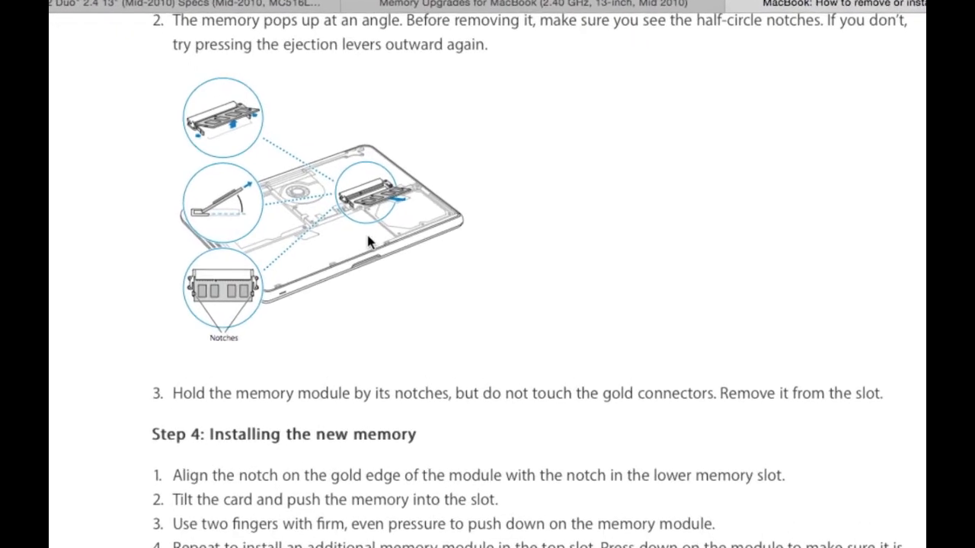
{"action": "scroll", "scroll_direction": "down", "scroll_amount": 3}
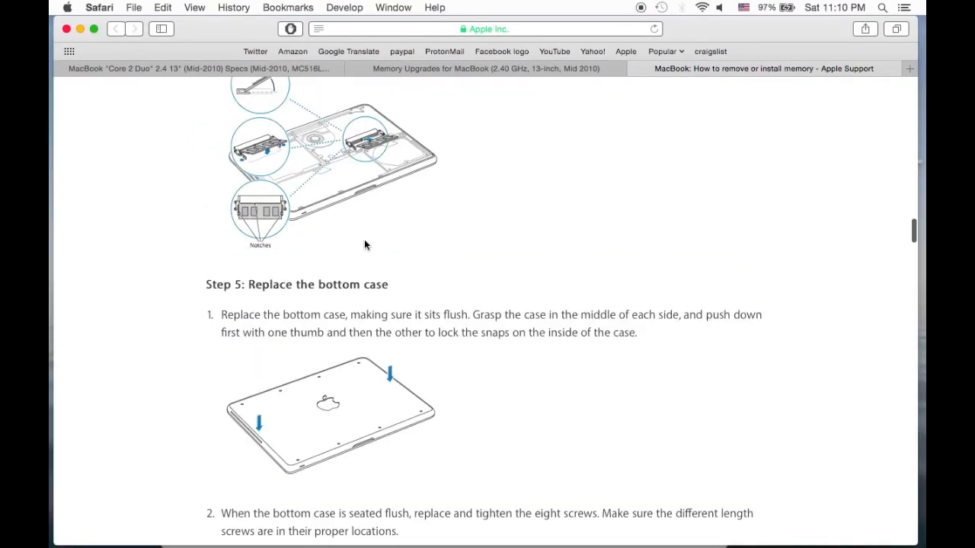
{"action": "scroll", "scroll_direction": "down", "scroll_amount": 3}
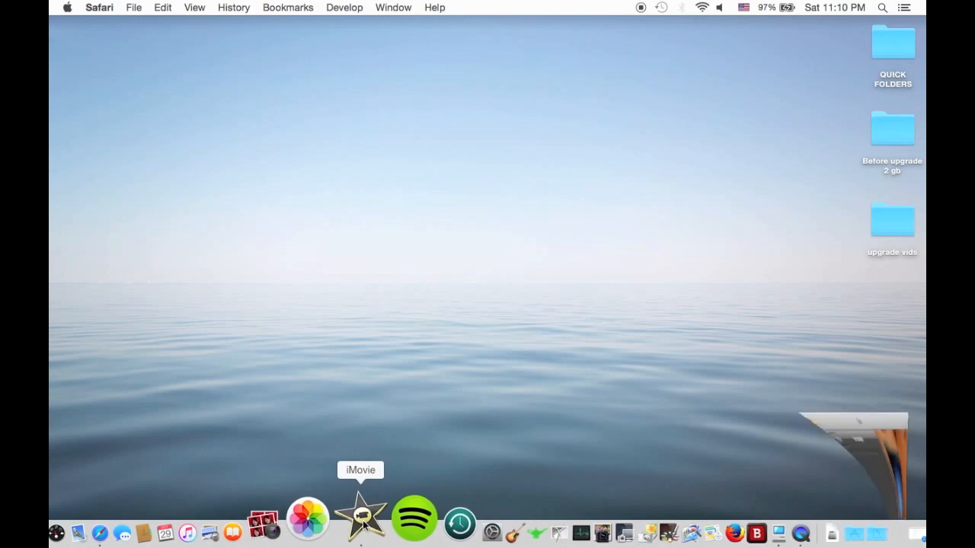
{"action": "left_click", "coordinate": [362, 526]}
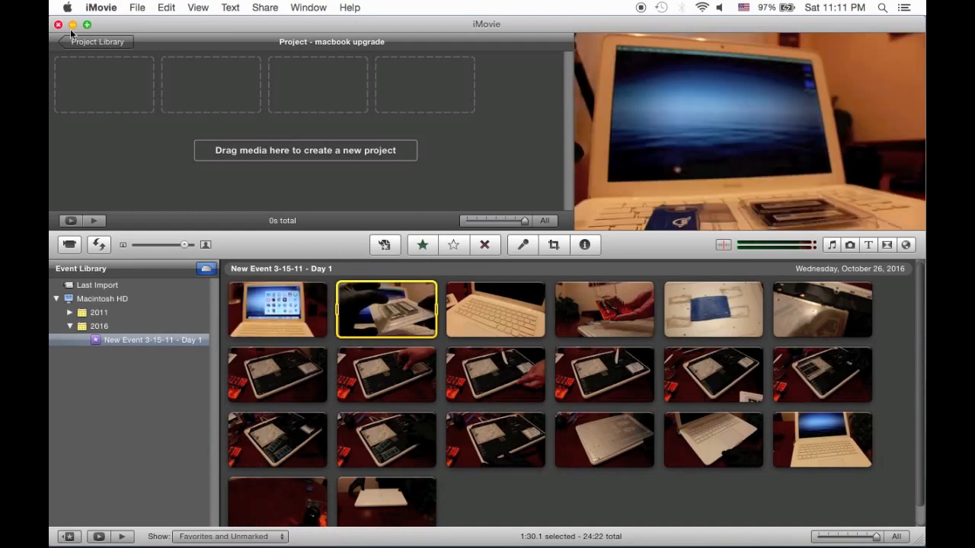
{"action": "left_click", "coordinate": [59, 25]}
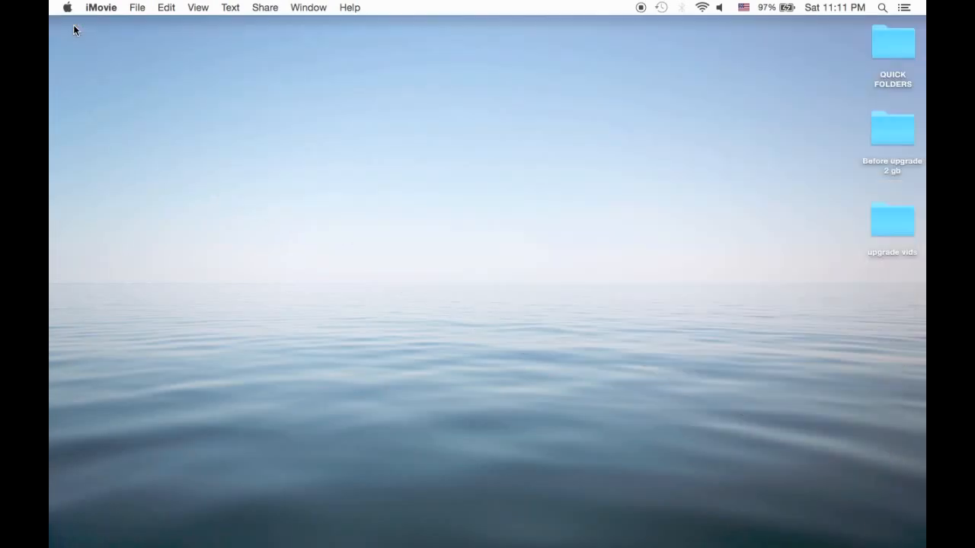
{"action": "mouse_move", "coordinate": [507, 526]}
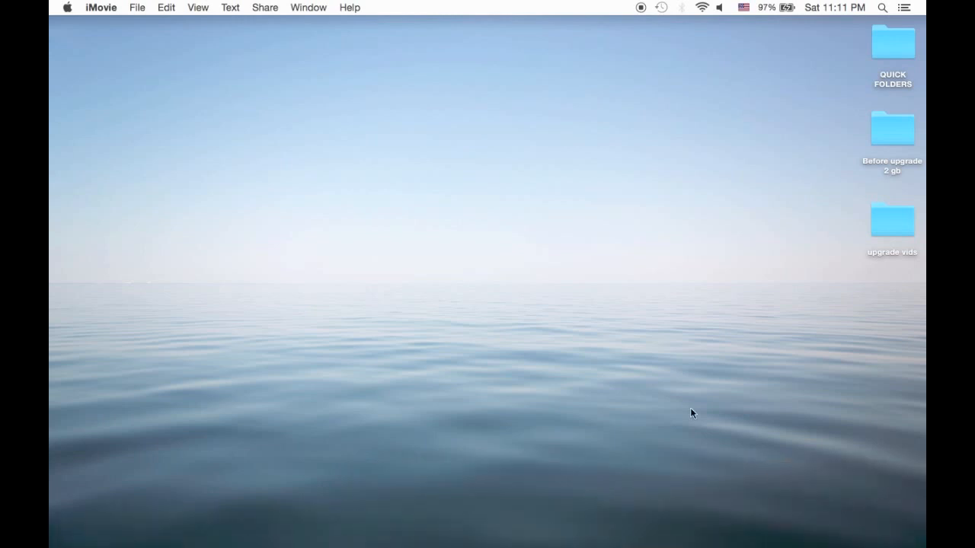
{"action": "mouse_move", "coordinate": [89, 28]}
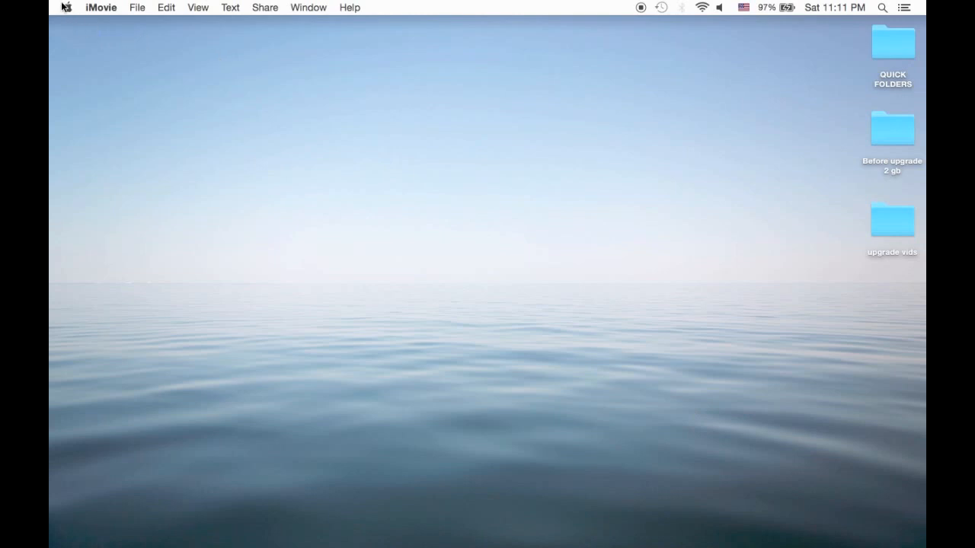
{"action": "mouse_move", "coordinate": [74, 29]}
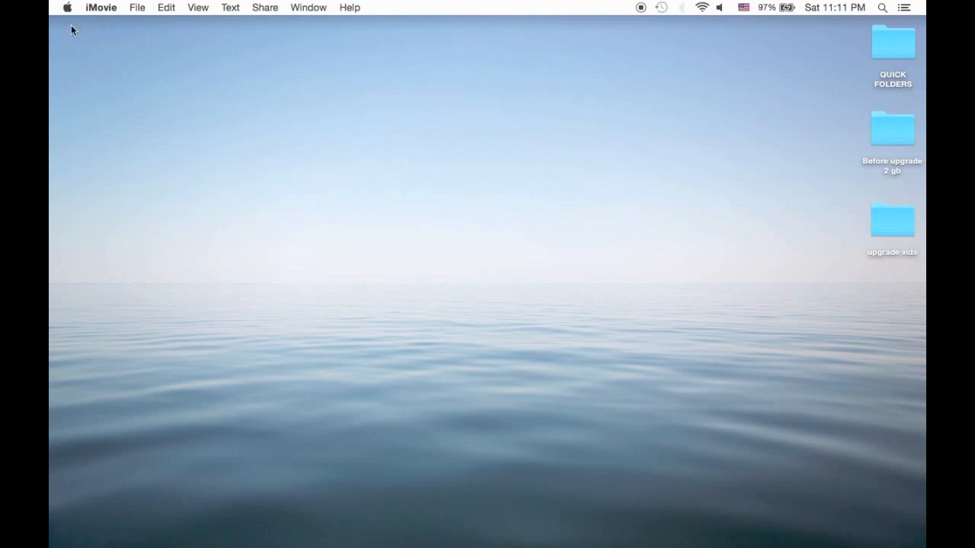
{"action": "mouse_move", "coordinate": [70, 14]}
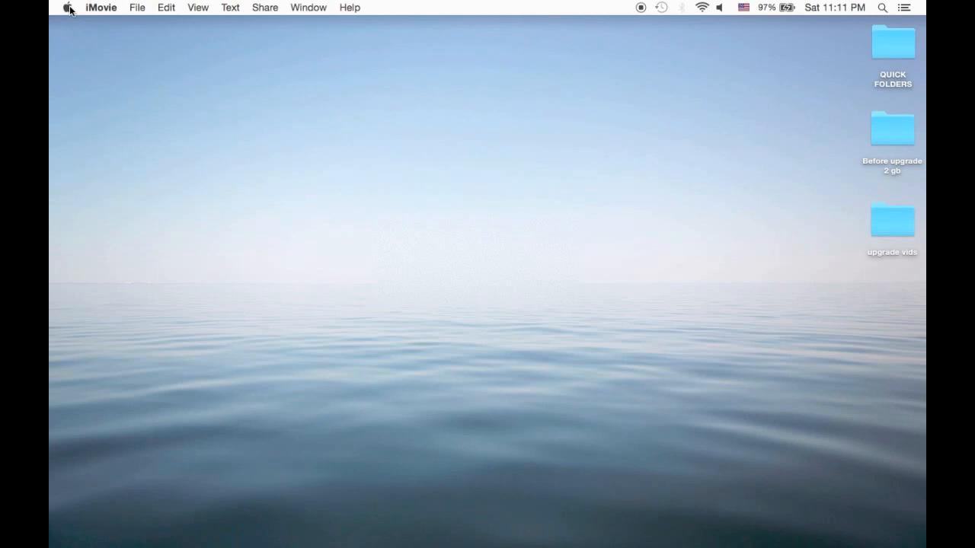
{"action": "left_click", "coordinate": [69, 7]}
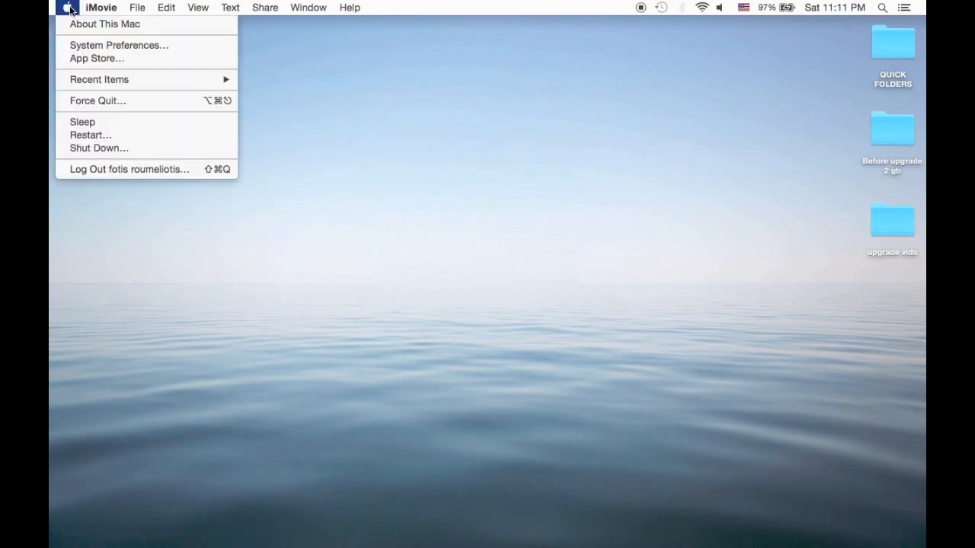
{"action": "mouse_move", "coordinate": [105, 23]}
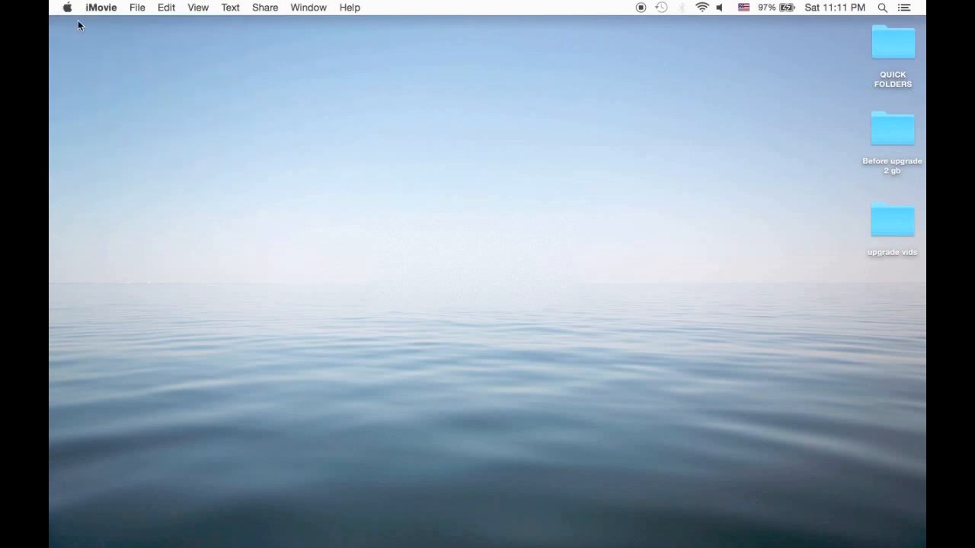
Open About This Mac's Memory panel showing 16 GB across two 8 GB modules
{"action": "left_click", "coordinate": [69, 6]}
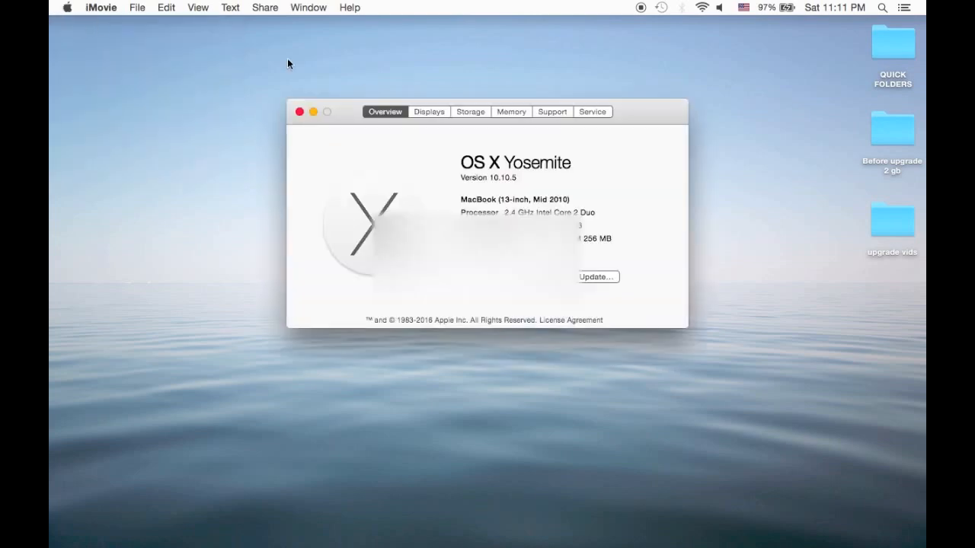
{"action": "left_click", "coordinate": [511, 112]}
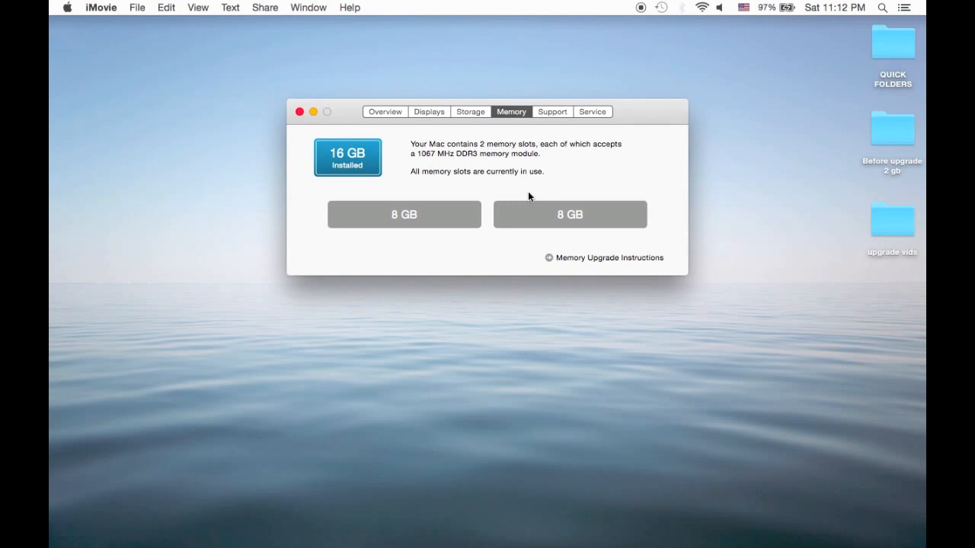
{"action": "mouse_move", "coordinate": [499, 223]}
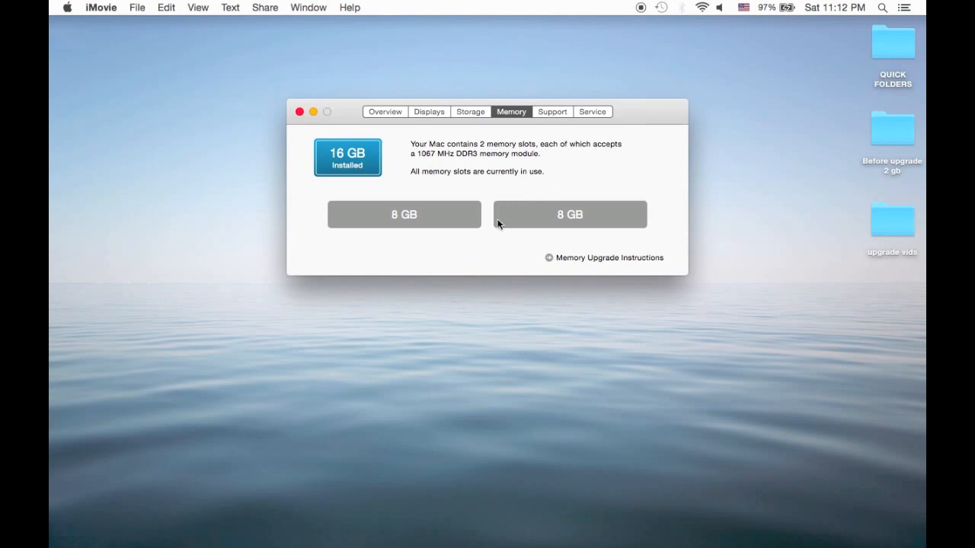